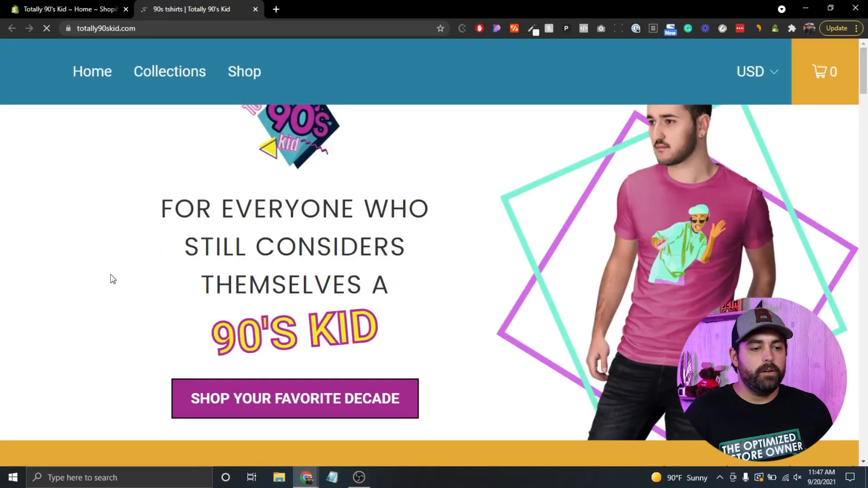
Step: Browse to the Fresh Prince - Design D product page on the storefront, then return to the admin
scroll("down", 3)
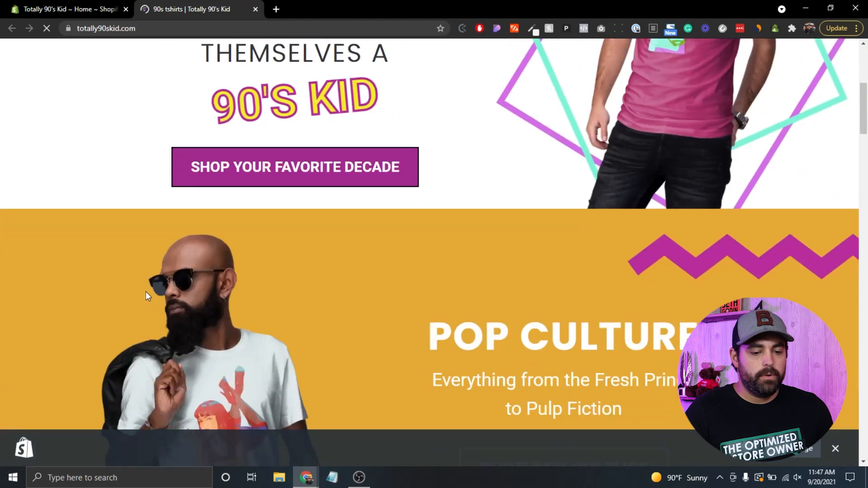
scroll("down", 3)
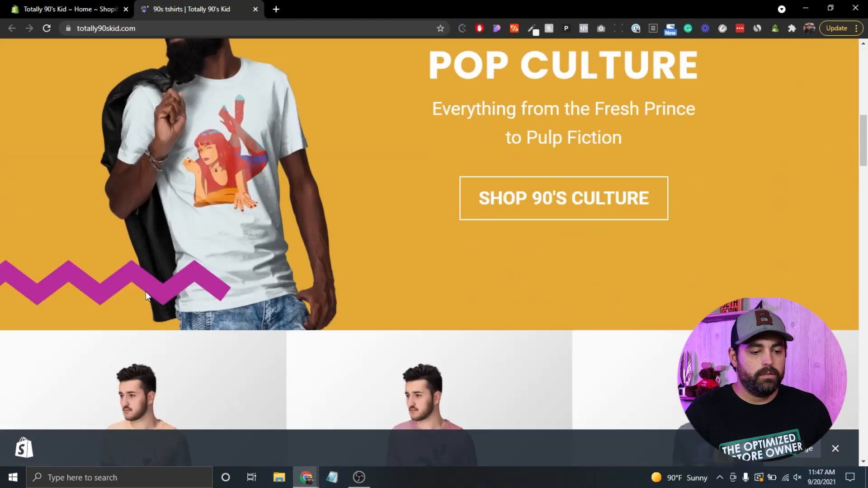
scroll("down", 3)
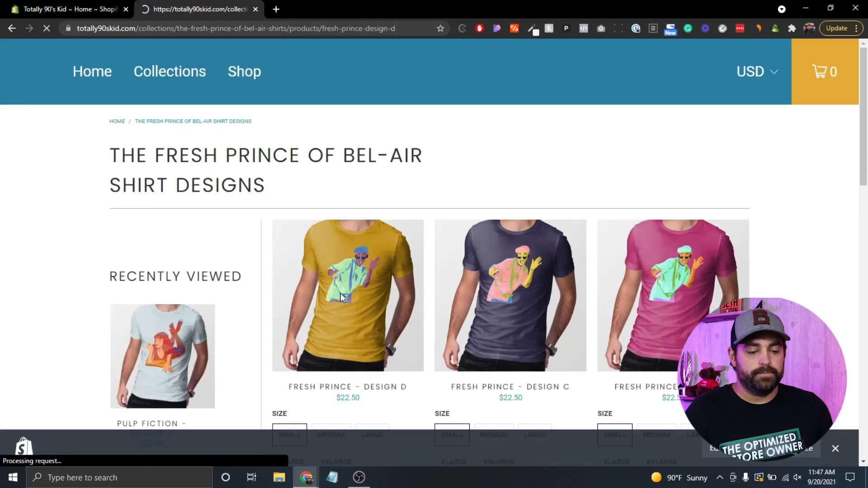
left_click(348, 294)
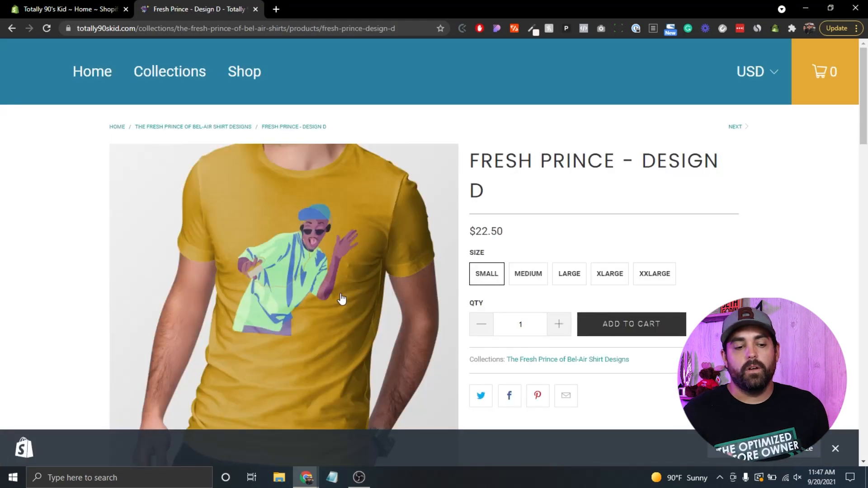
scroll("down", 3)
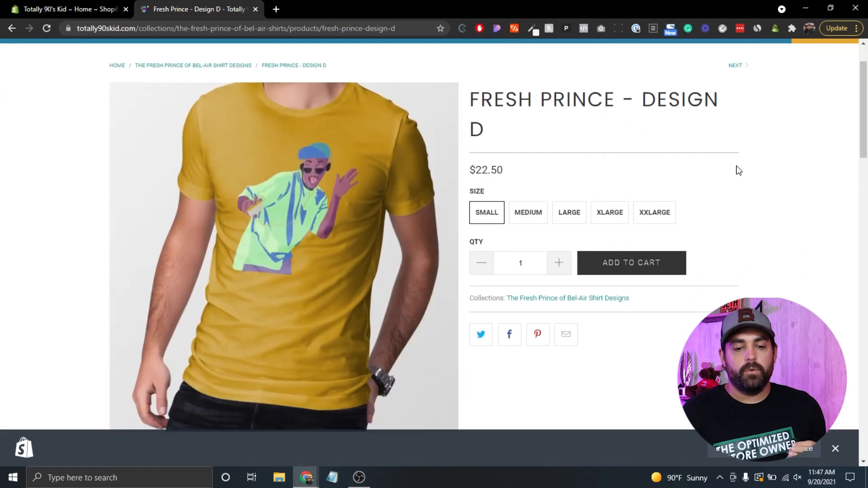
mouse_move(491, 119)
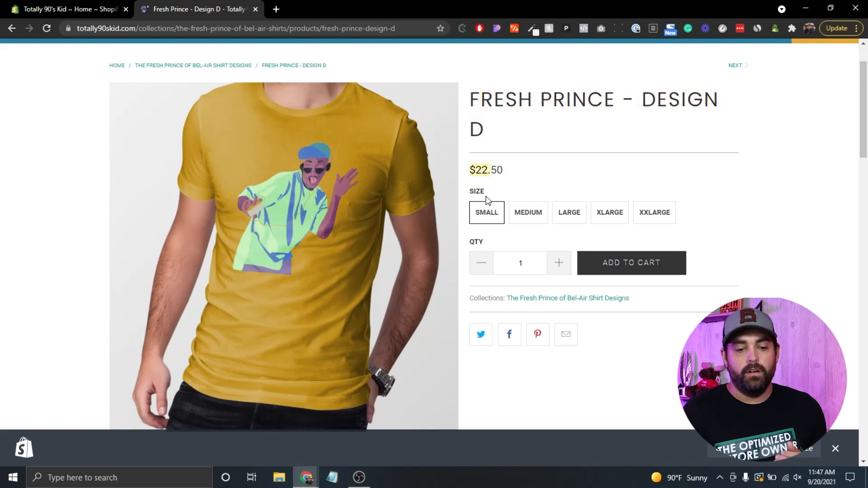
mouse_move(486, 221)
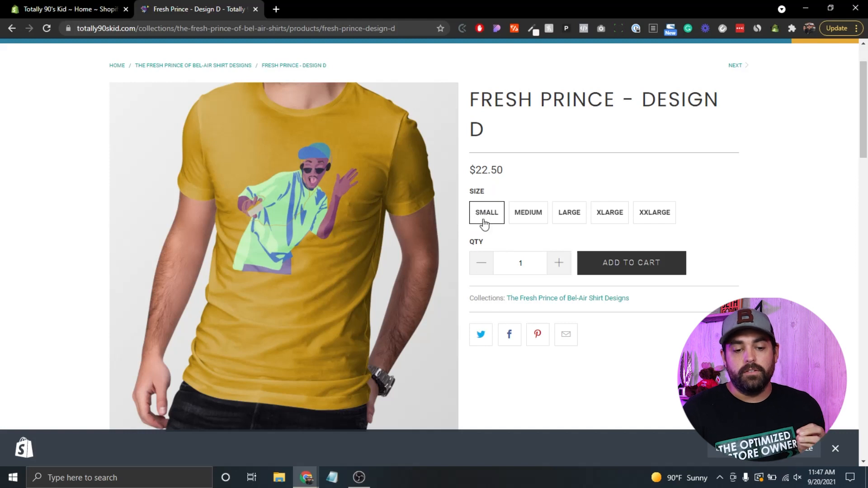
mouse_move(494, 228)
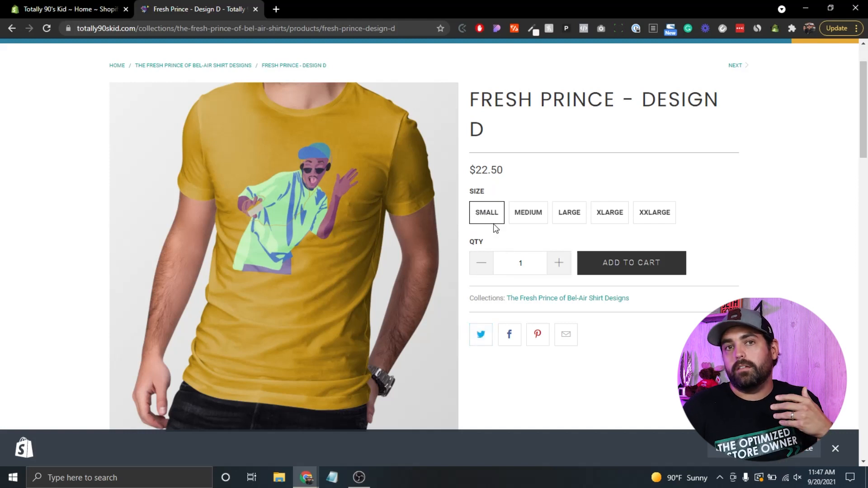
mouse_move(653, 145)
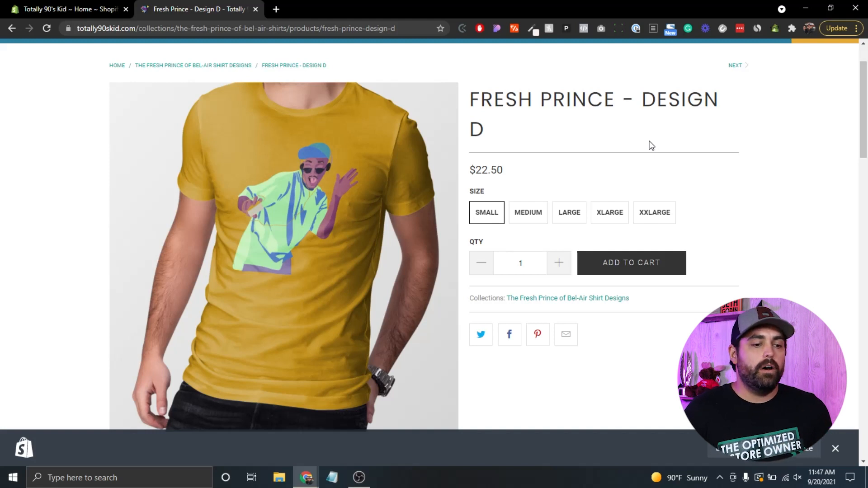
left_click(66, 9)
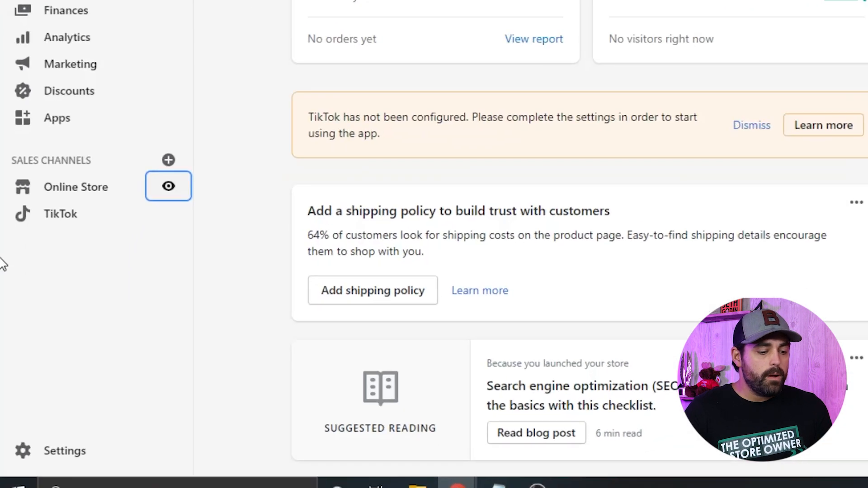
Step: Go to Settings > Metafields and show the Product metafield definitions list
left_click(60, 450)
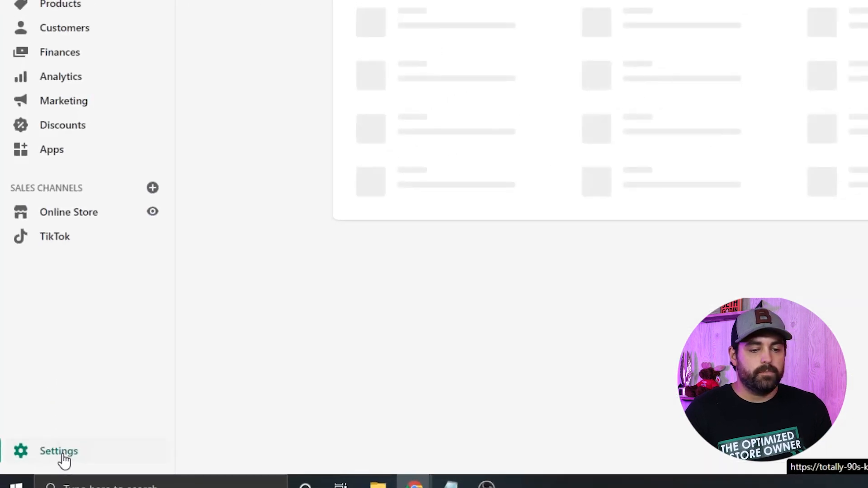
left_click(59, 451)
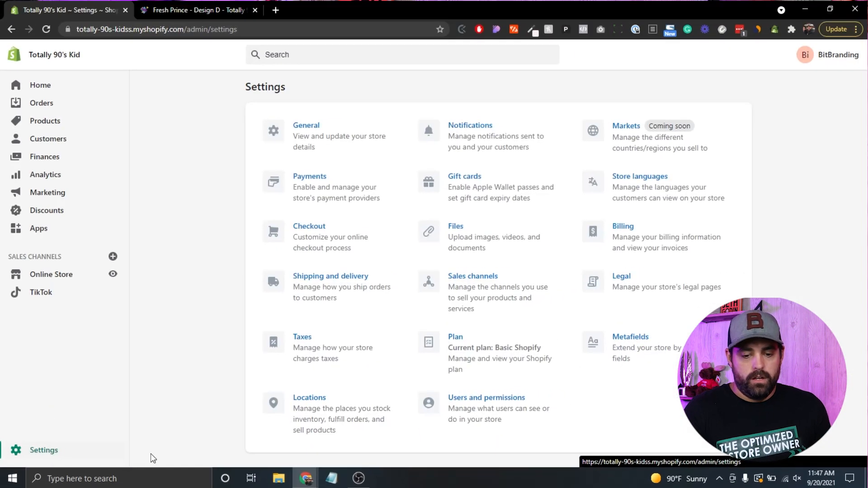
mouse_move(808, 257)
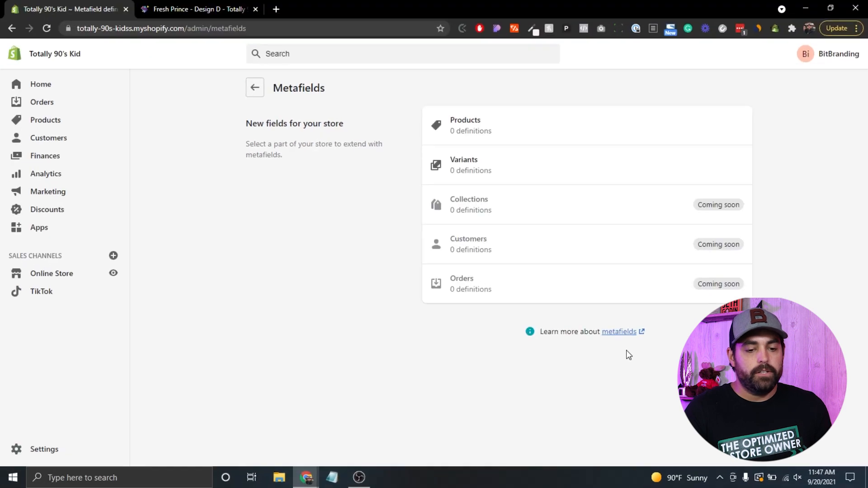
mouse_move(518, 206)
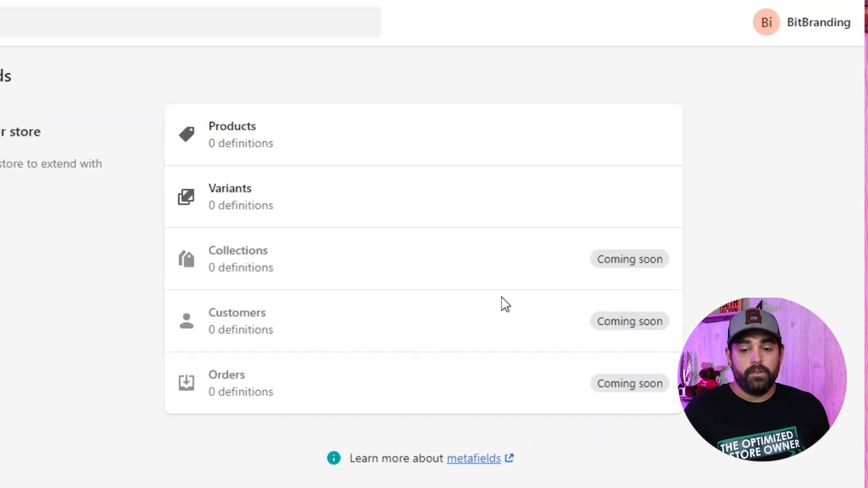
mouse_move(591, 417)
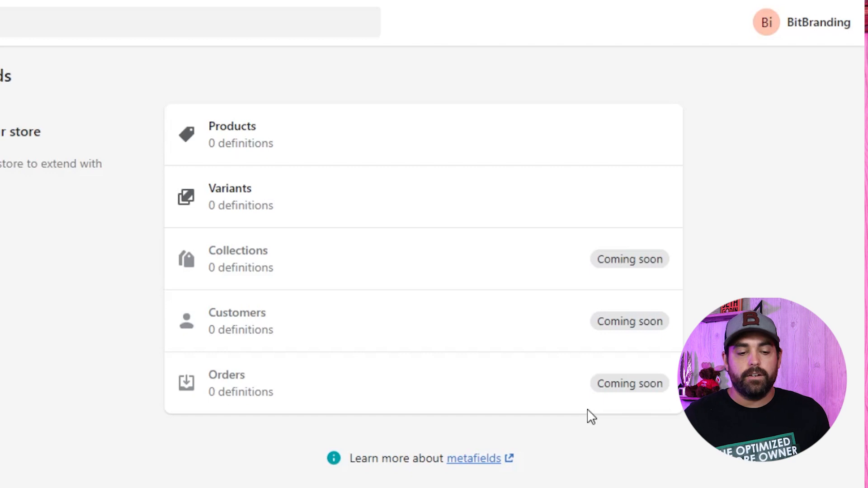
left_click(232, 133)
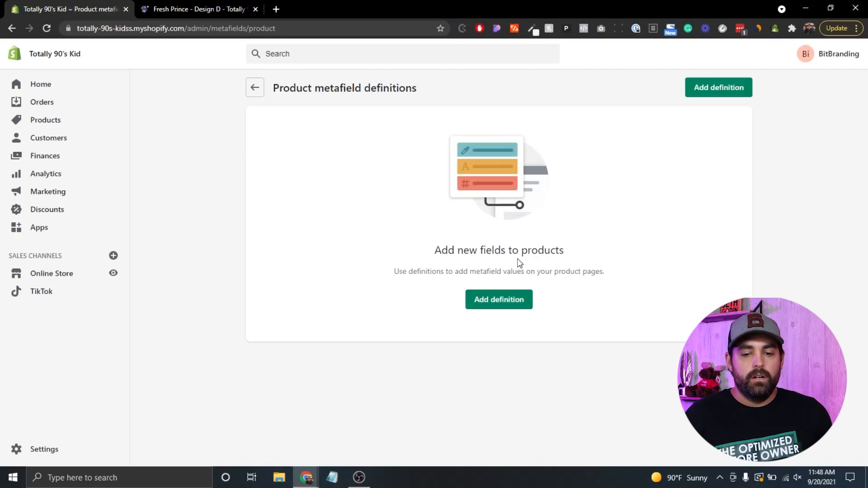
Step: Add a definition named 'Product Sizing' with description 'Product sizing information'
left_click(718, 87)
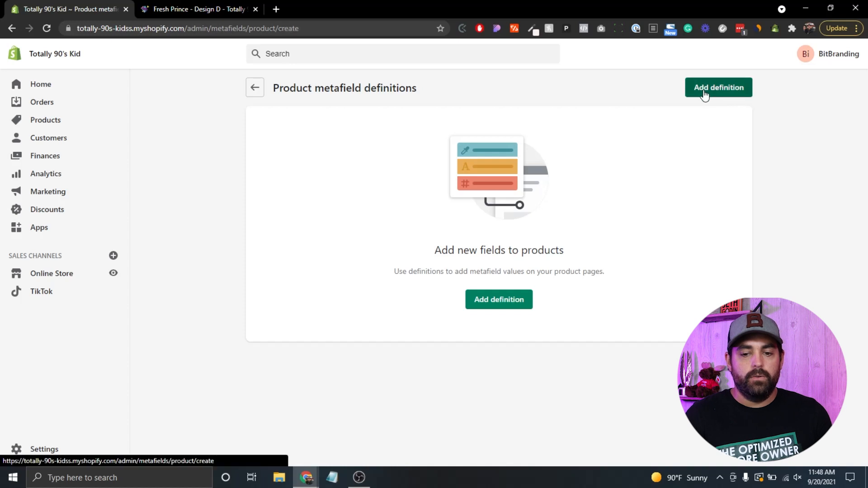
left_click(717, 87)
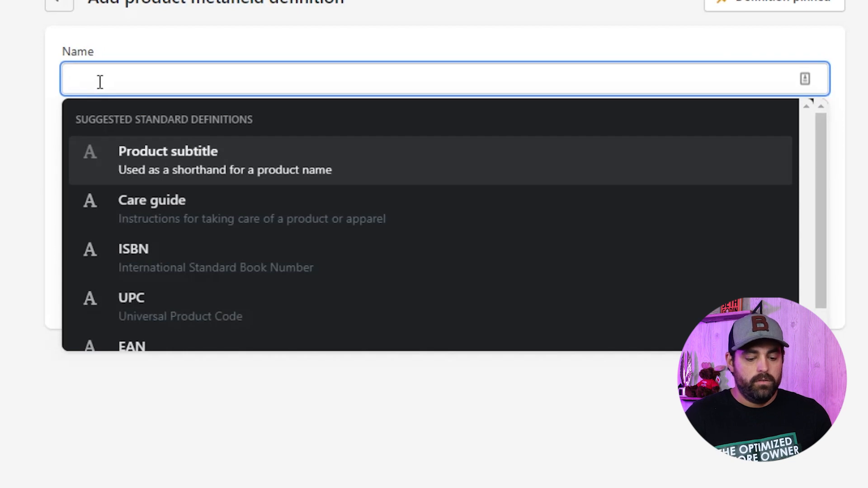
type("Product")
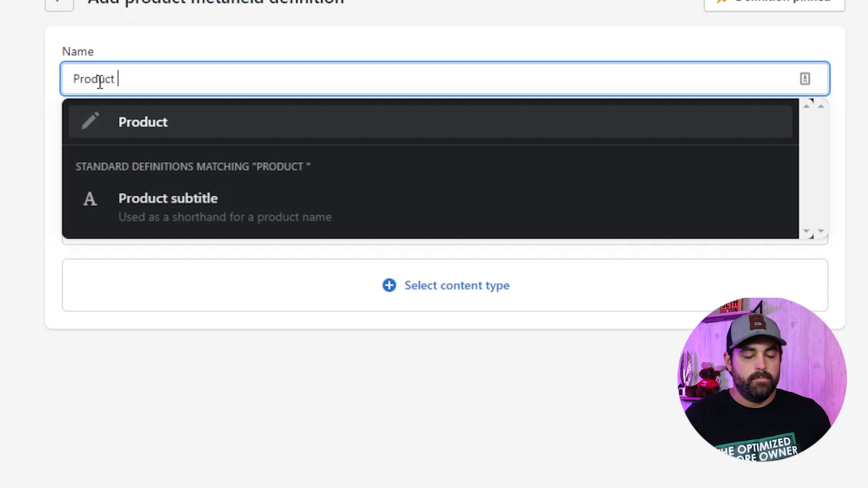
type("Sizing")
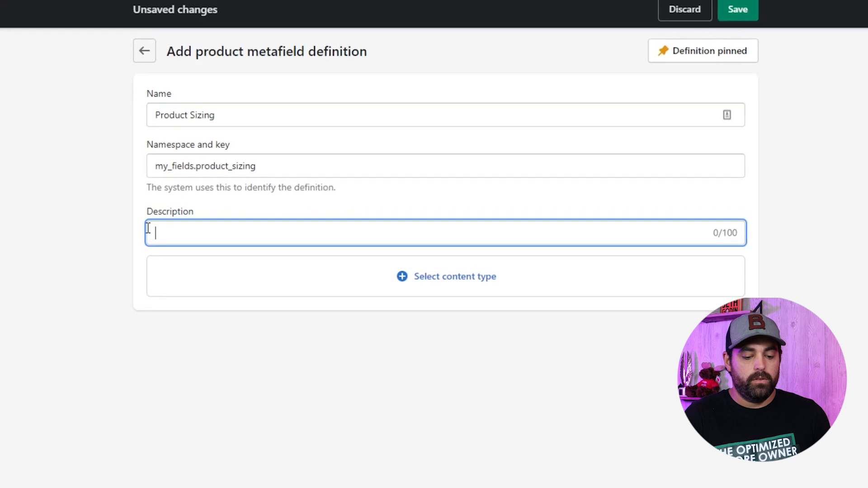
type("Product")
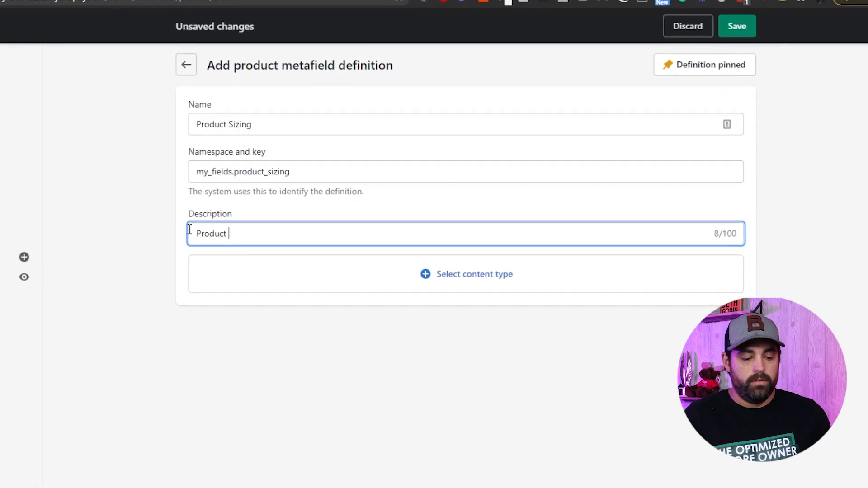
type("sizing informatio")
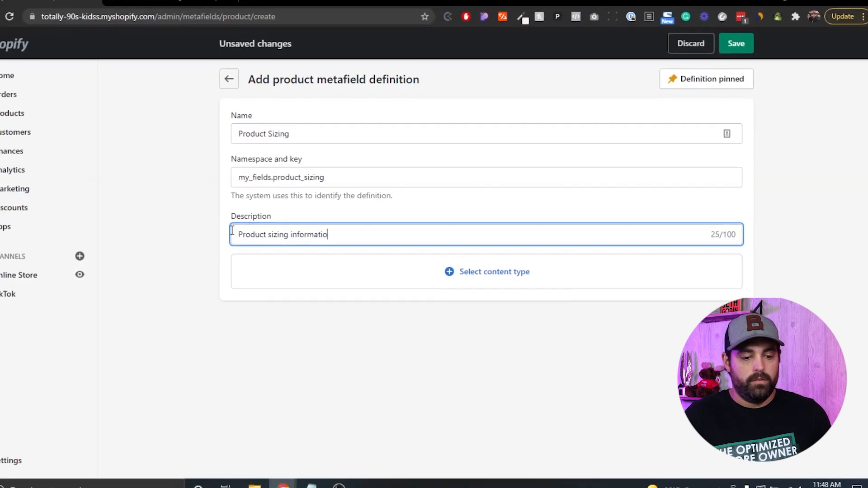
type("n")
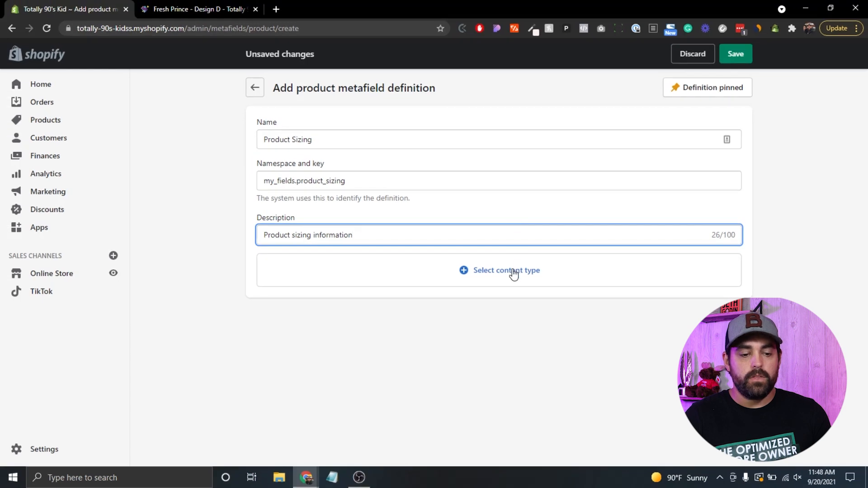
Step: Choose Text as the content type, keeping Single line text, and review the validation options
left_click(506, 270)
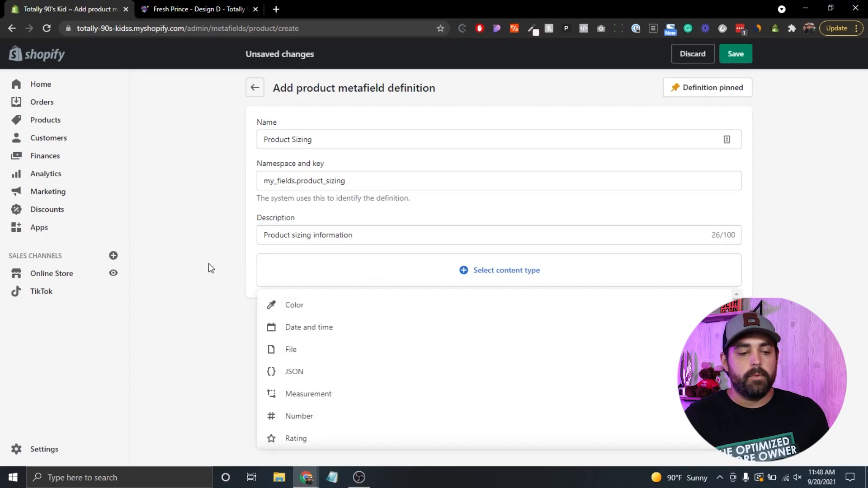
mouse_move(344, 327)
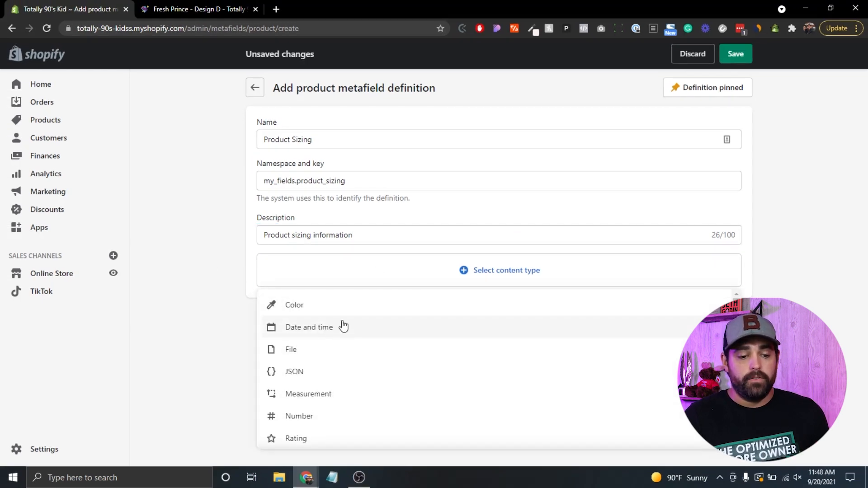
scroll("up", 3)
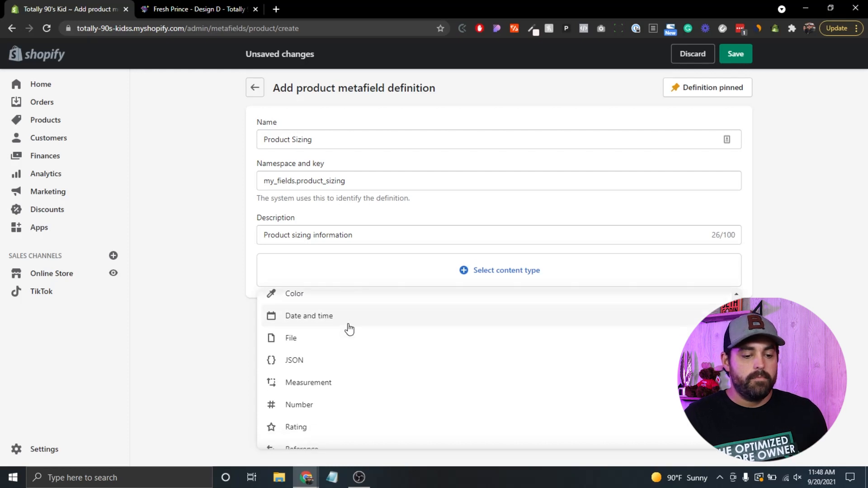
scroll("down", 3)
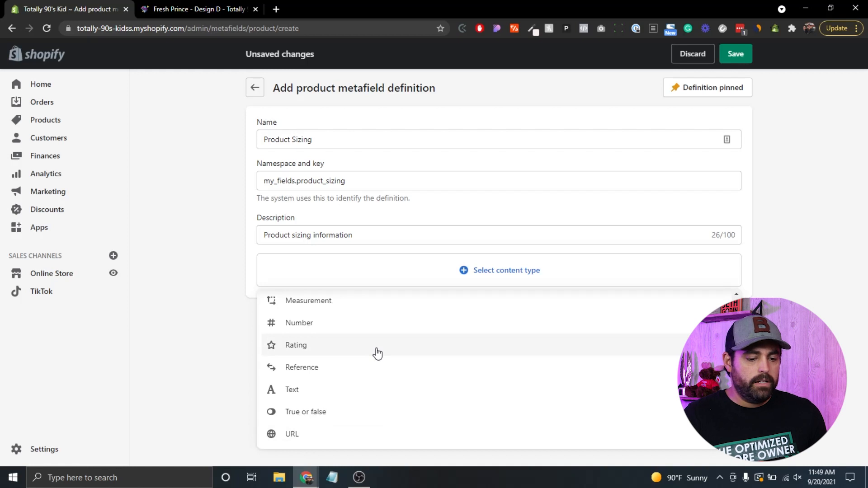
mouse_move(321, 438)
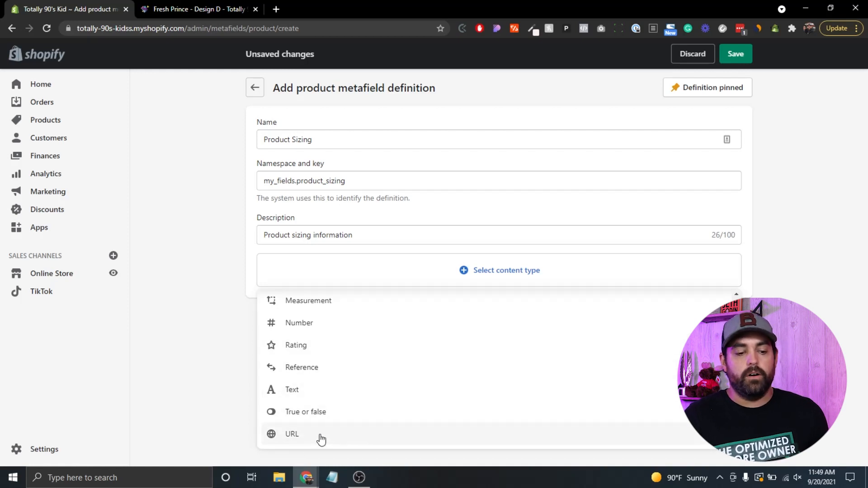
scroll("up", 3)
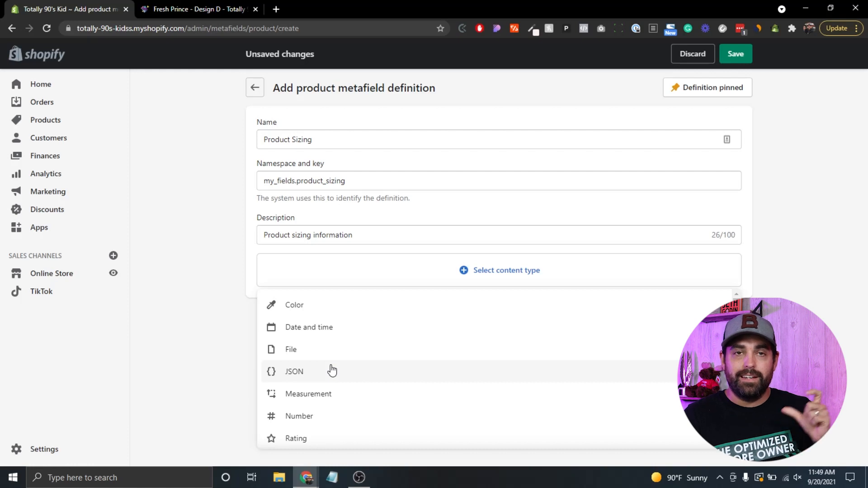
scroll("down", 3)
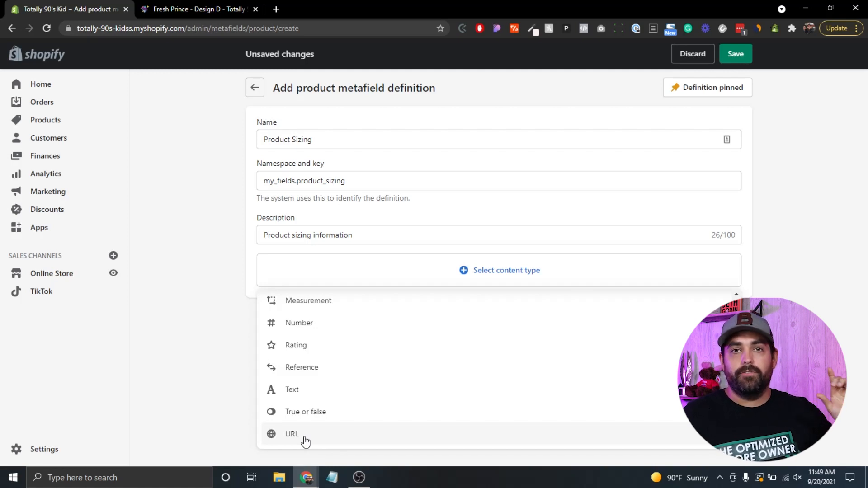
mouse_move(327, 412)
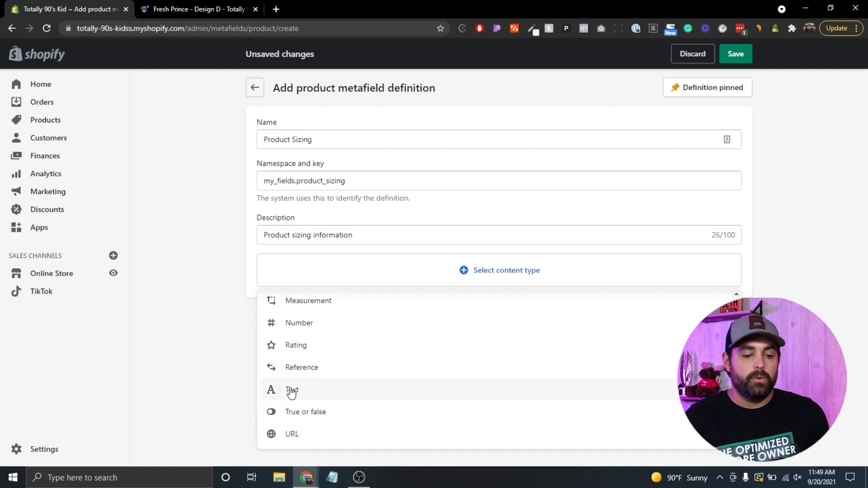
left_click(292, 391)
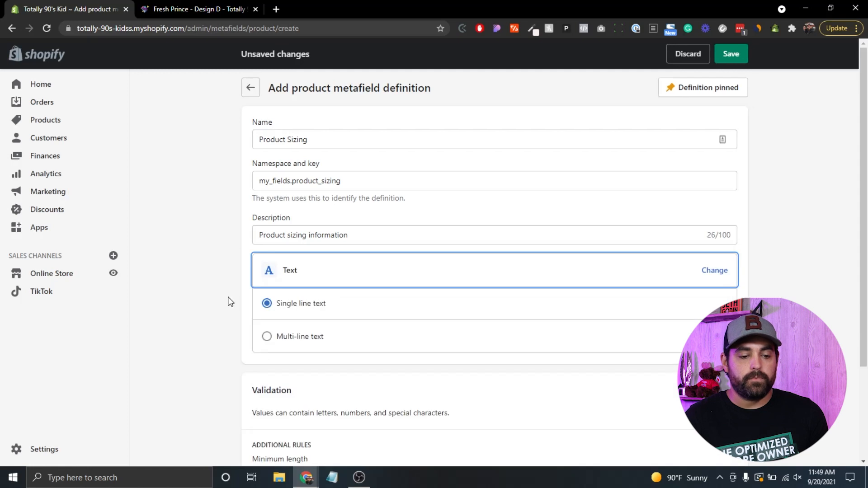
scroll("down", 3)
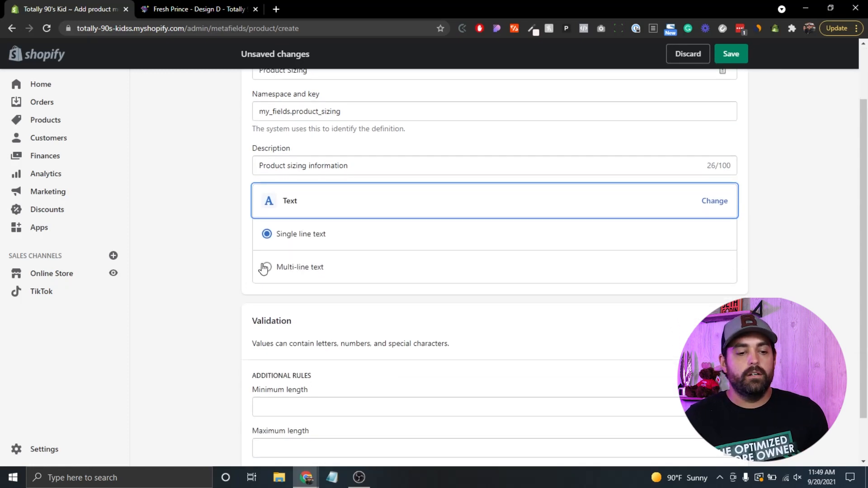
scroll("down", 3)
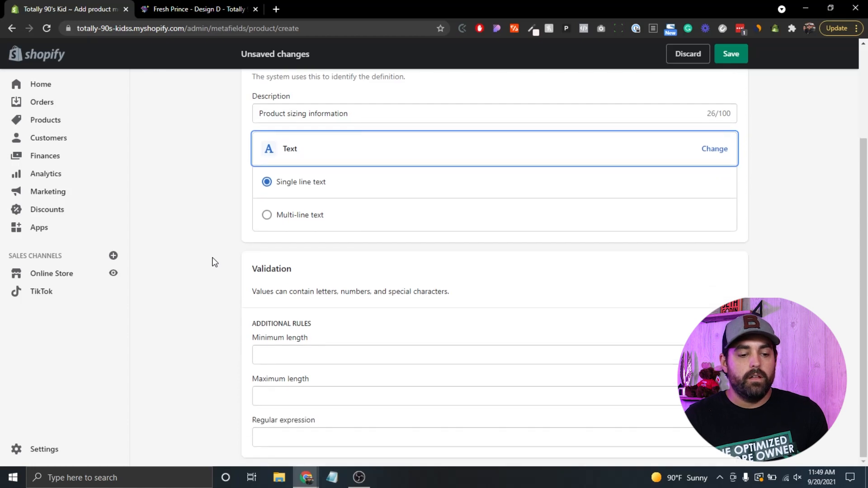
mouse_move(226, 344)
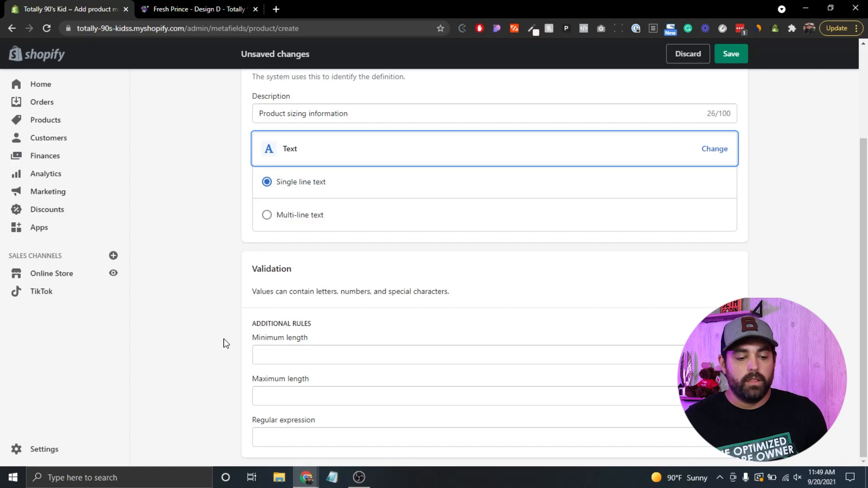
mouse_move(256, 412)
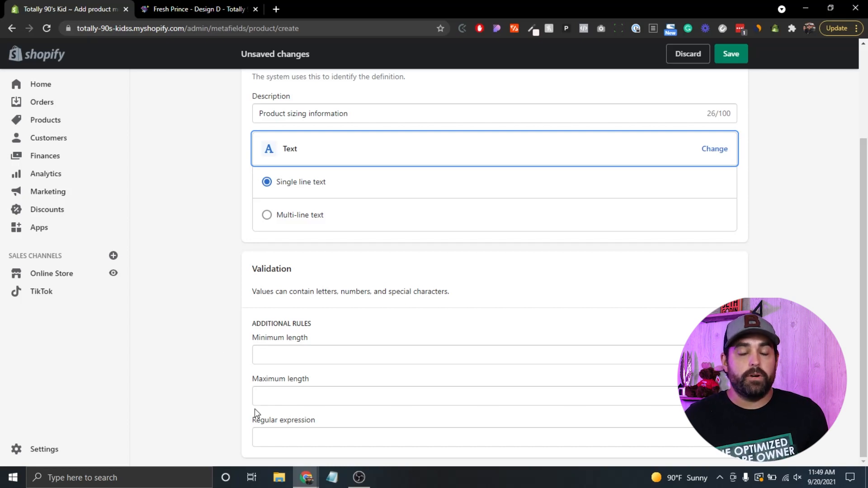
mouse_move(225, 313)
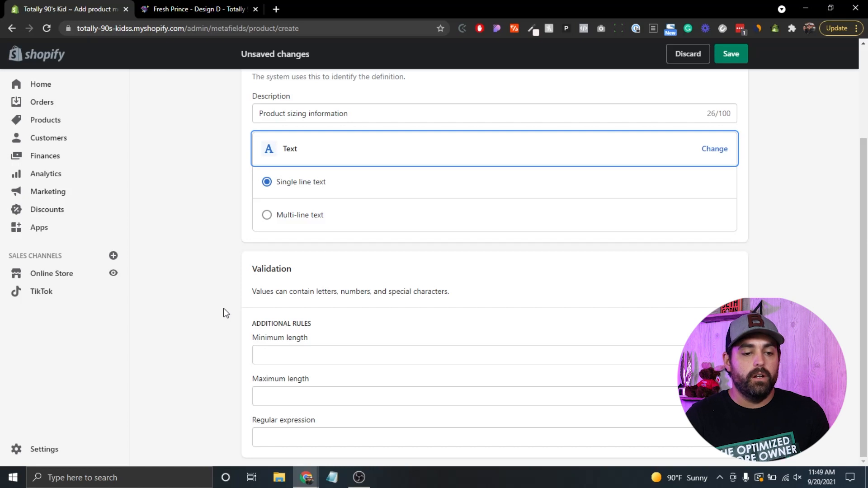
scroll("up", 3)
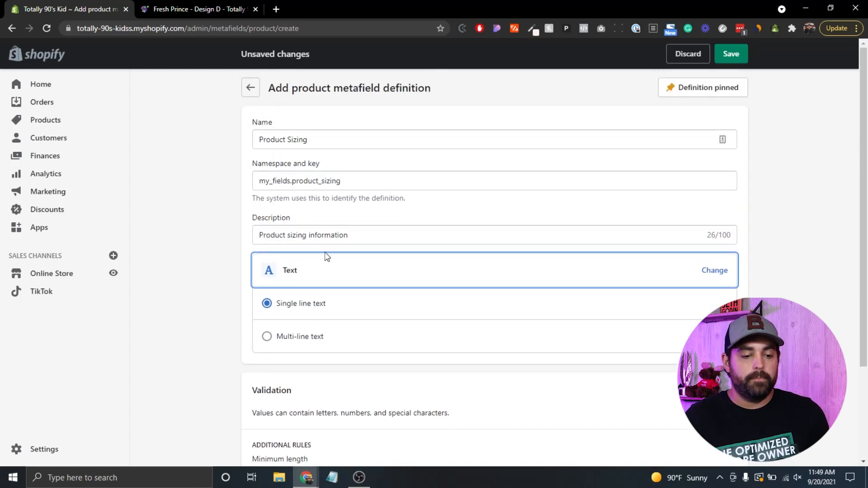
Step: Save the Product Sizing definition and go to the Fresh Prince - Design D product in Products
left_click(730, 54)
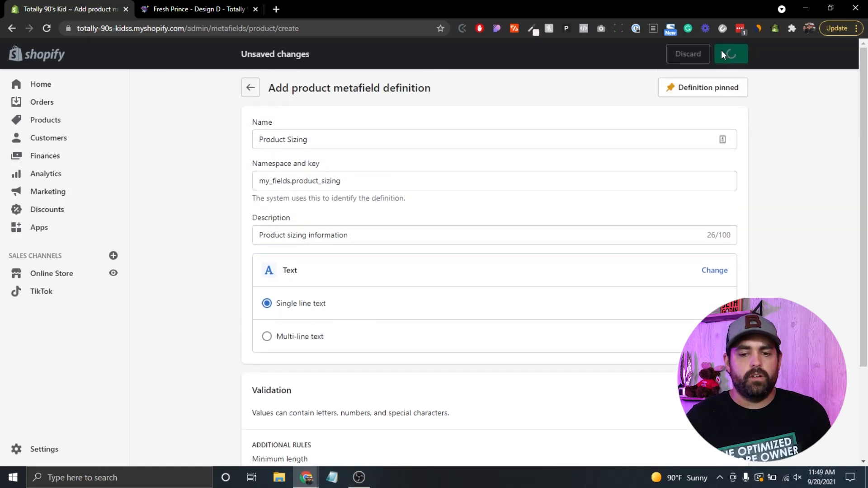
left_click(731, 54)
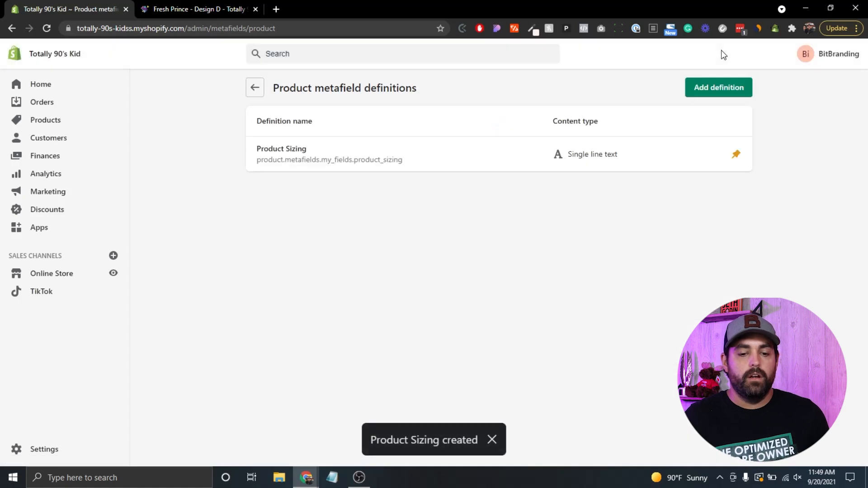
mouse_move(73, 127)
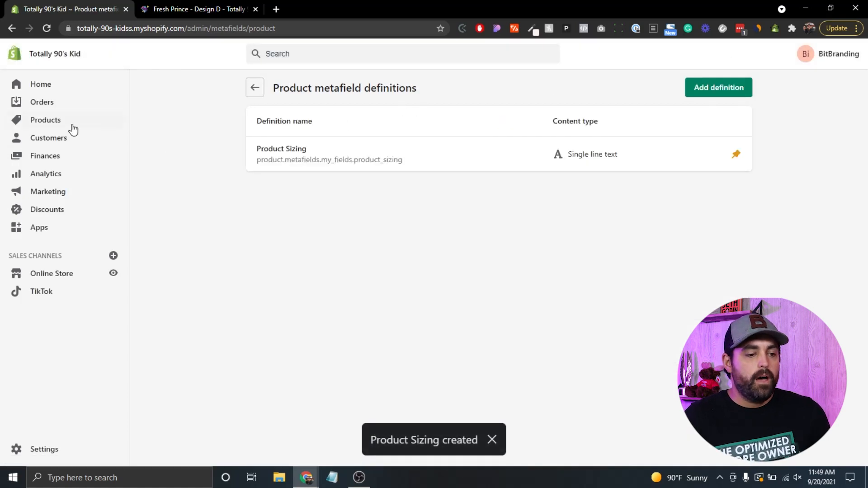
left_click(46, 120)
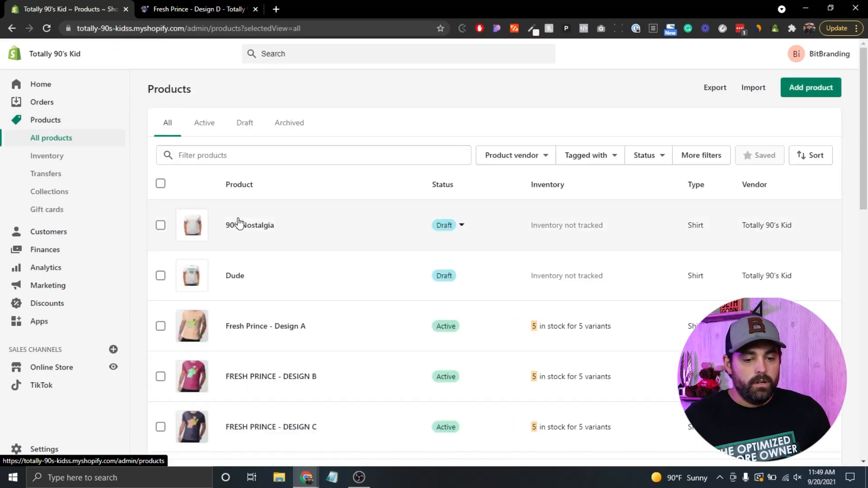
scroll("down", 3)
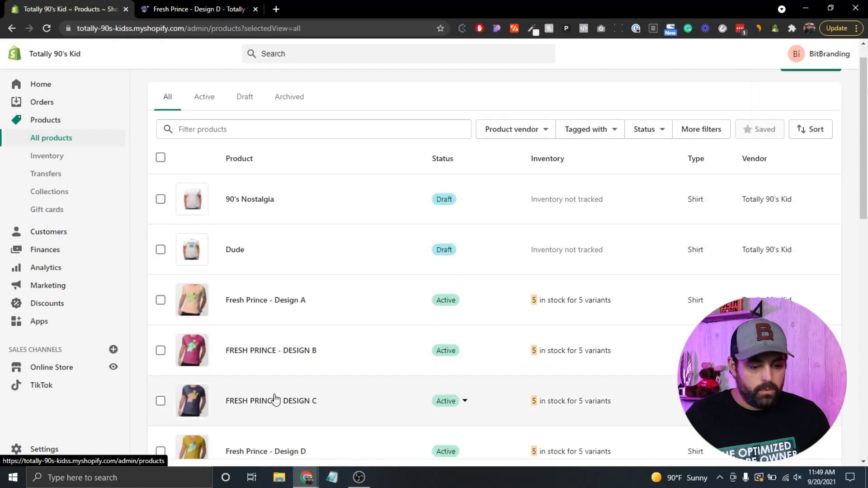
scroll("down", 3)
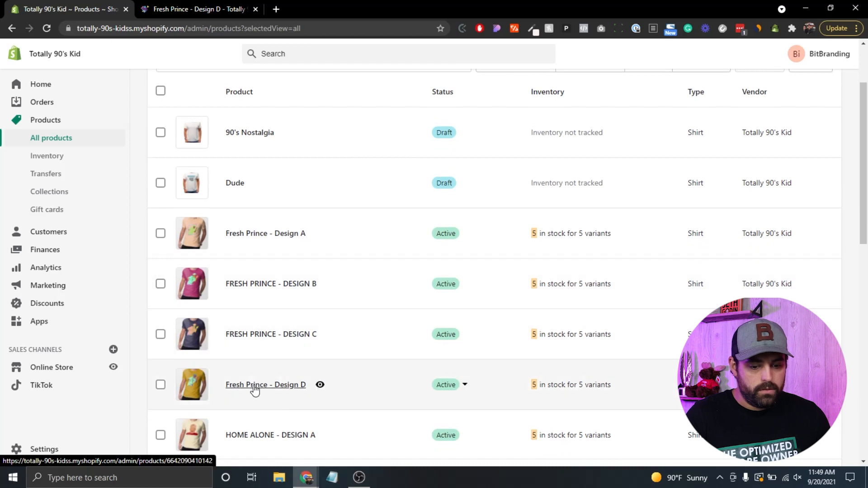
left_click(265, 385)
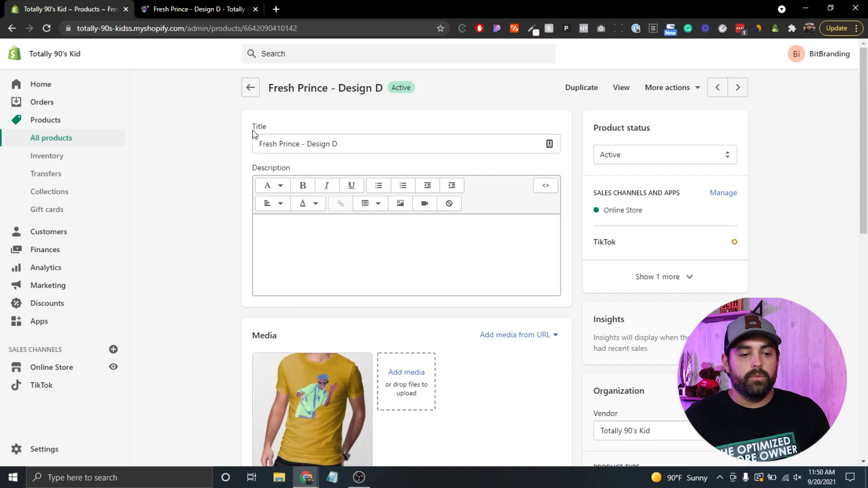
mouse_move(225, 287)
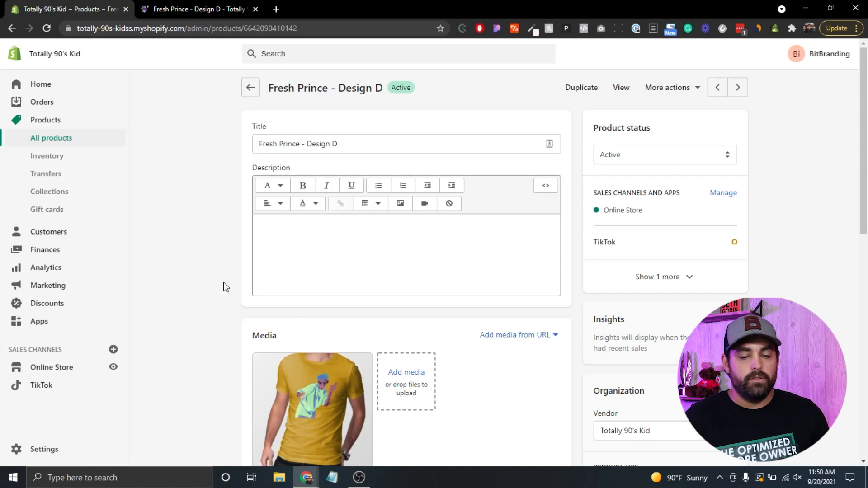
Step: Set the product's Product Sizing metafield to 'Blah blah blah' and save it
scroll("down", 3)
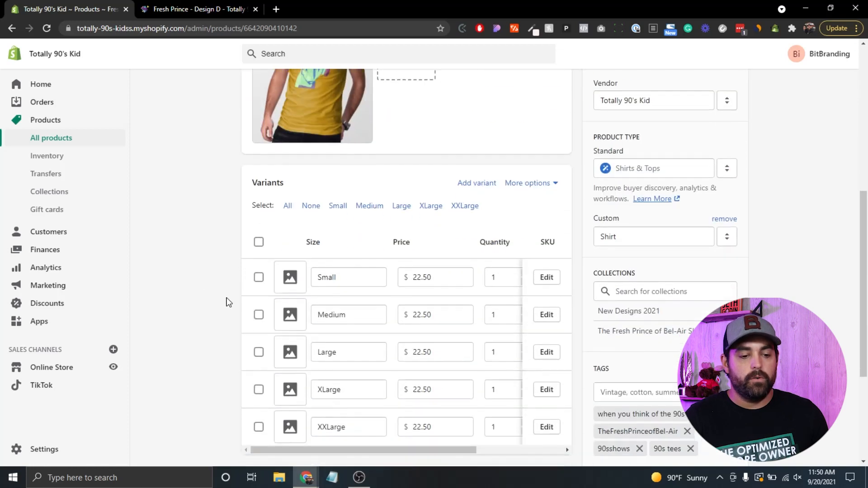
scroll("down", 3)
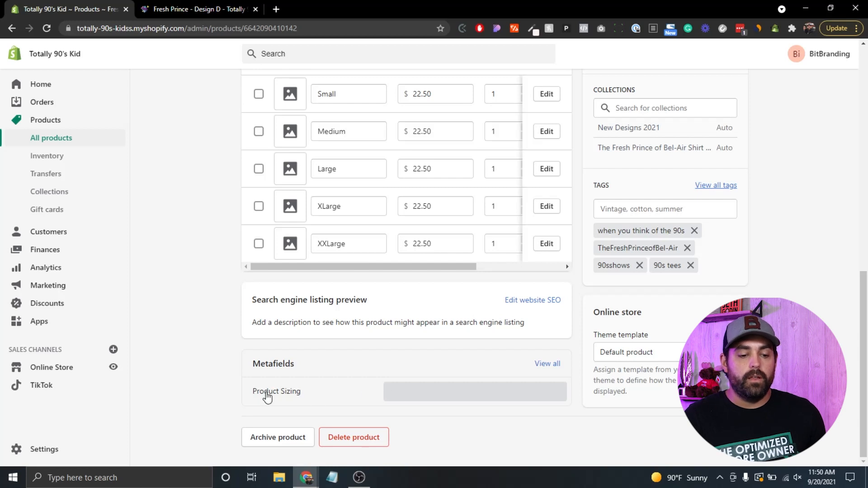
mouse_move(354, 399)
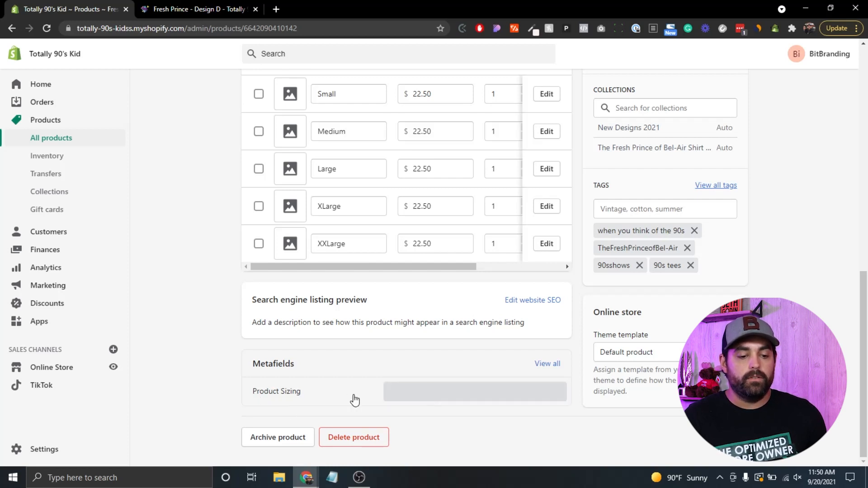
left_click(462, 391)
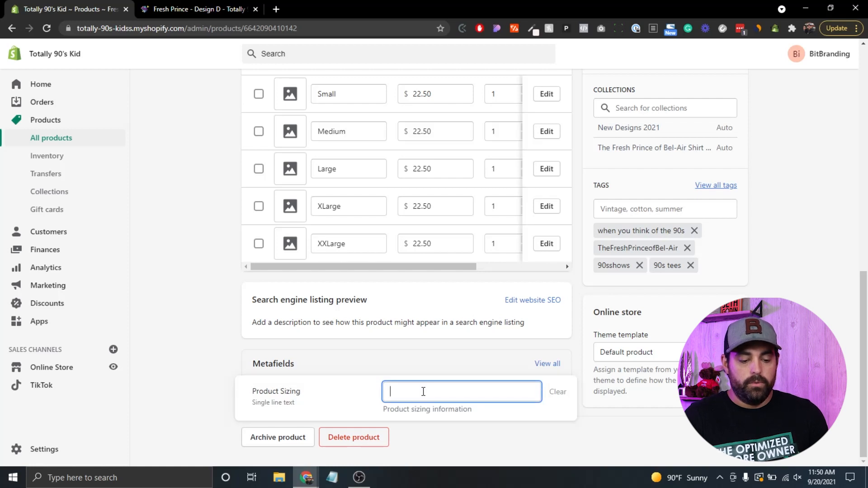
type("Blah blah bla")
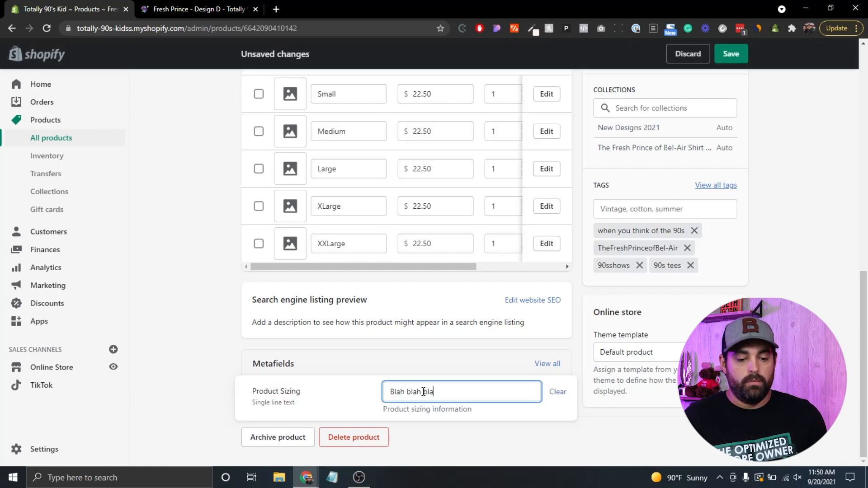
type("h")
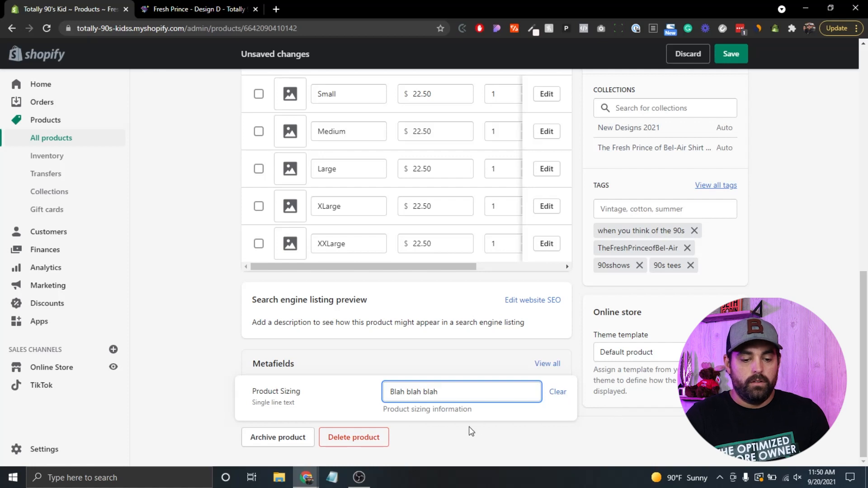
mouse_move(595, 428)
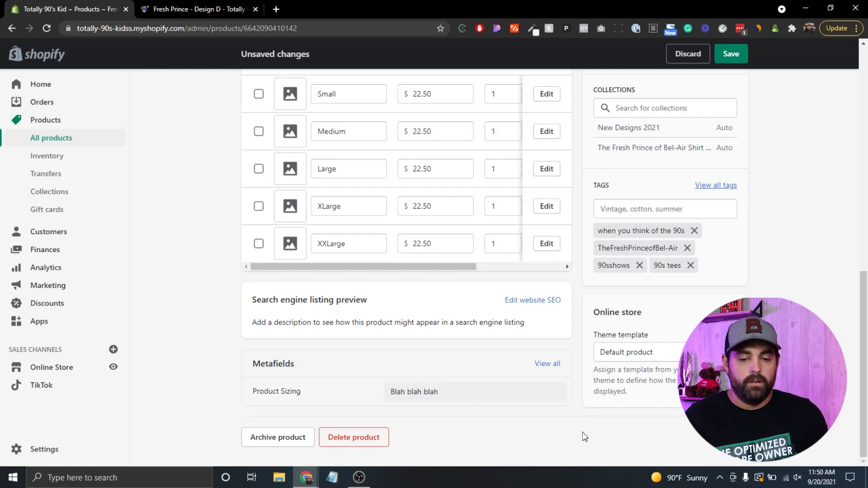
left_click(731, 54)
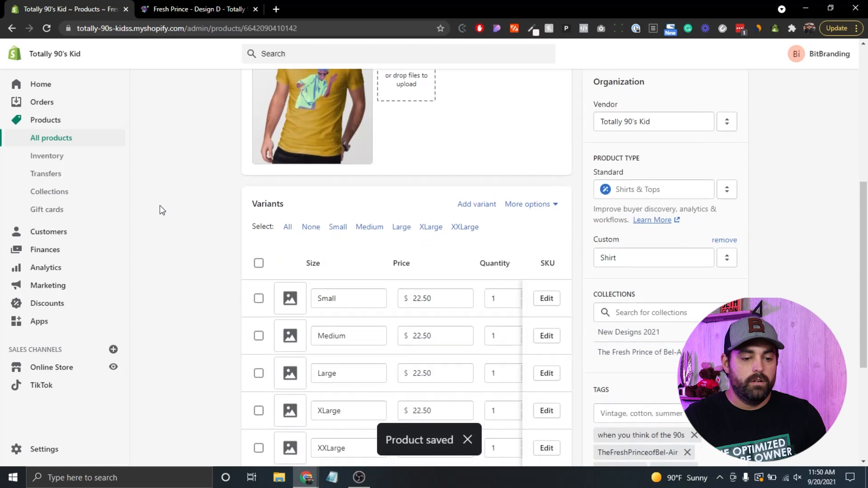
scroll("down", 3)
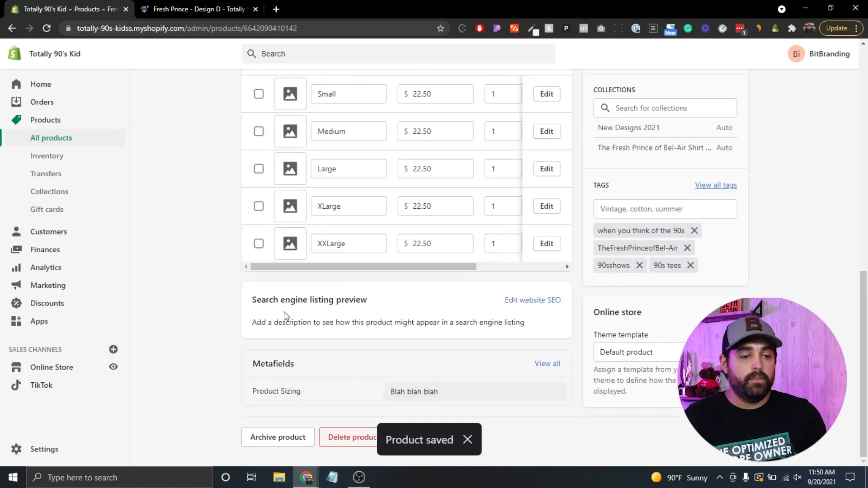
Step: Go to Online Store to customize the live Turbo-portland-modified theme
left_click(193, 9)
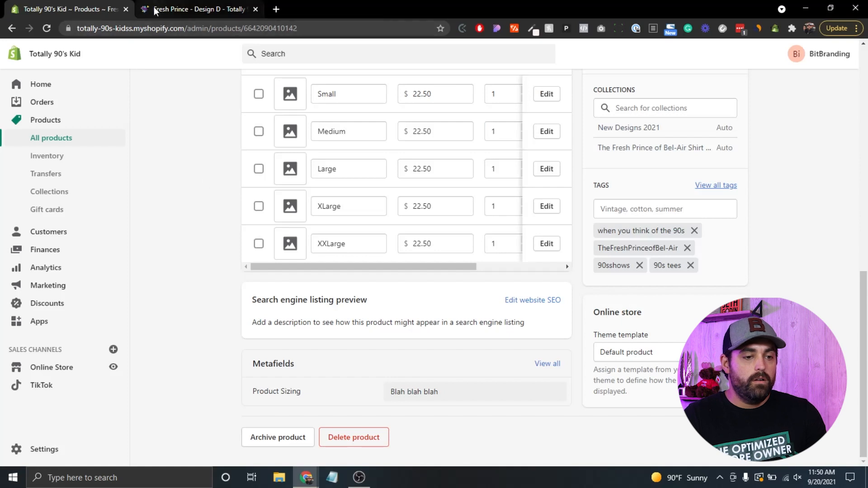
left_click(197, 9)
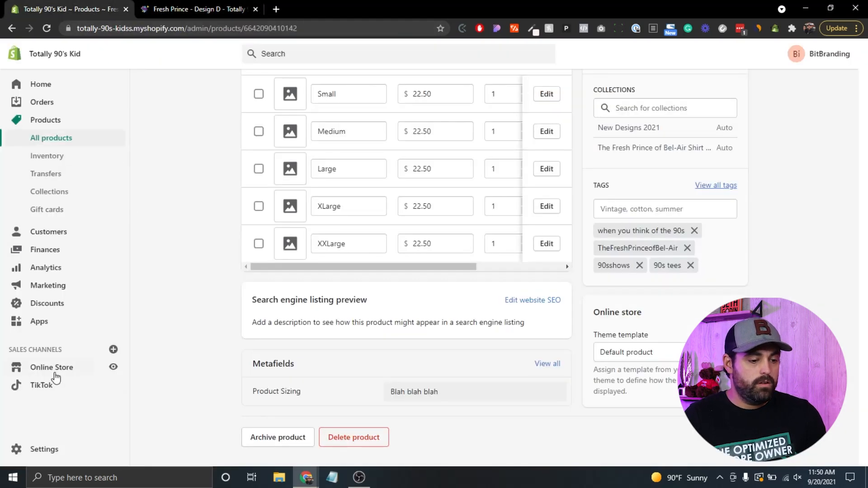
left_click(52, 367)
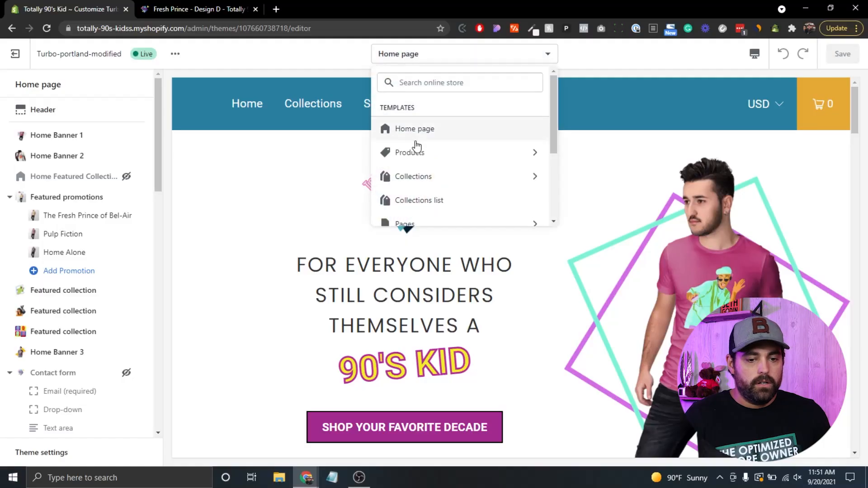
Step: Switch the editor to Products > Default product and expand the Product section's blocks
left_click(409, 152)
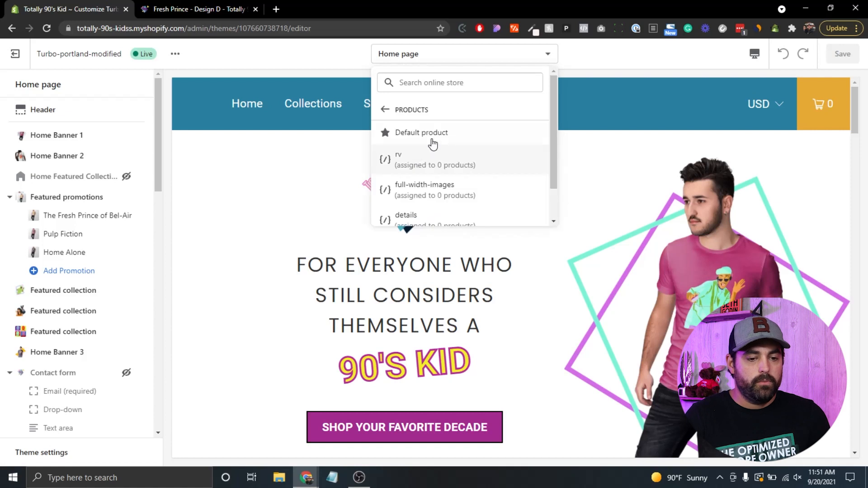
left_click(421, 132)
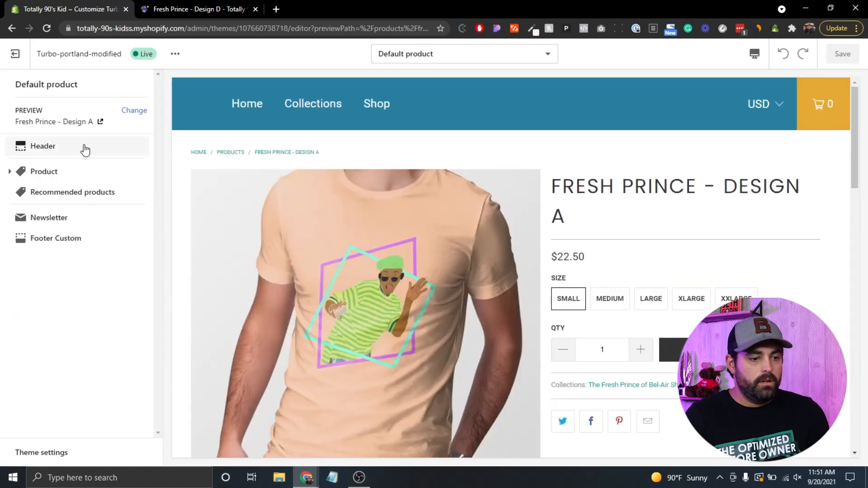
left_click(9, 171)
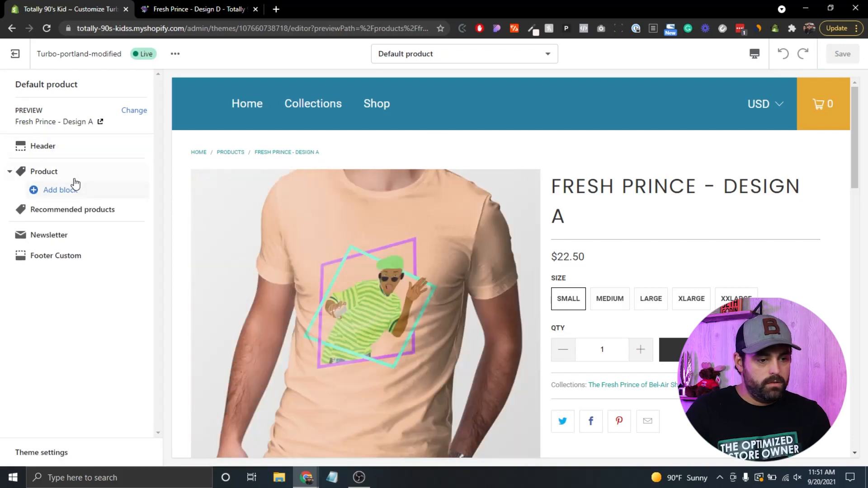
mouse_move(578, 261)
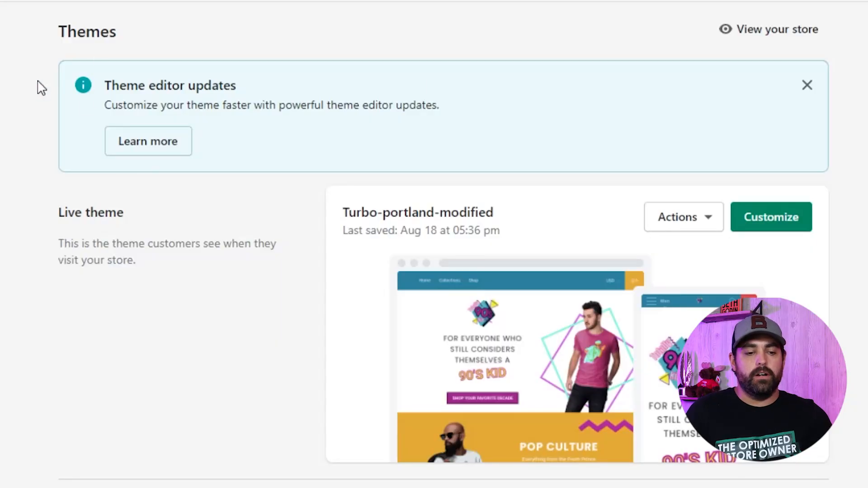
mouse_move(86, 75)
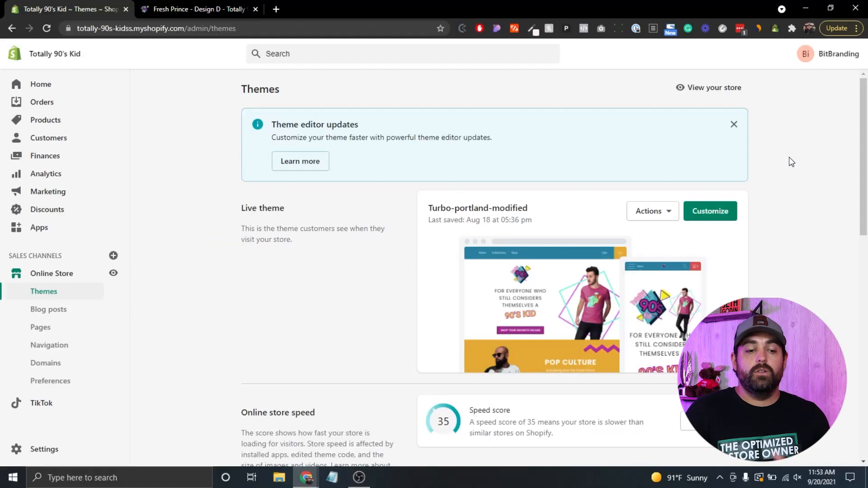
Step: From the Themes page, follow 'Explore free themes' to the free themes catalogue
scroll("down", 3)
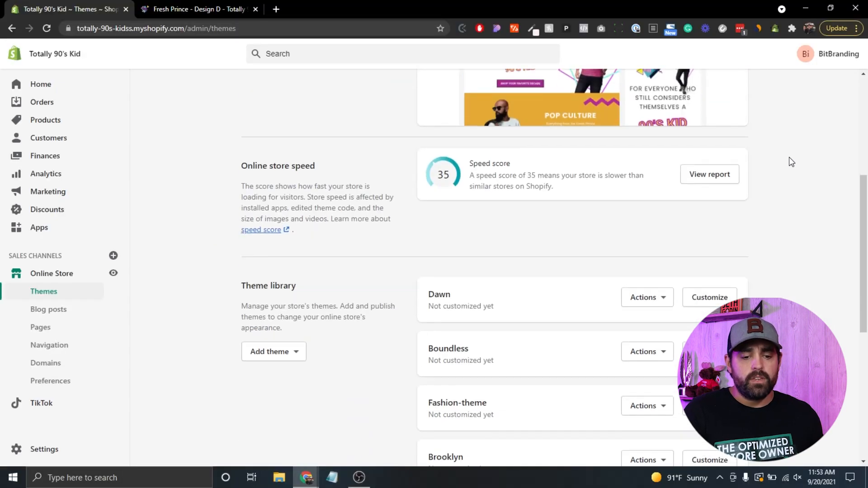
scroll("down", 3)
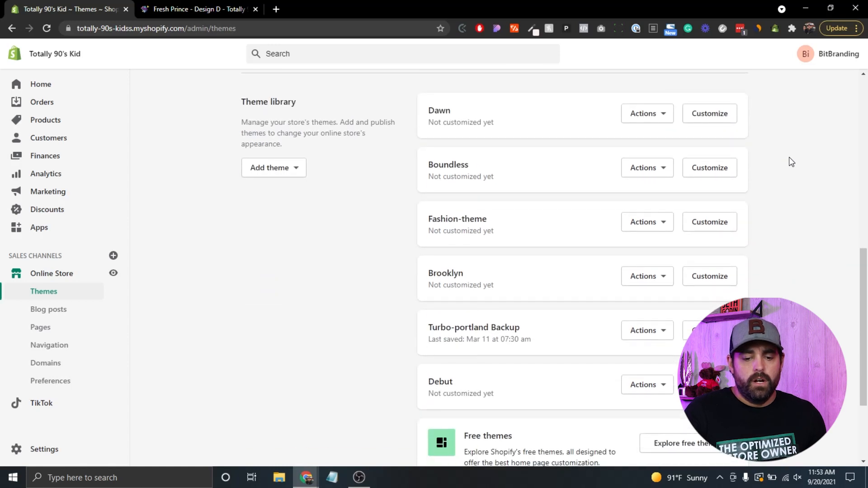
scroll("down", 3)
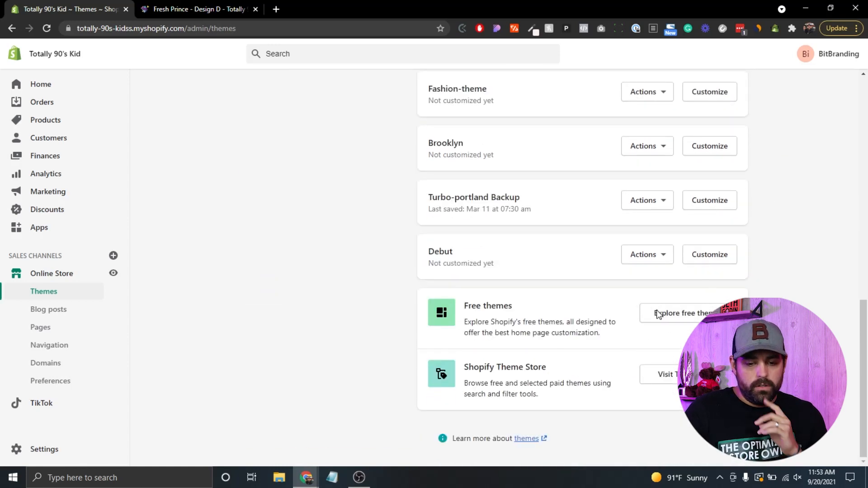
left_click(686, 313)
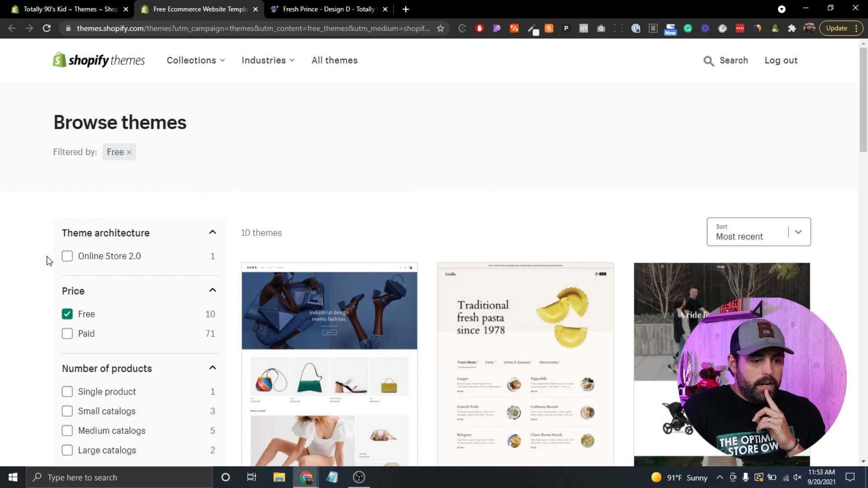
Step: Filter the theme store to Paid plus Online Store 2.0 and browse the 36 results
scroll("down", 3)
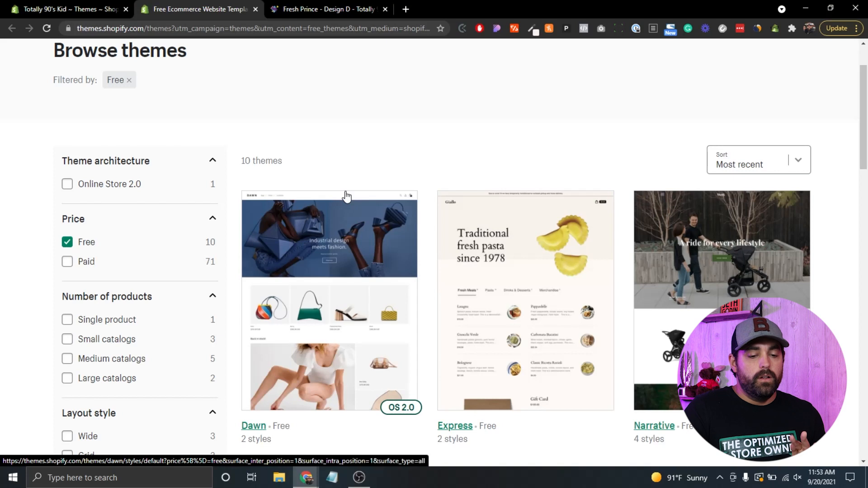
scroll("down", 3)
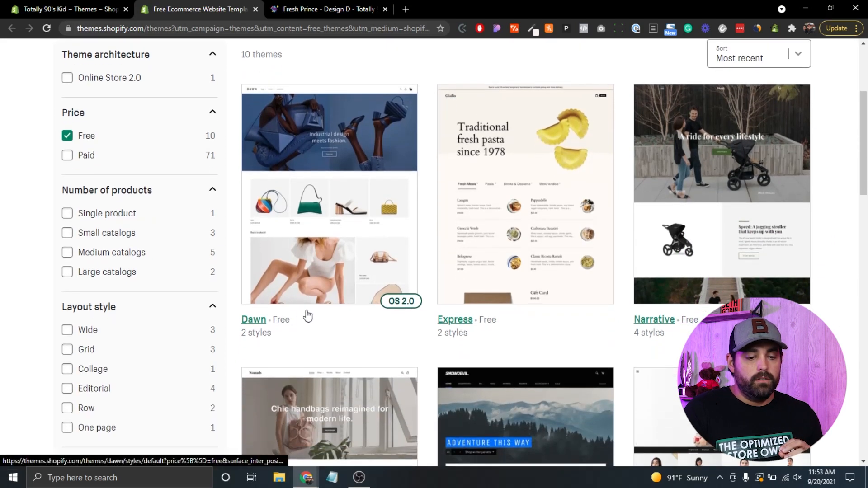
mouse_move(363, 310)
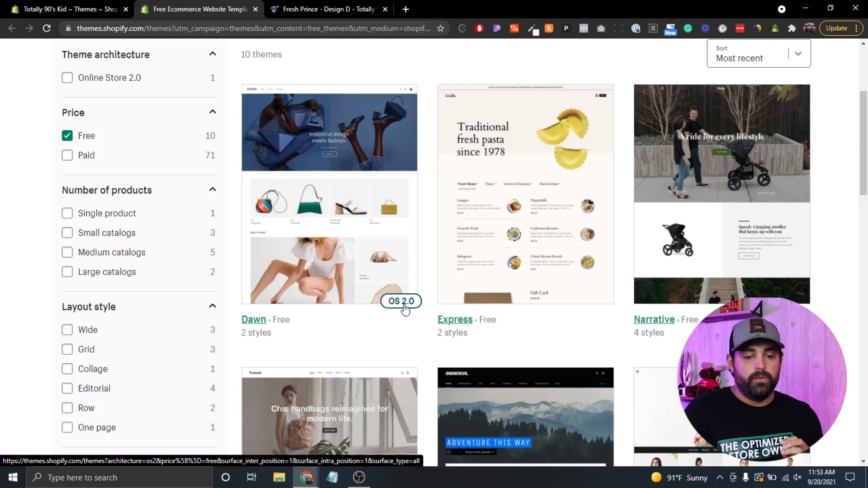
scroll("up", 3)
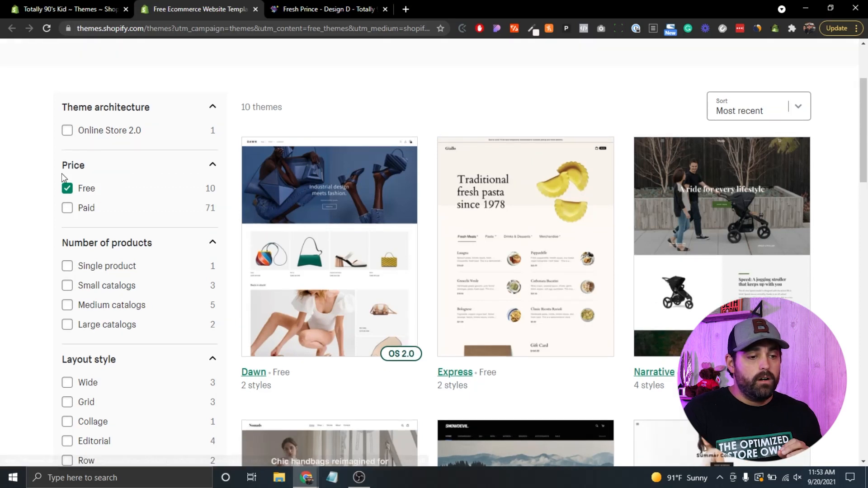
left_click(66, 208)
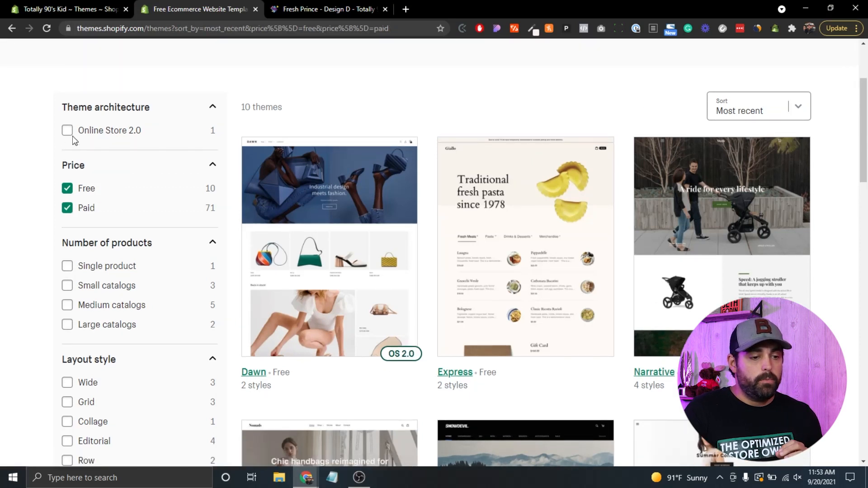
left_click(67, 130)
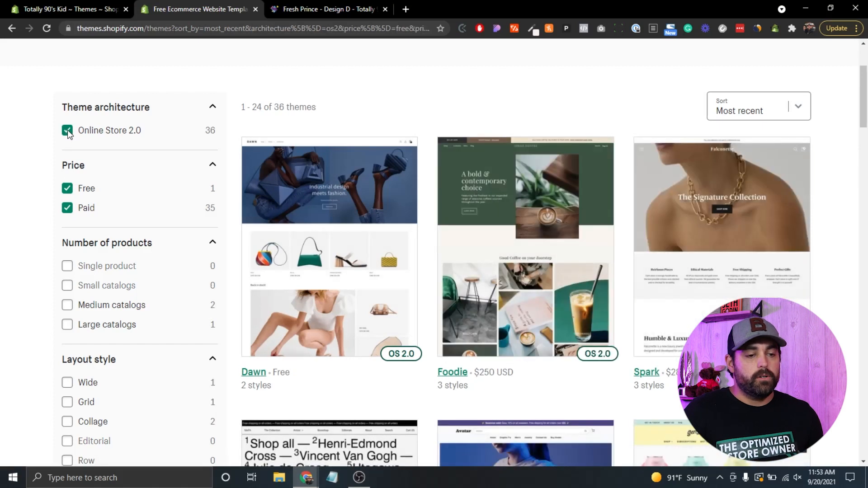
mouse_move(710, 178)
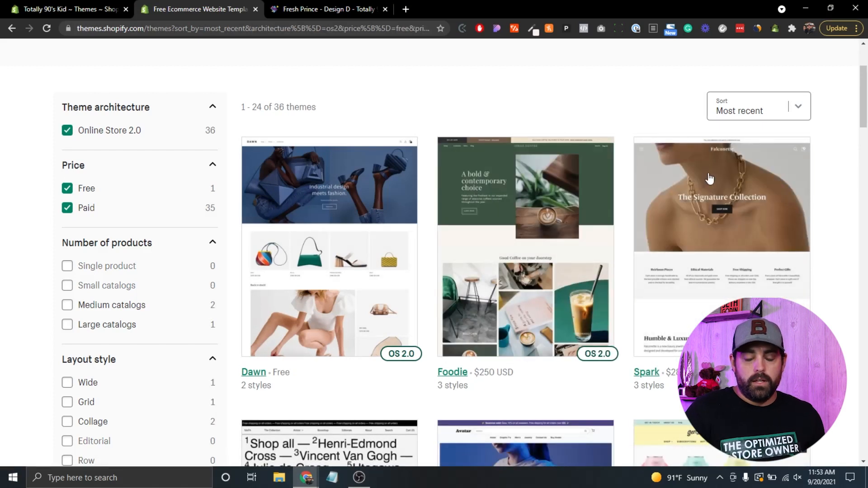
scroll("down", 3)
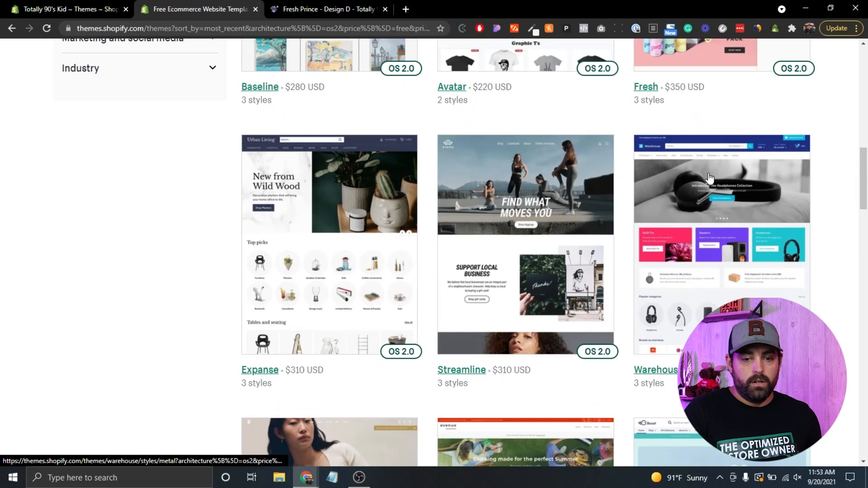
scroll("down", 3)
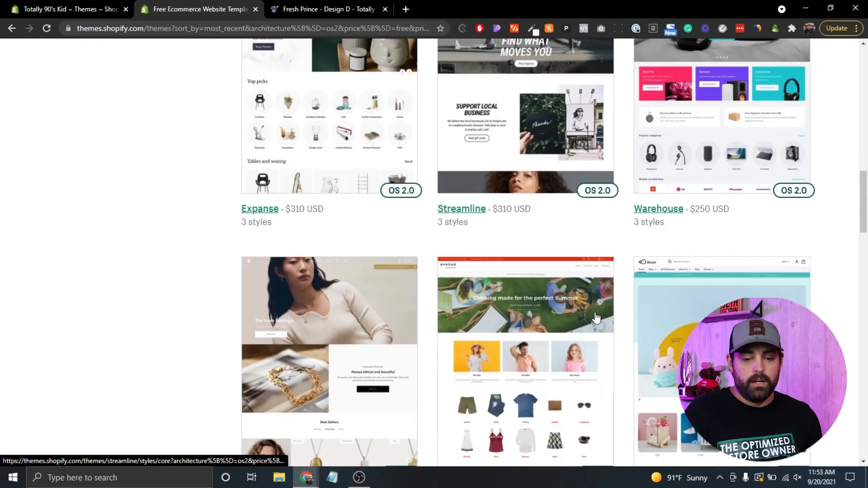
scroll("down", 3)
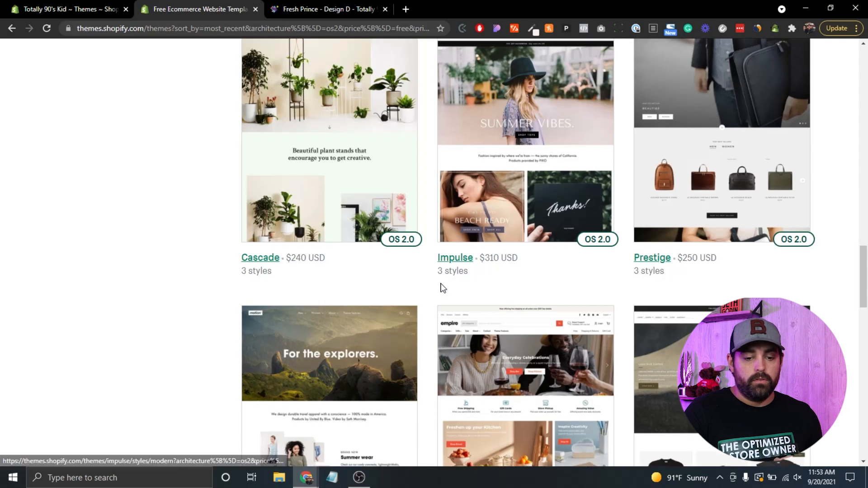
scroll("down", 3)
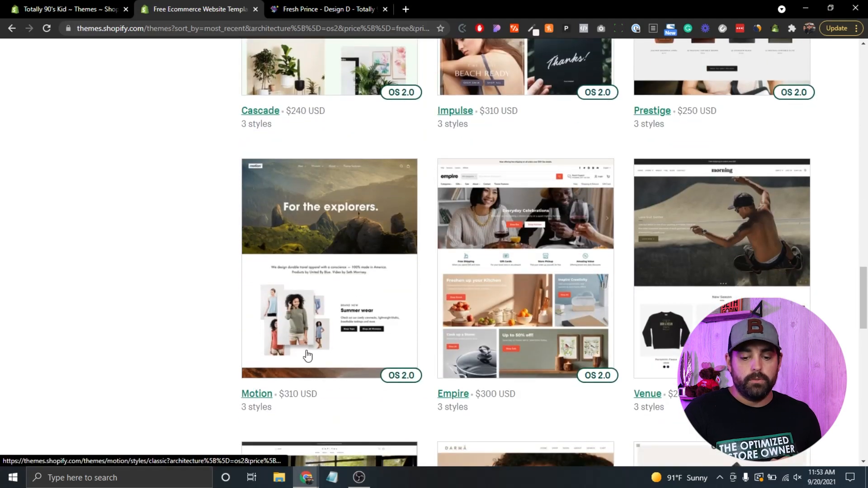
scroll("down", 3)
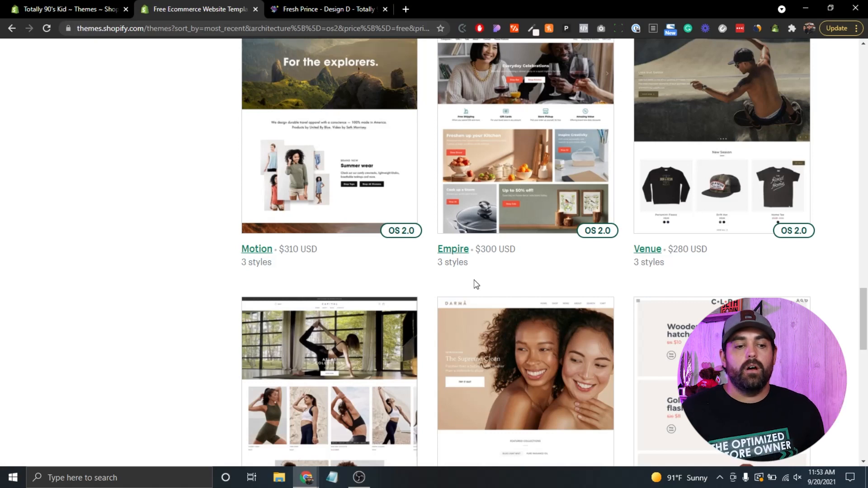
scroll("down", 3)
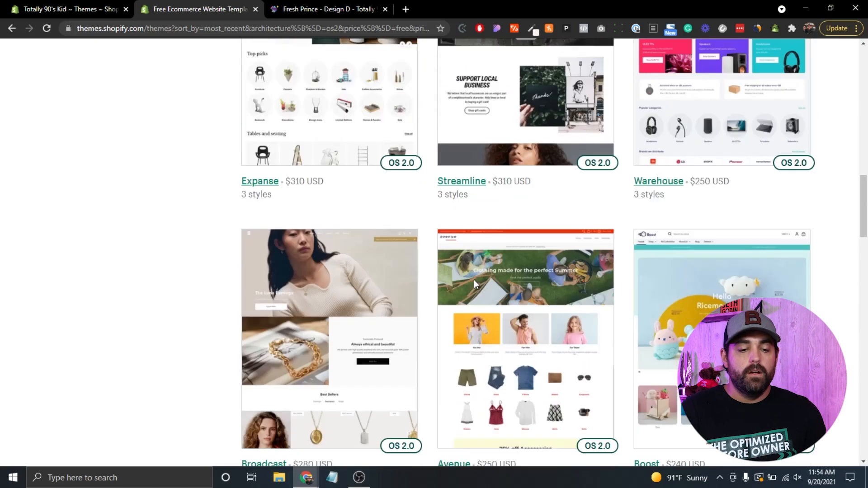
scroll("up", 3)
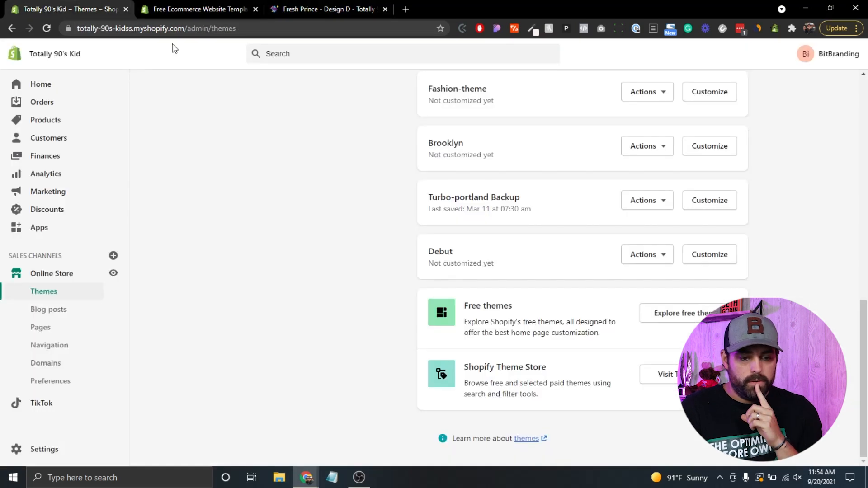
Step: Customize Dawn on Products > Default product and toggle the Title block hidden then visible
scroll("up", 3)
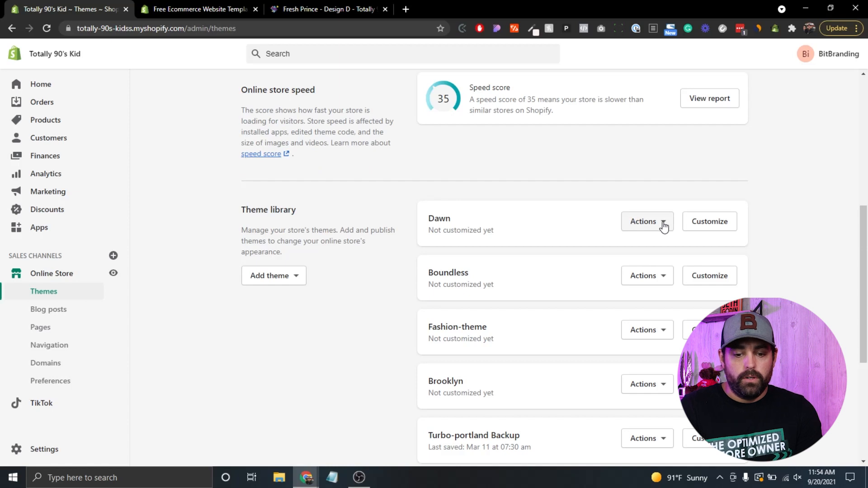
mouse_move(747, 190)
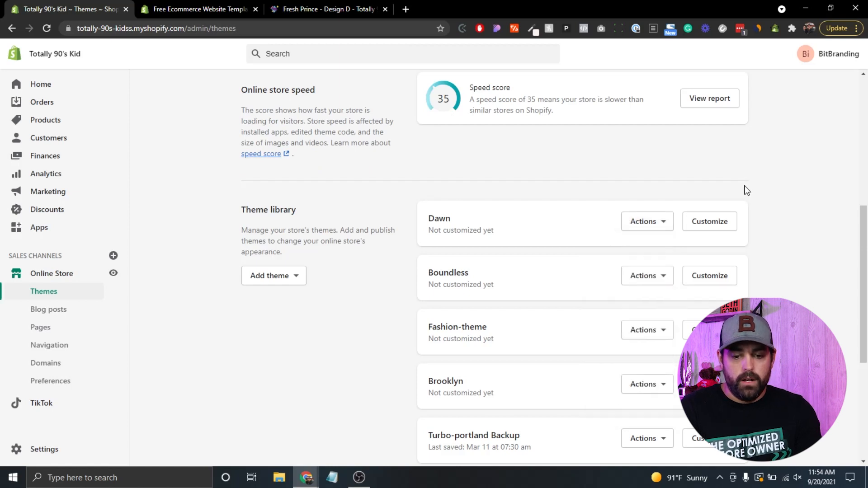
left_click(709, 221)
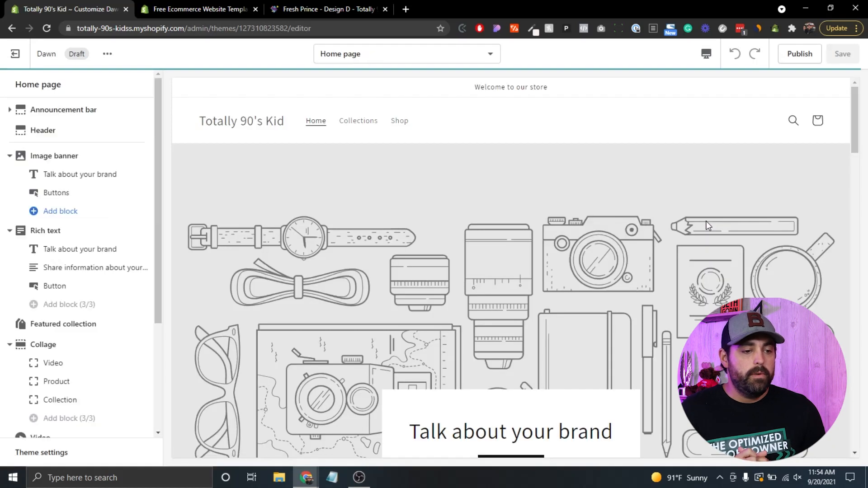
mouse_move(463, 89)
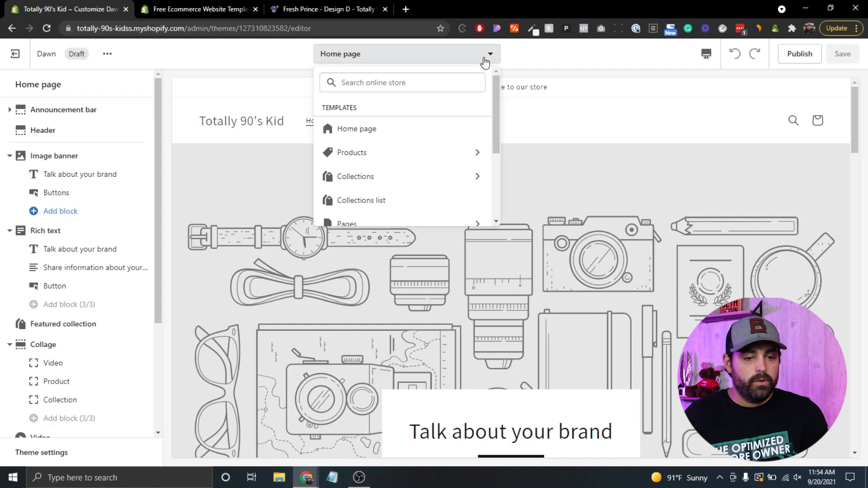
left_click(352, 152)
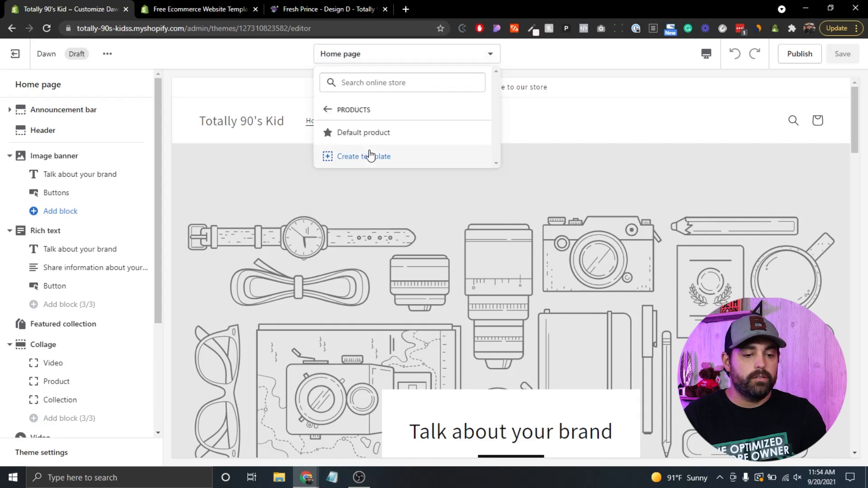
left_click(363, 132)
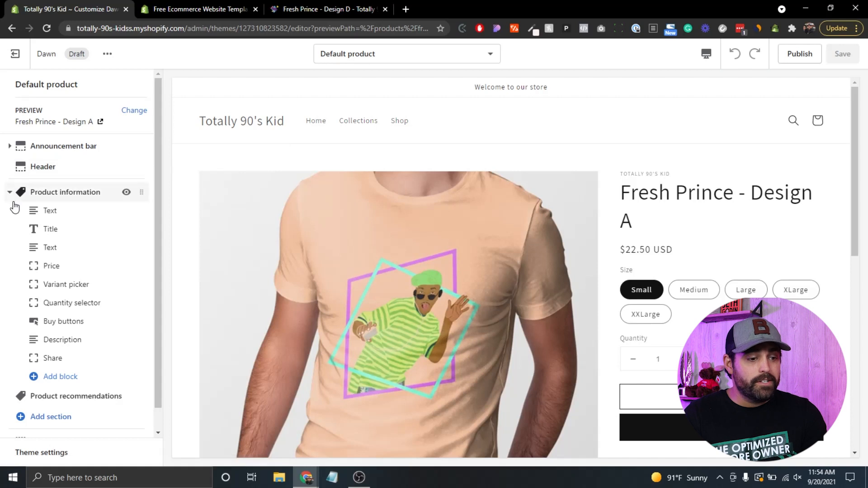
mouse_move(53, 198)
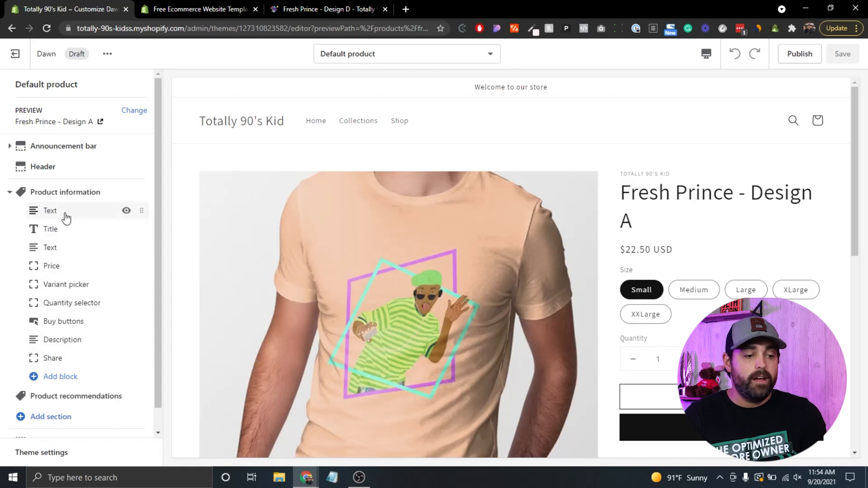
mouse_move(126, 216)
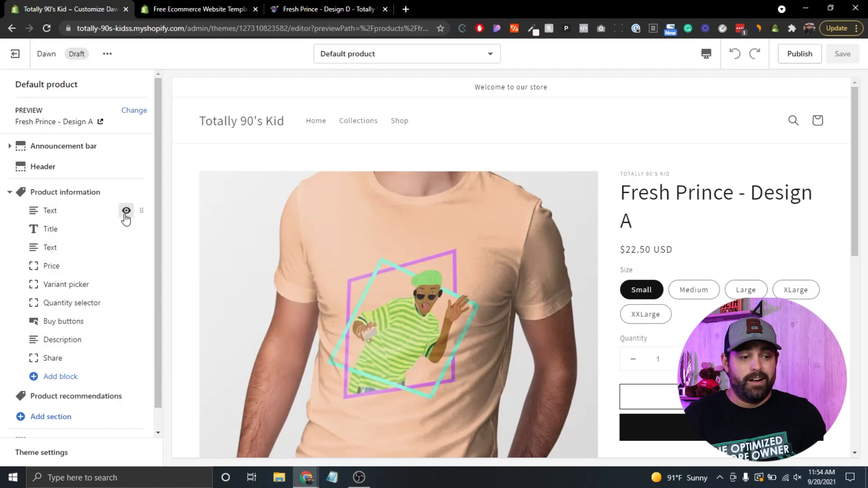
mouse_move(126, 229)
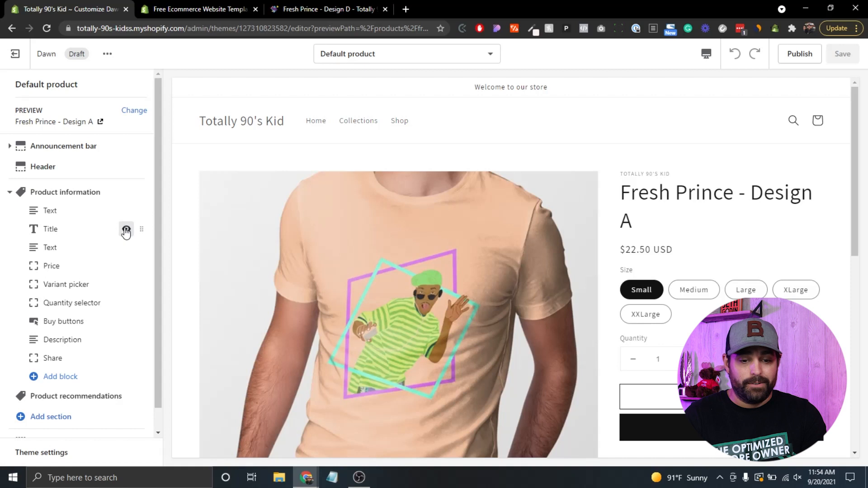
left_click(126, 228)
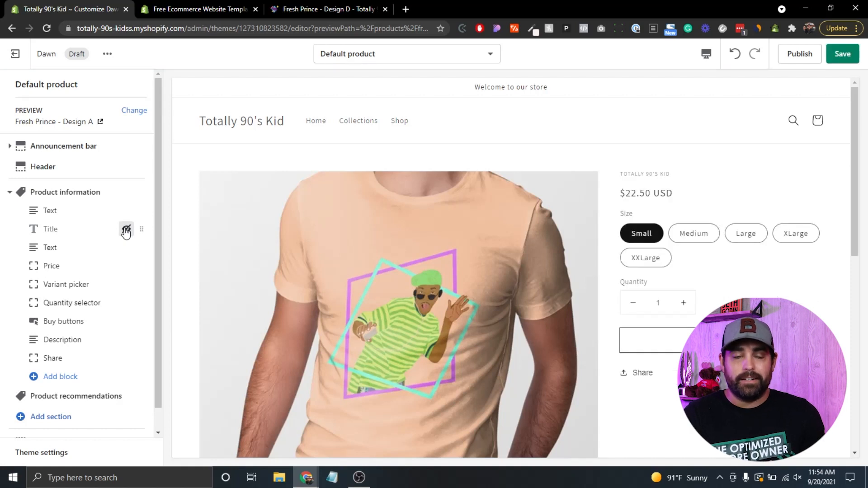
left_click(842, 53)
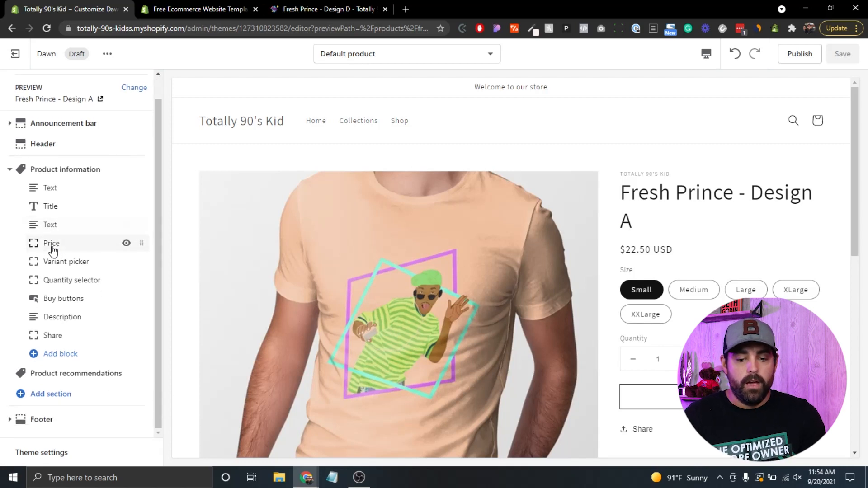
Step: Bring up the Add block list of theme blocks under Product information
scroll("down", 3)
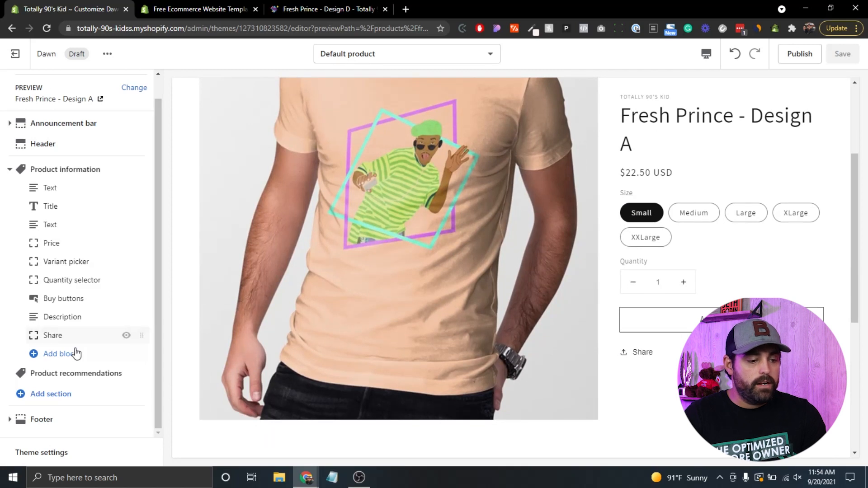
left_click(59, 353)
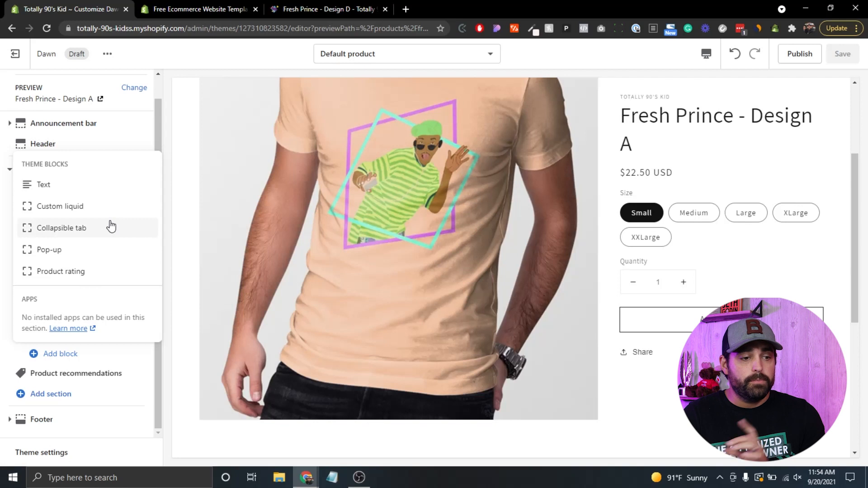
mouse_move(55, 188)
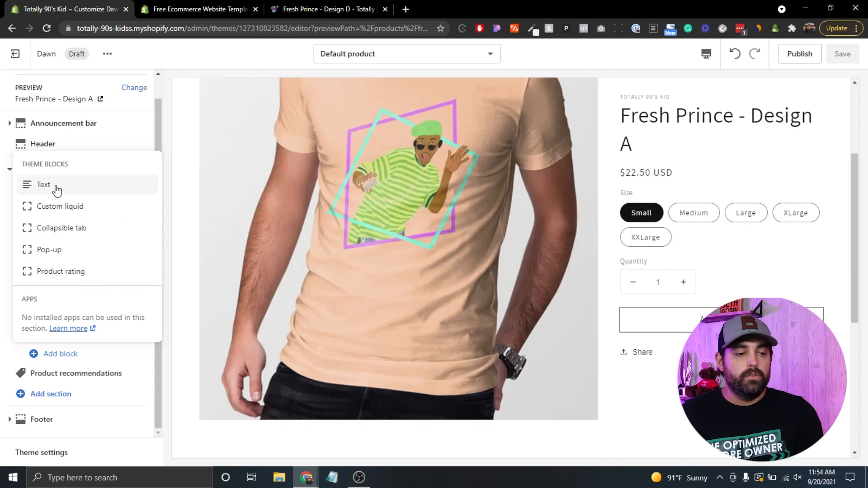
mouse_move(65, 232)
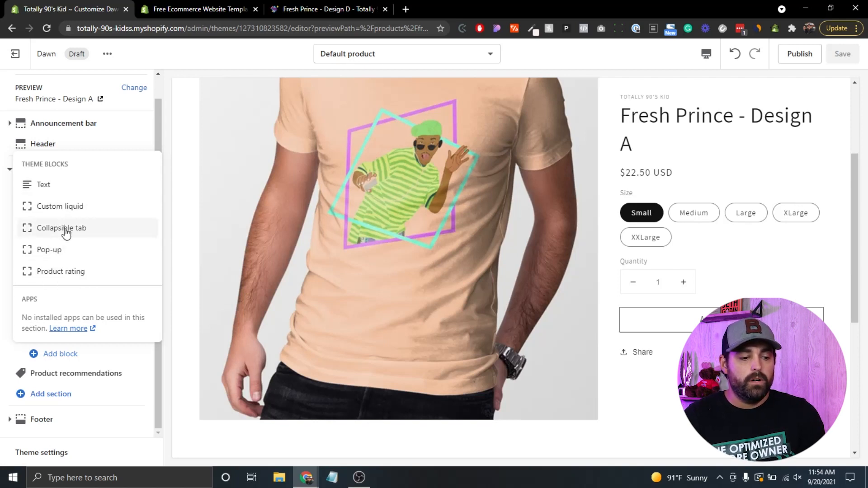
mouse_move(43, 185)
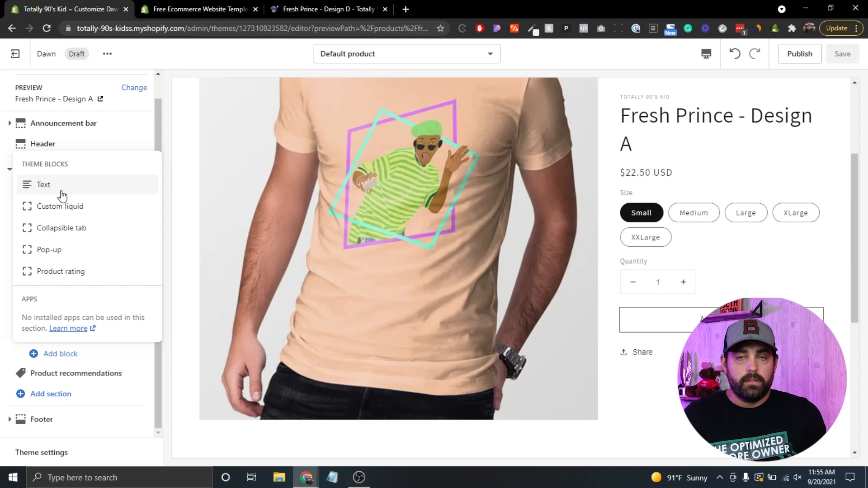
mouse_move(39, 191)
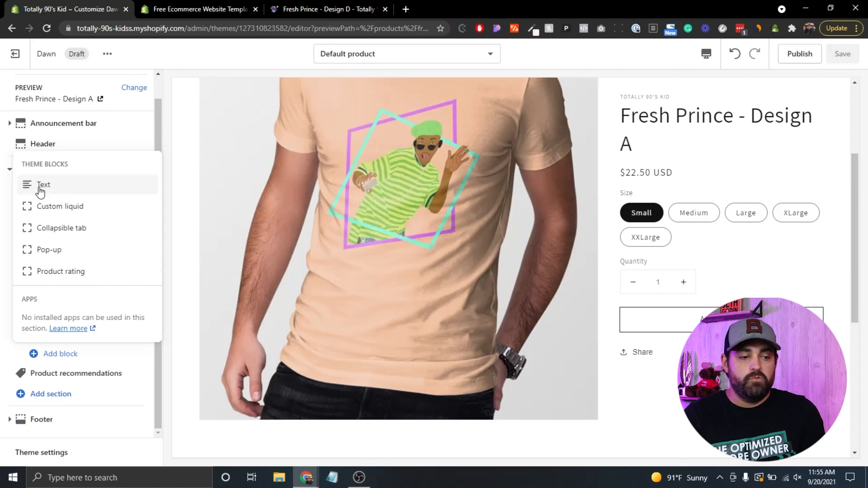
mouse_move(53, 190)
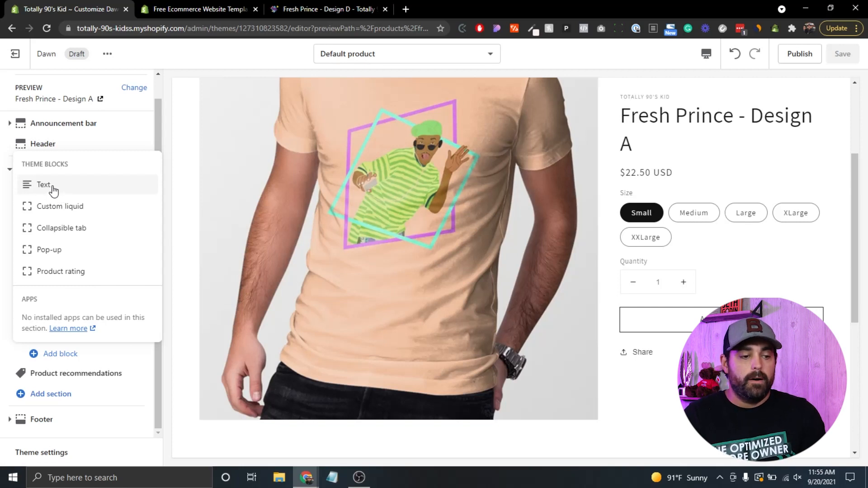
mouse_move(61, 228)
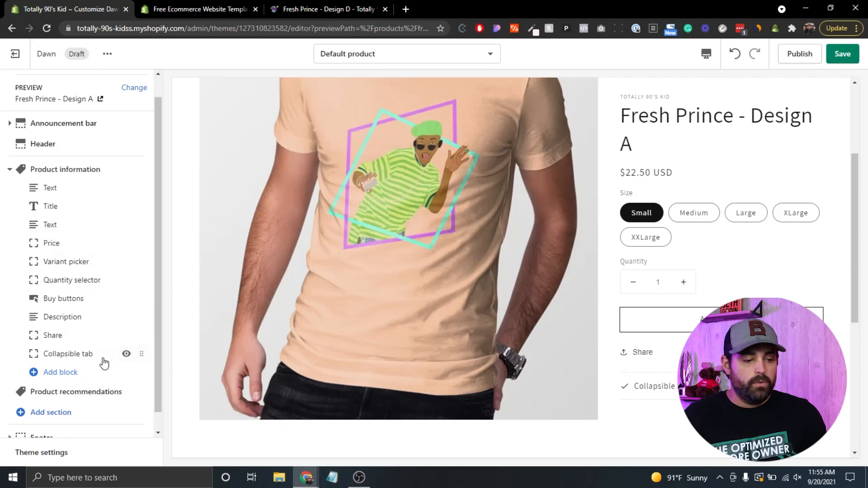
mouse_move(659, 390)
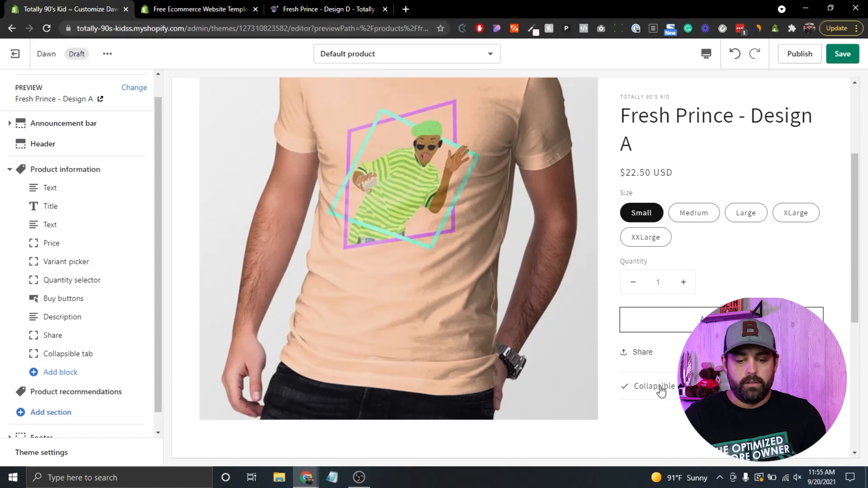
Step: Rename the collapsible tab's heading to 'Model Info'
left_click(71, 354)
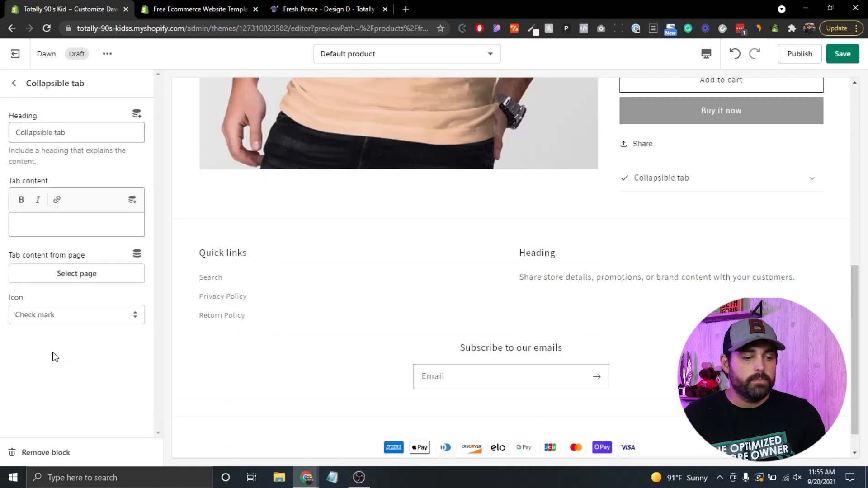
scroll("down", 3)
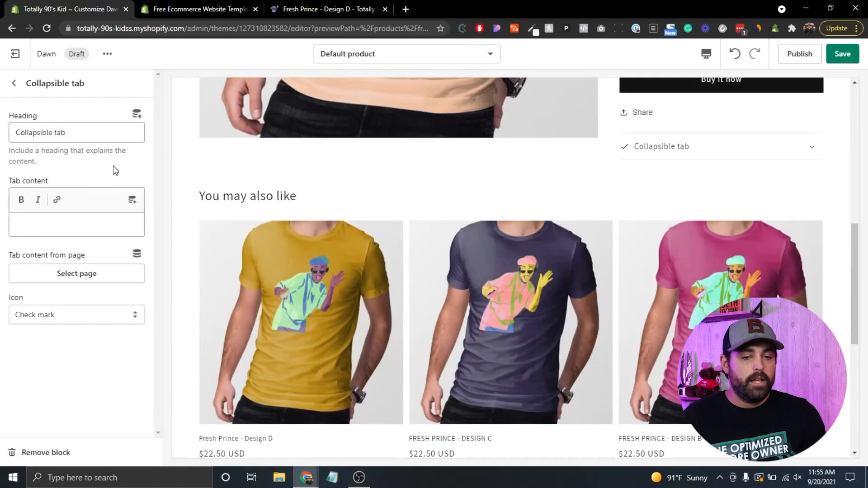
triple_click(76, 132)
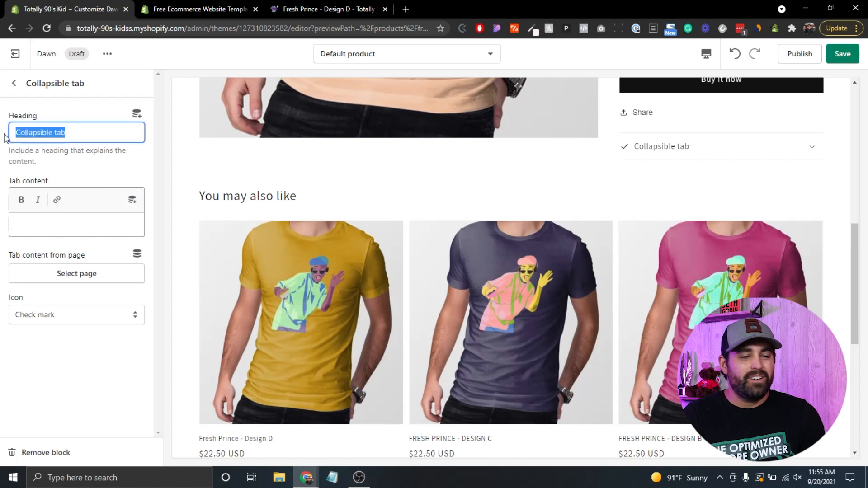
mouse_move(131, 171)
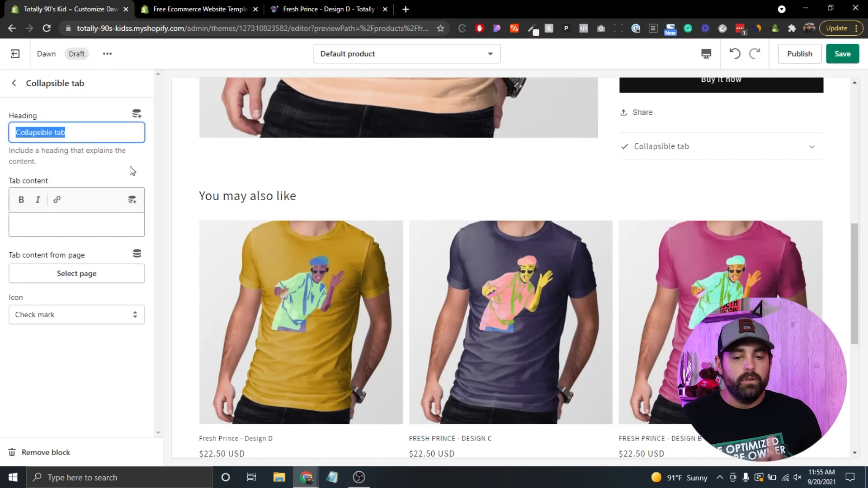
type("Mo")
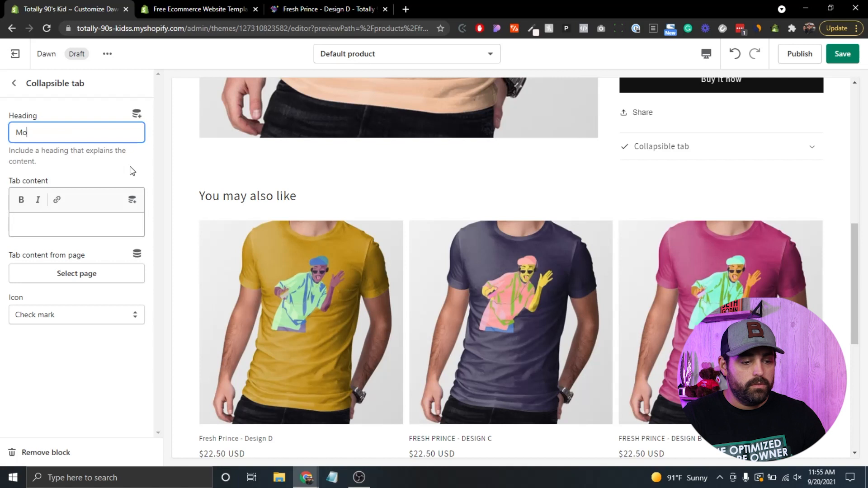
type("del Info")
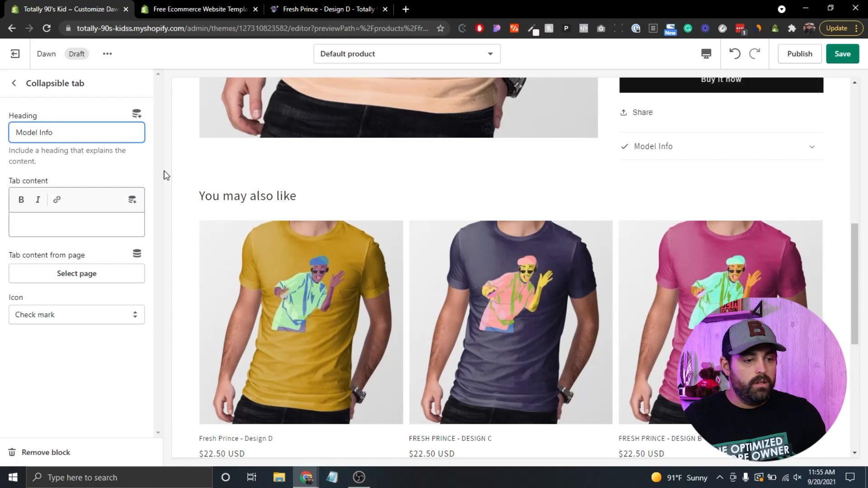
Step: Enter 'Something something' as the Model Info tab's content
left_click(76, 224)
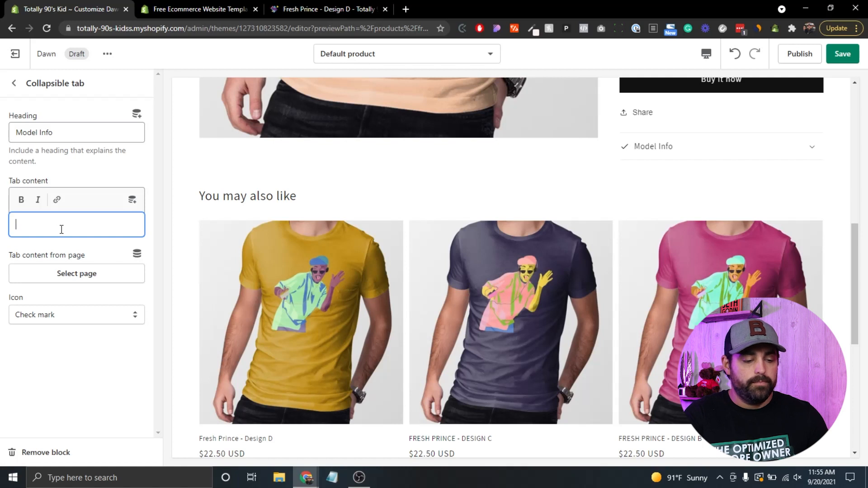
type("Something something")
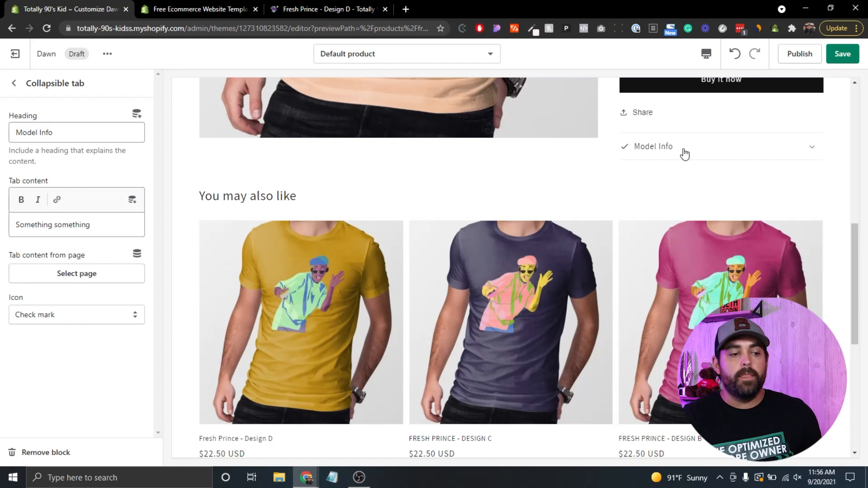
mouse_move(314, 216)
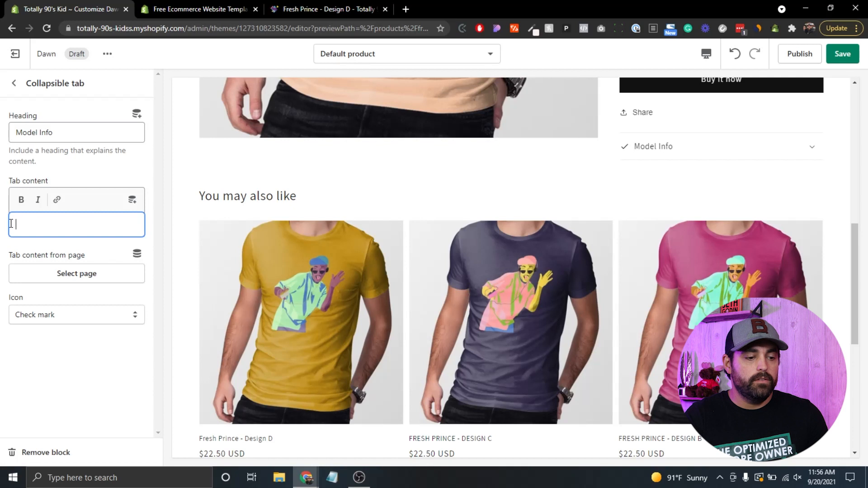
mouse_move(131, 200)
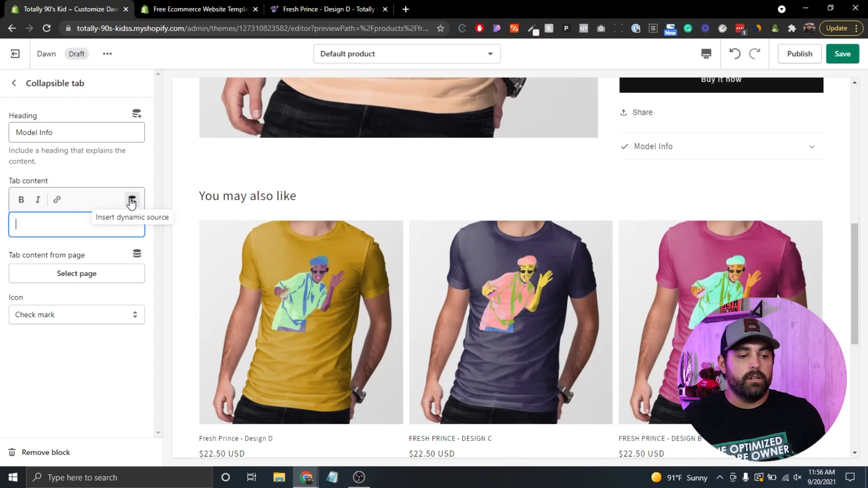
Step: Replace the tab content with the Product Sizing dynamic source
left_click(132, 199)
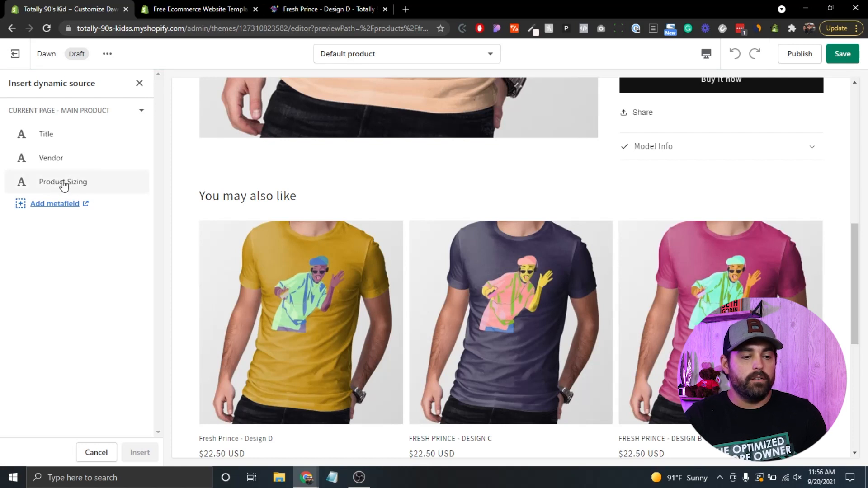
left_click(63, 181)
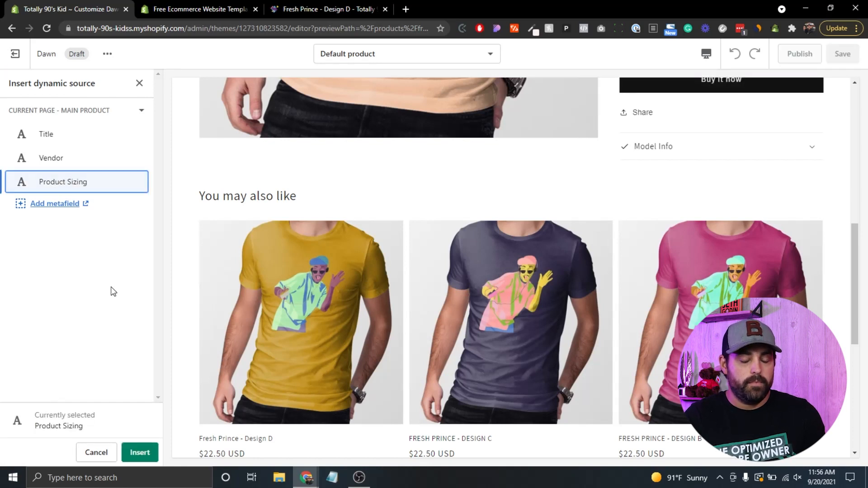
left_click(139, 453)
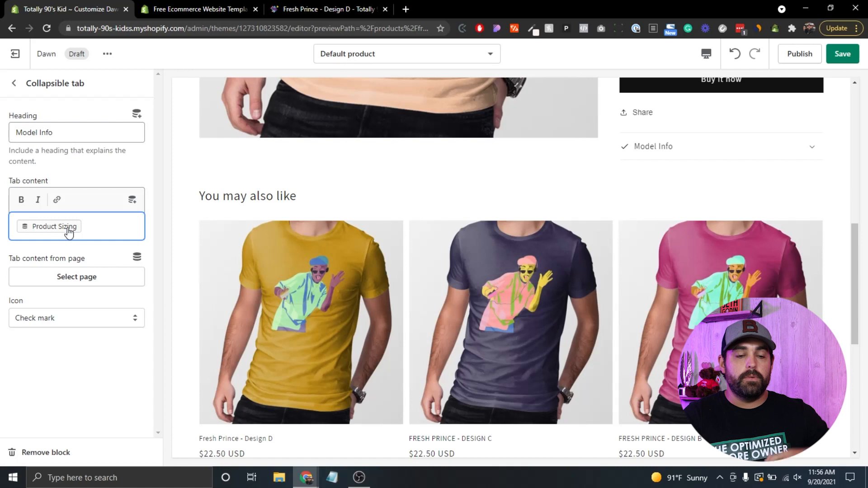
left_click(83, 227)
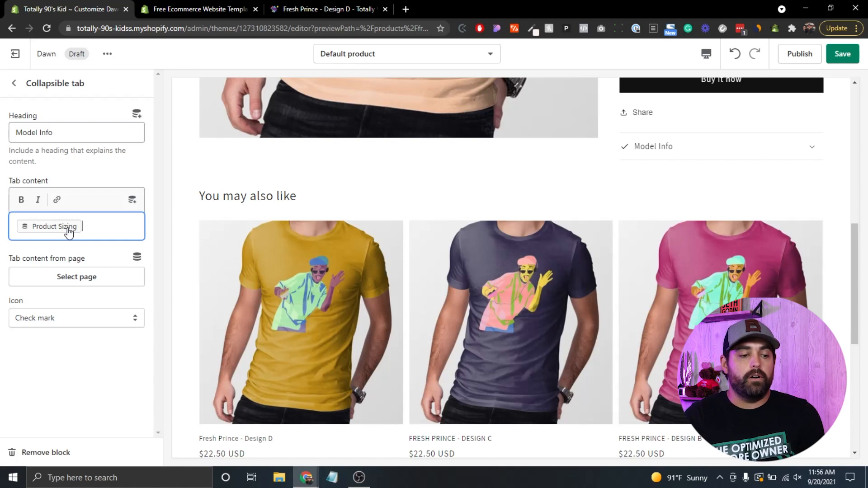
mouse_move(718, 147)
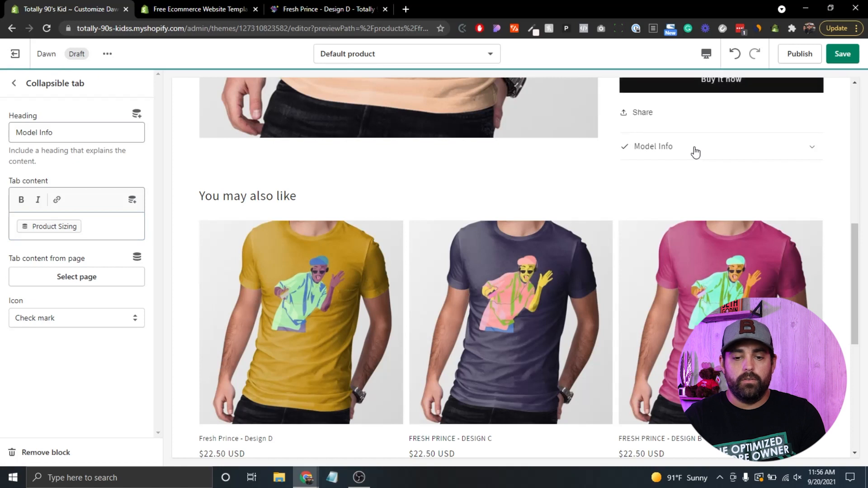
mouse_move(318, 102)
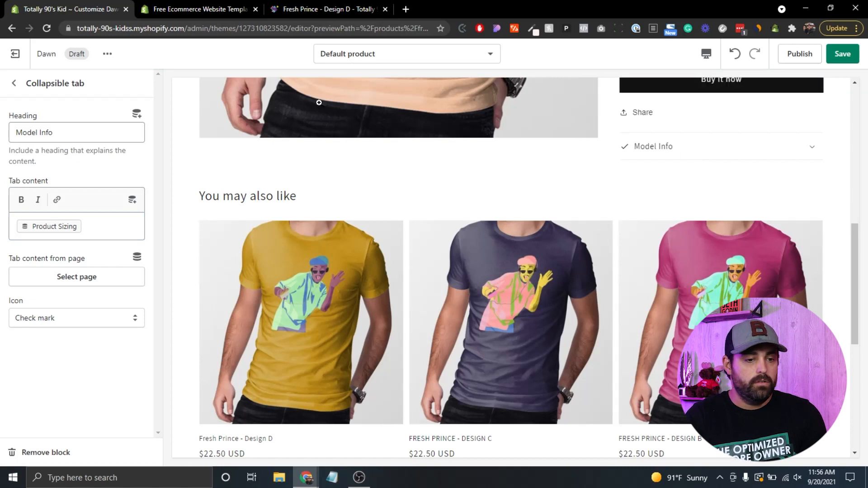
Step: Scroll the preview to check the Model Info tab shows the Product Sizing value 'Blah blah blah'
scroll("up", 3)
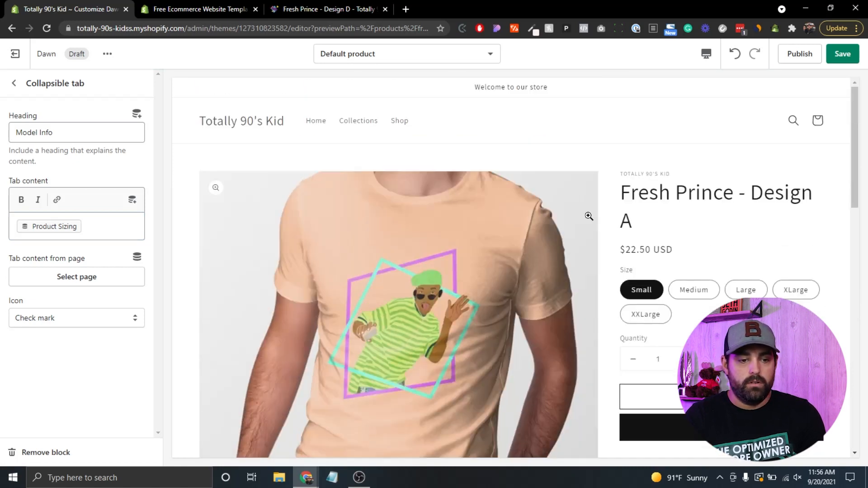
scroll("down", 3)
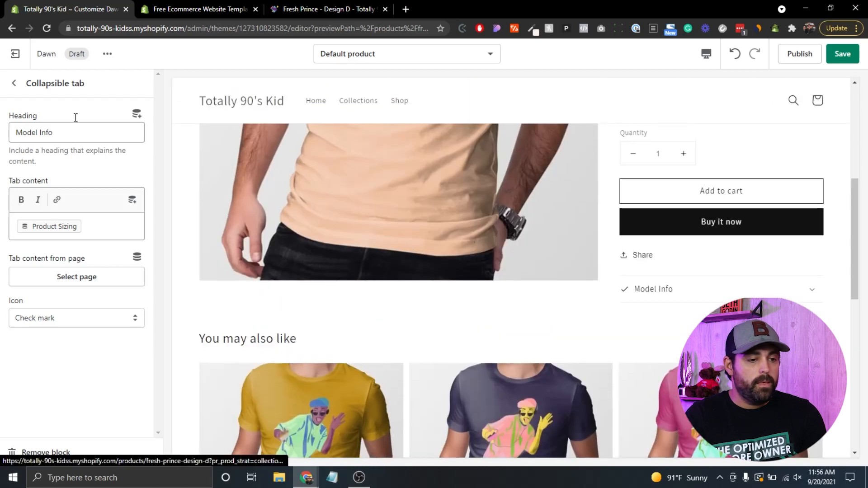
scroll("up", 3)
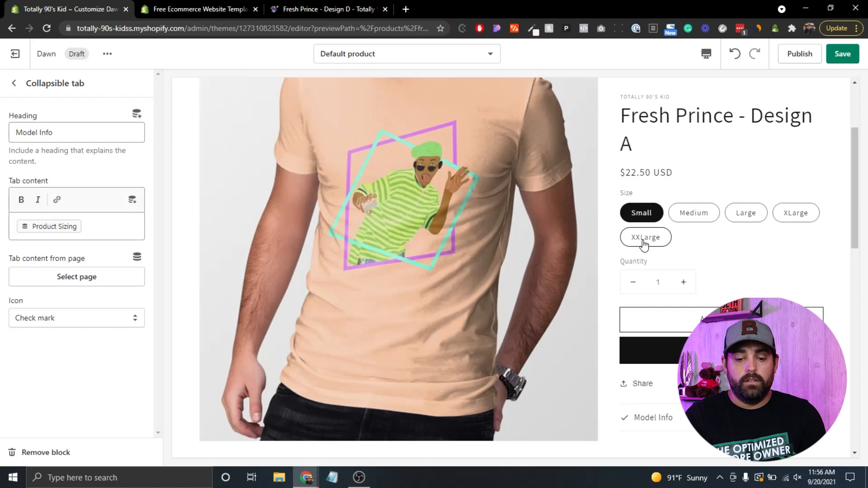
scroll("down", 3)
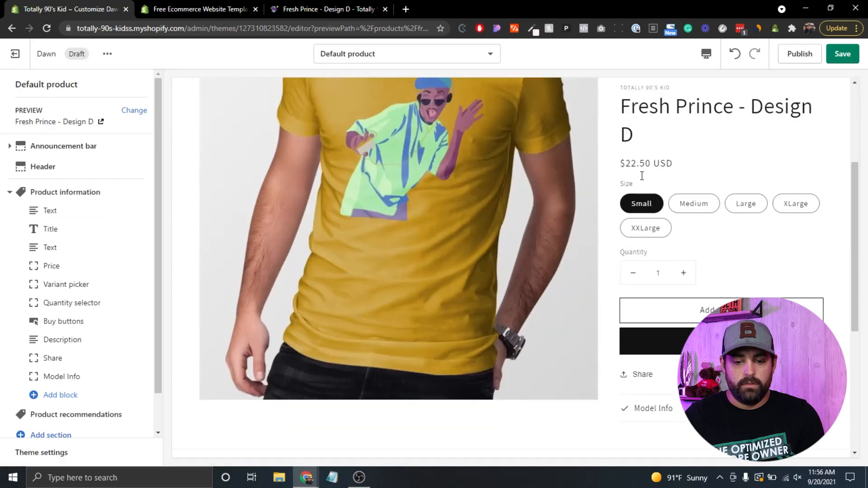
scroll("down", 3)
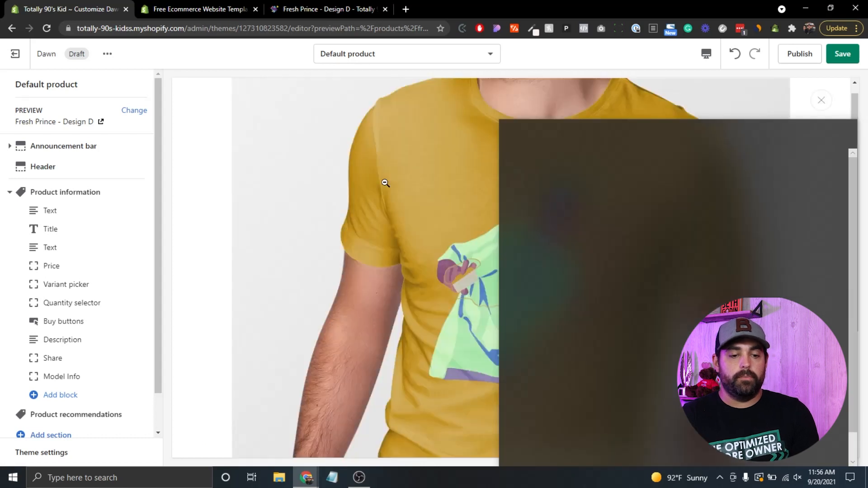
scroll("down", 3)
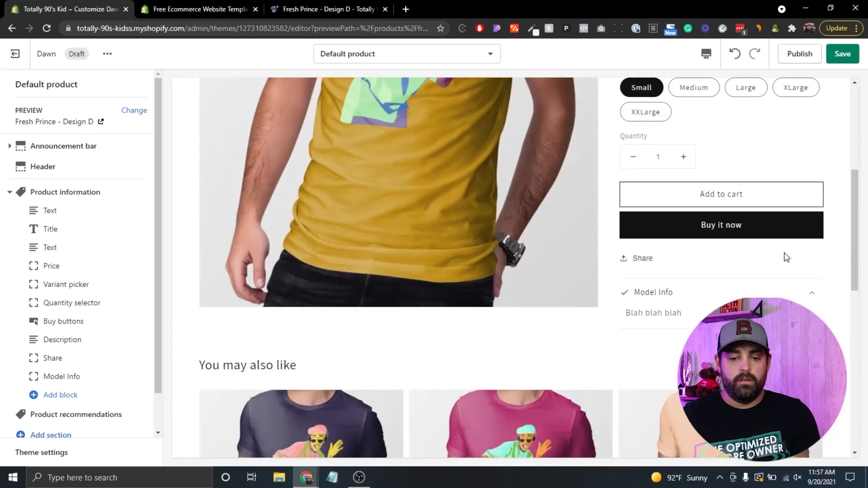
scroll("up", 3)
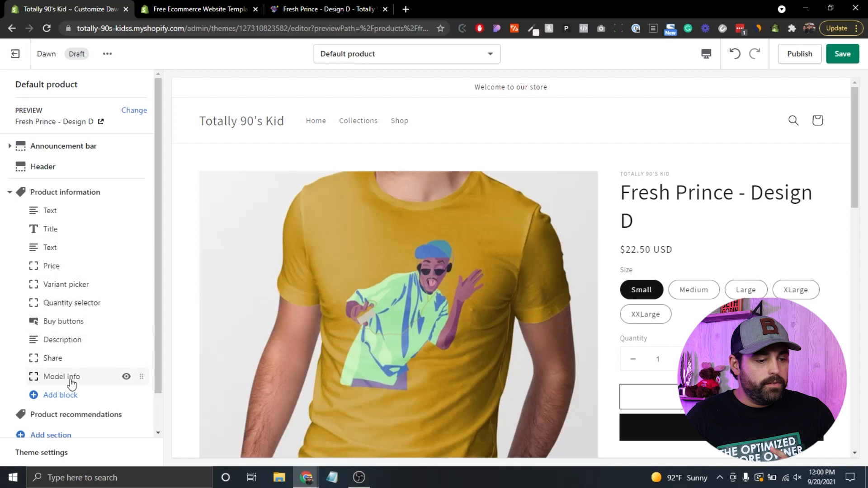
Step: From the Model Info tab's dynamic sources, go to Add metafield, landing on Settings > Metafields in a new tab
scroll("down", 3)
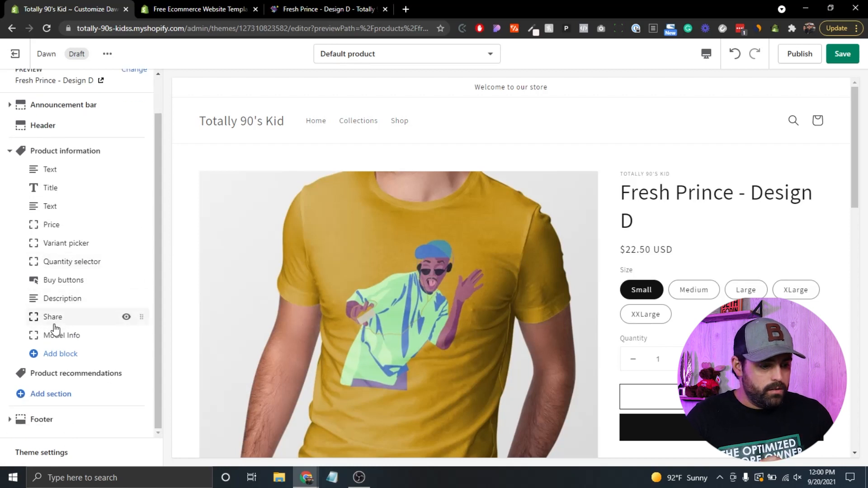
left_click(60, 334)
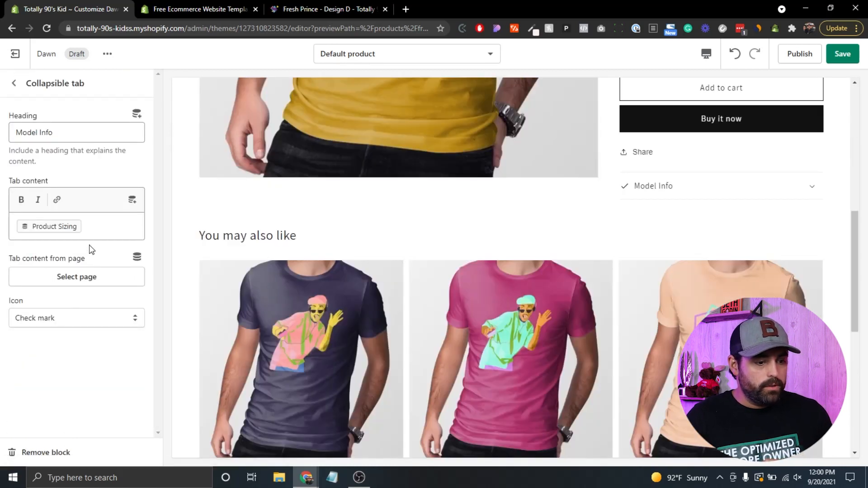
mouse_move(132, 200)
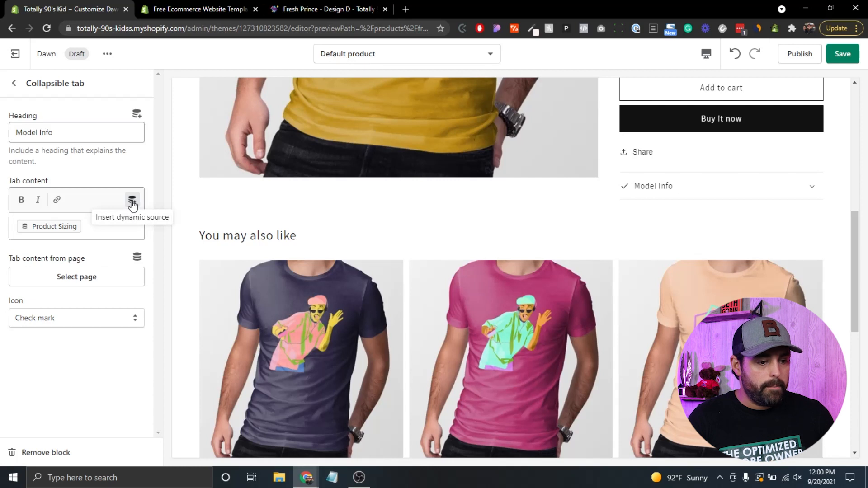
left_click(132, 199)
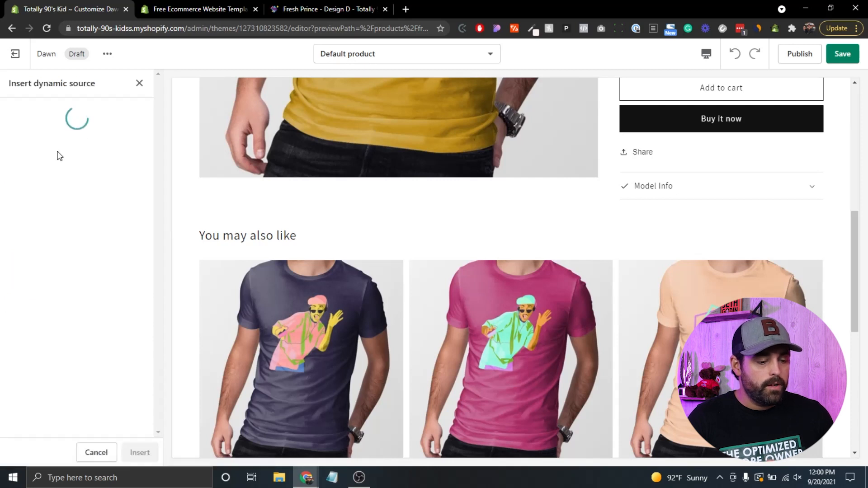
left_click(199, 9)
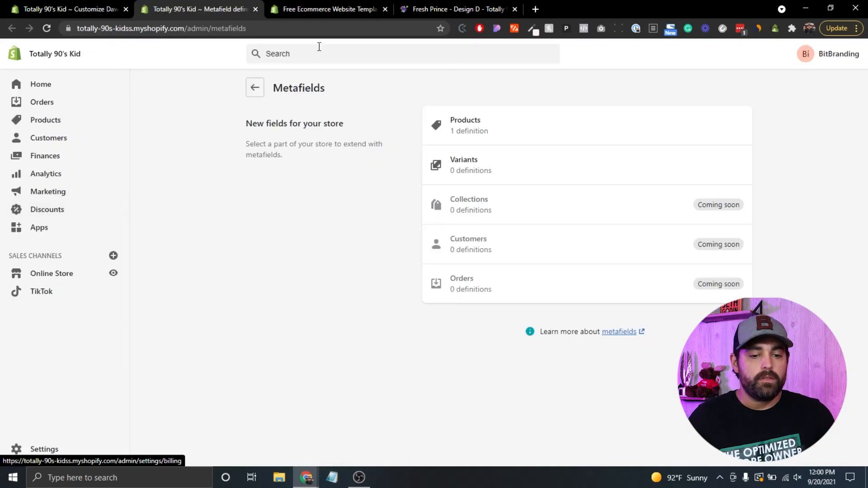
Step: Start a product metafield definition named 'Burn Time' described as how long the candle burns
left_click(465, 125)
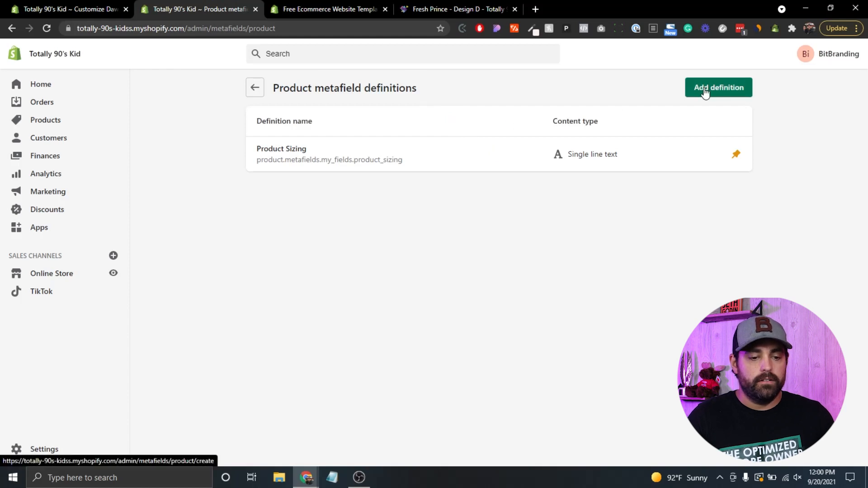
left_click(718, 87)
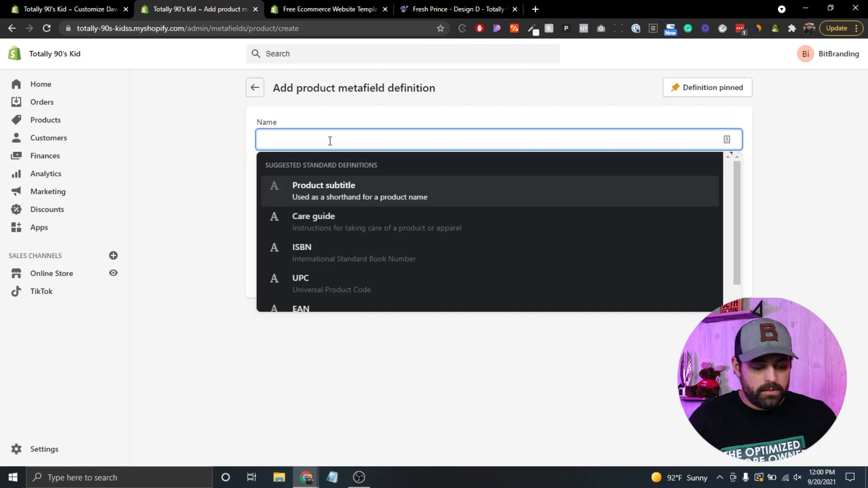
type("B")
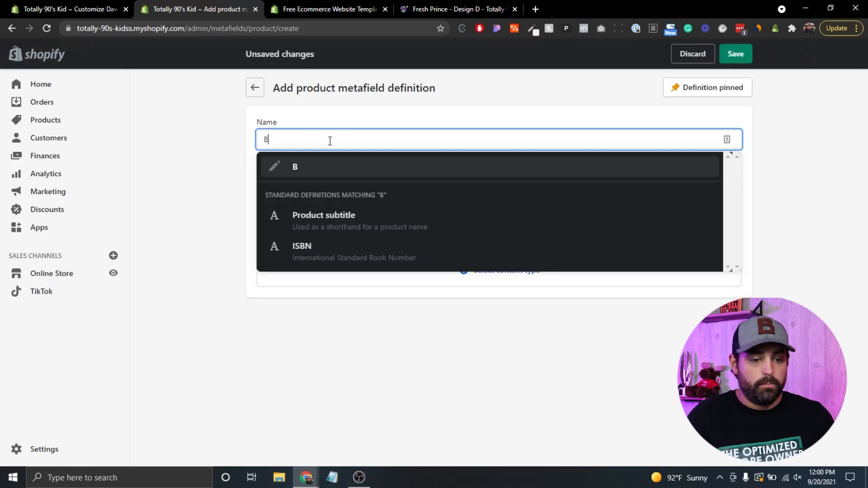
type("urn Time")
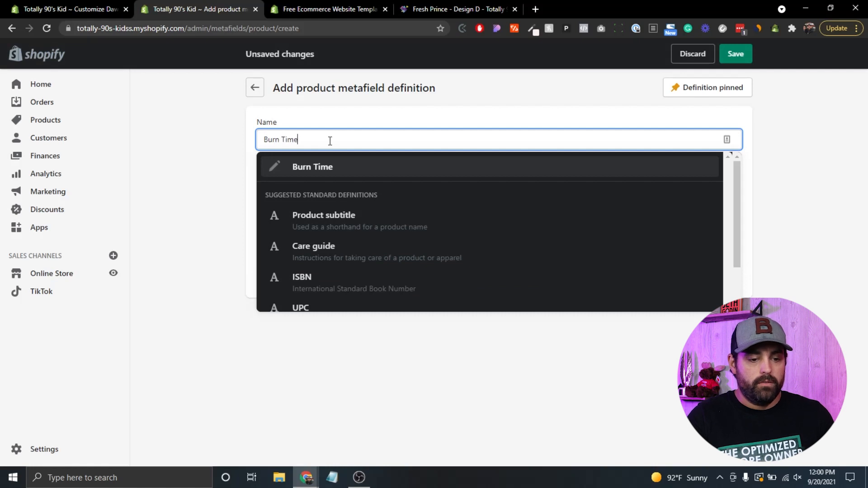
left_click(312, 166)
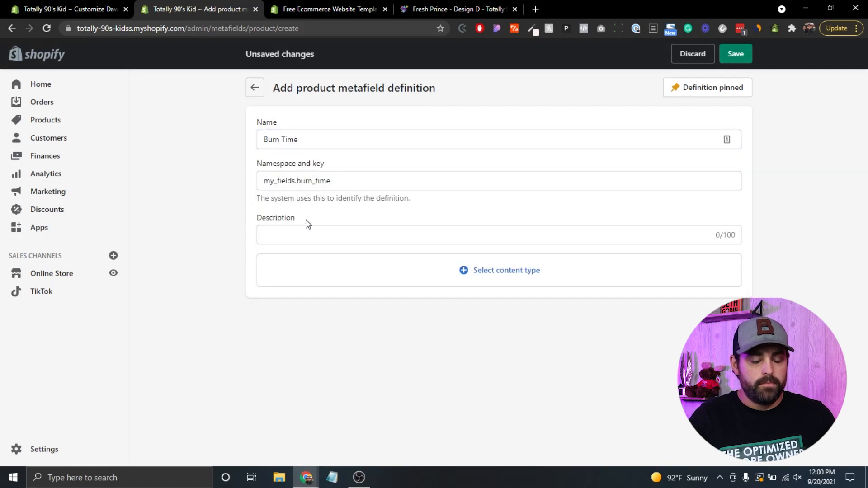
type("T")
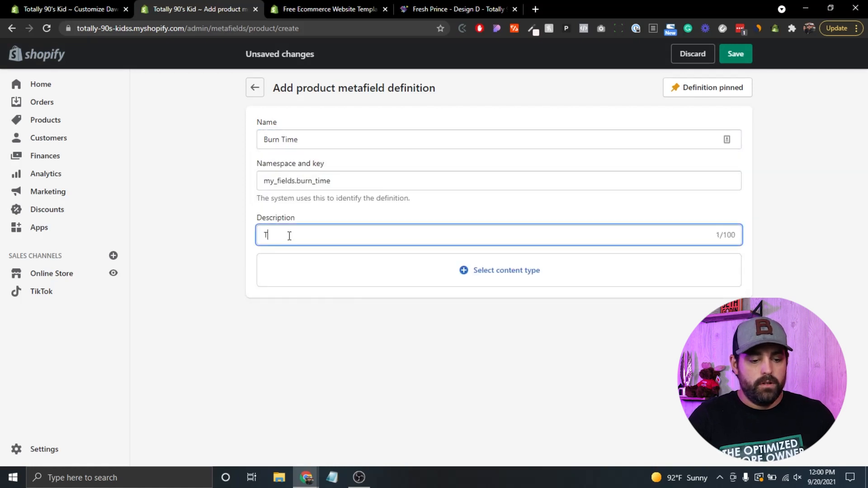
type("This is the")
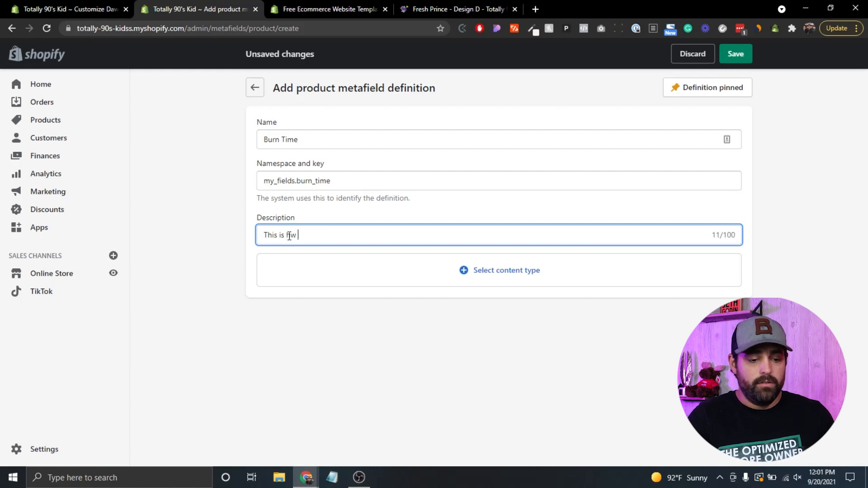
type("ow long the cand")
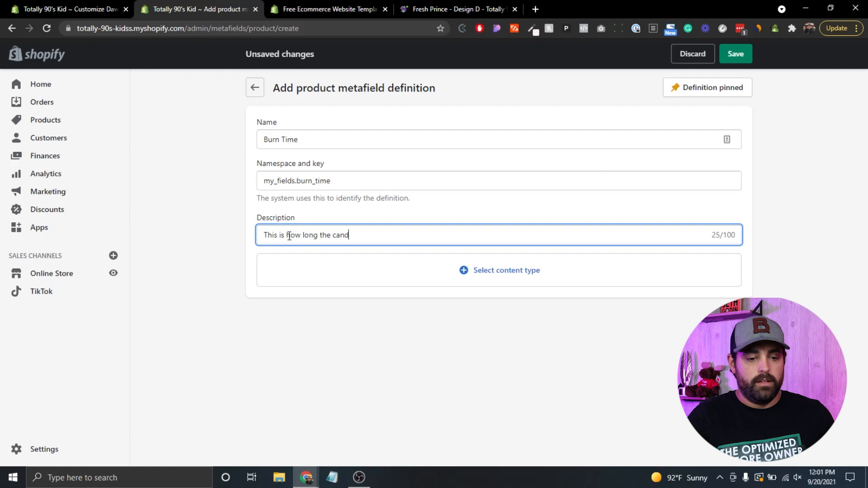
type("le burns")
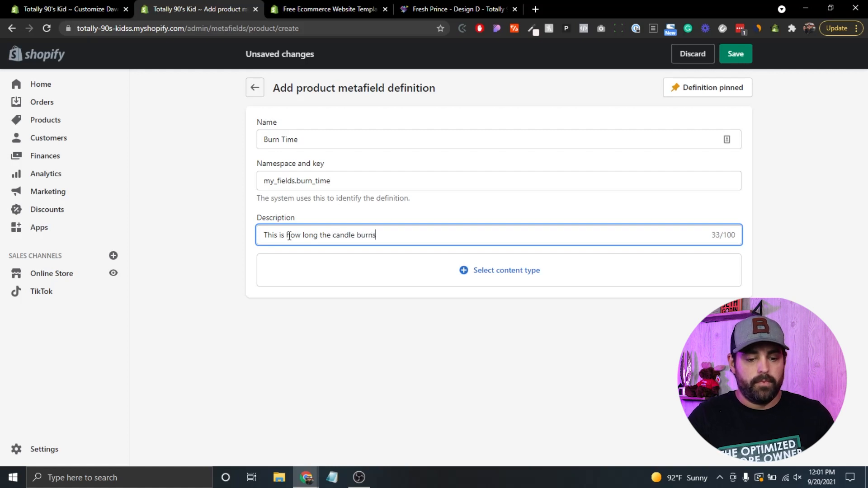
Step: Set Burn Time's content type to Number > Integer and save the definition
left_click(505, 270)
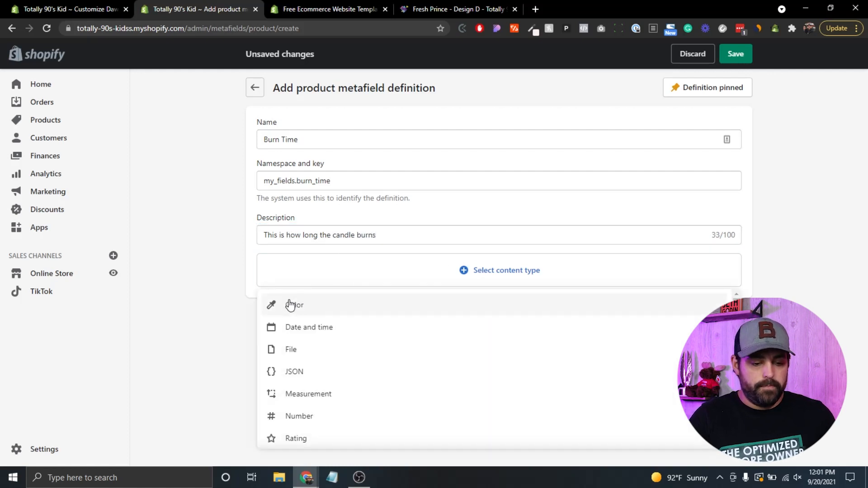
scroll("down", 3)
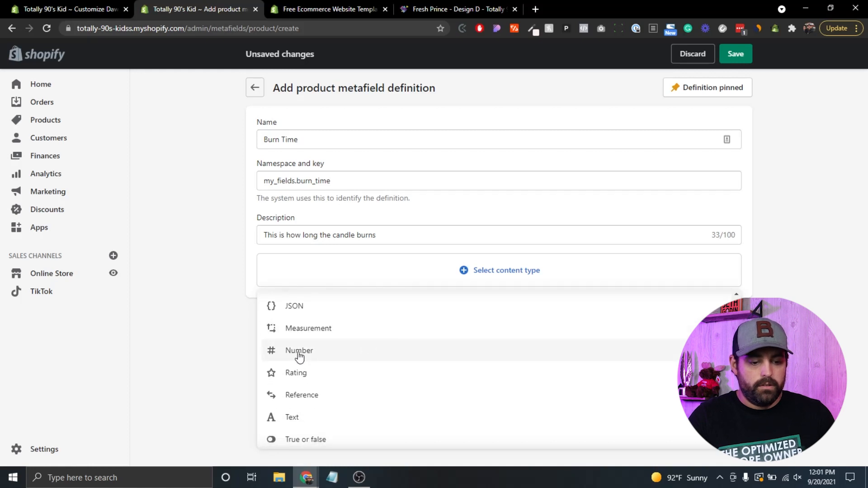
left_click(300, 351)
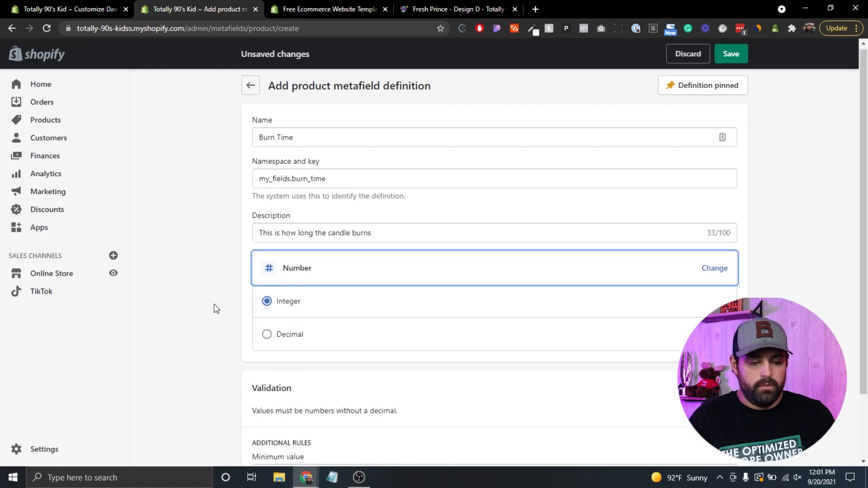
scroll("down", 3)
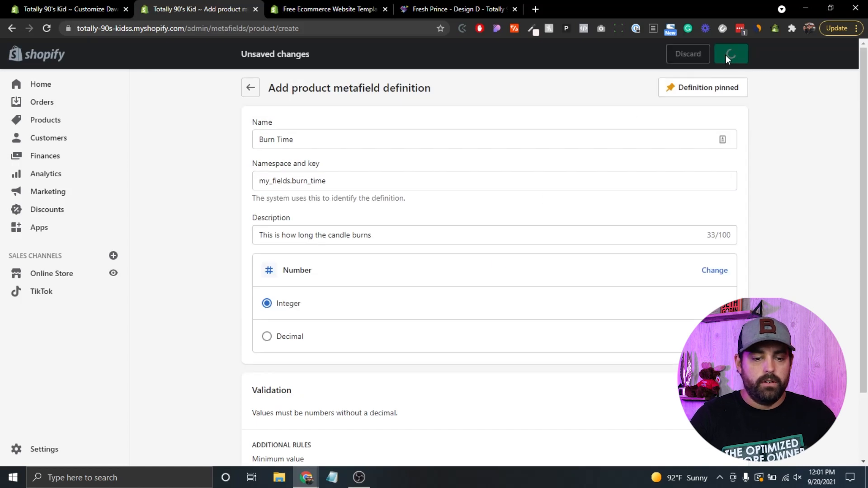
left_click(731, 53)
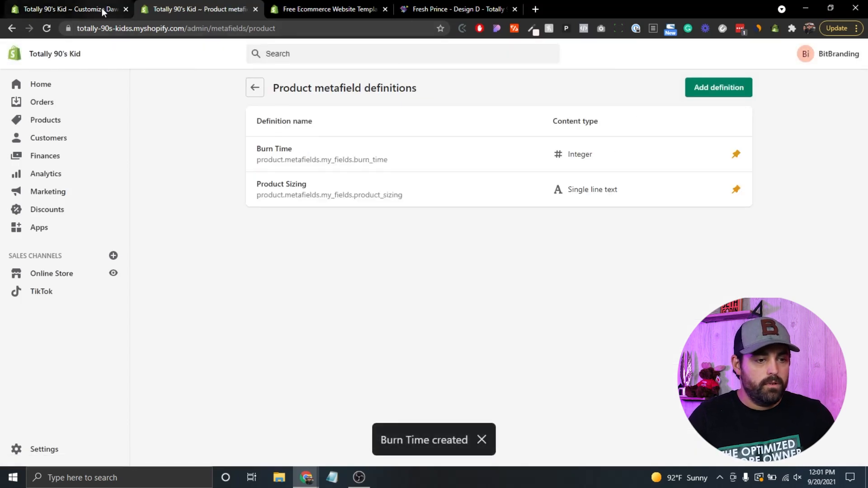
Step: Back in the theme editor, add a Text block between Share and Model Info and select it
left_click(66, 9)
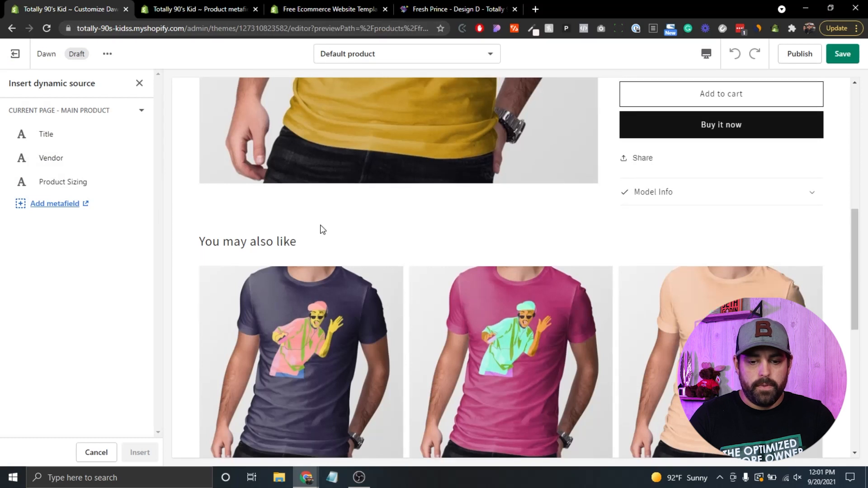
scroll("up", 3)
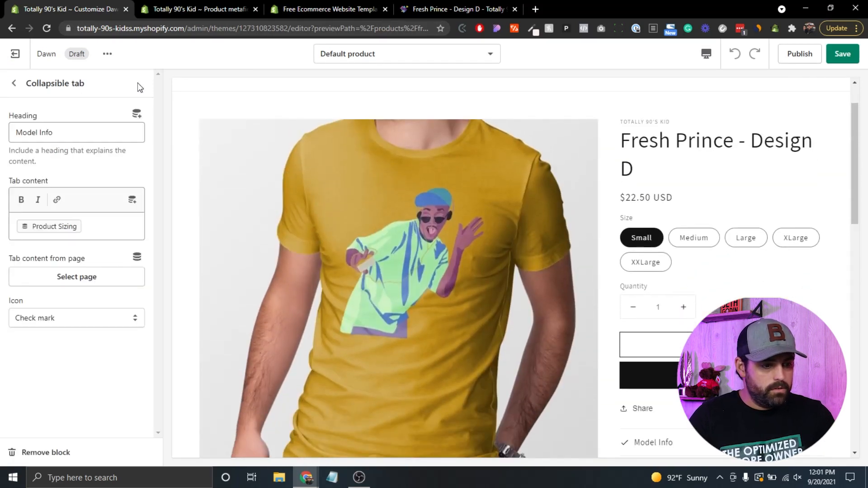
left_click(14, 83)
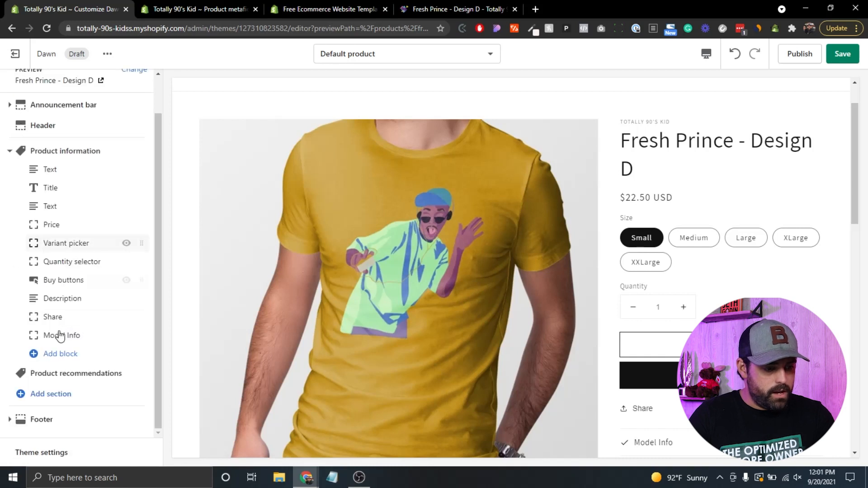
left_click(53, 354)
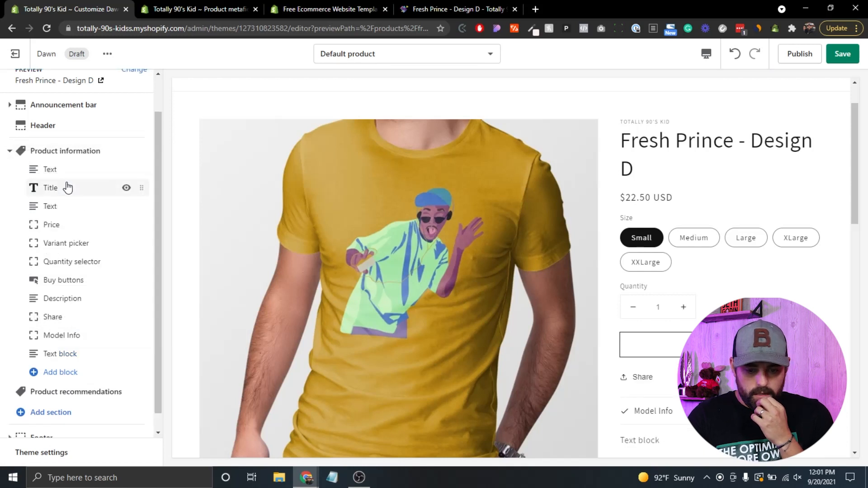
scroll("down", 3)
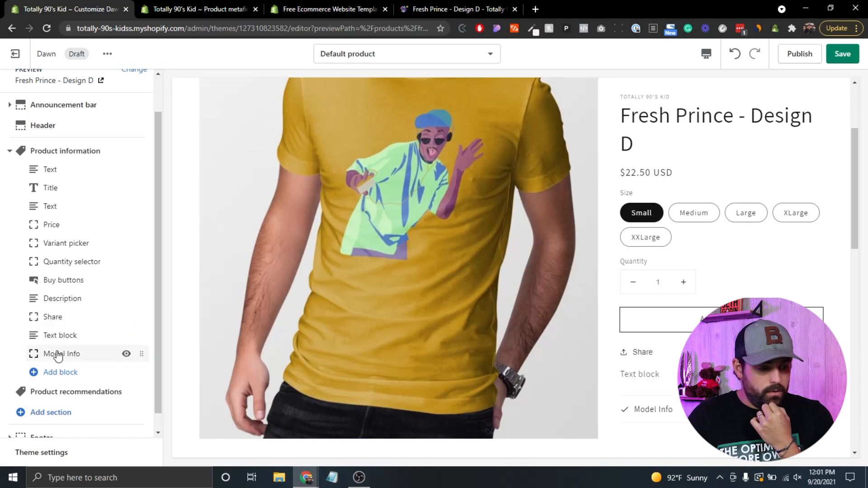
left_click(59, 335)
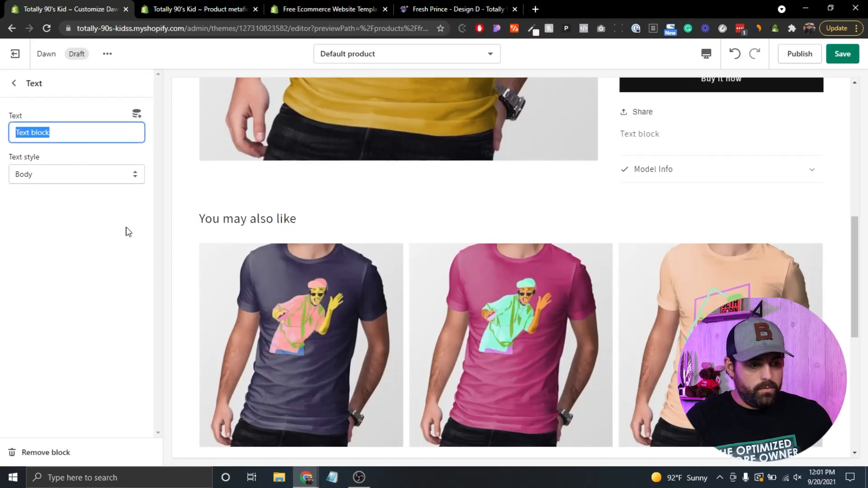
Step: Make the text block read 'Candle Burn Time:' followed by the Burn Time dynamic source
type("Candle")
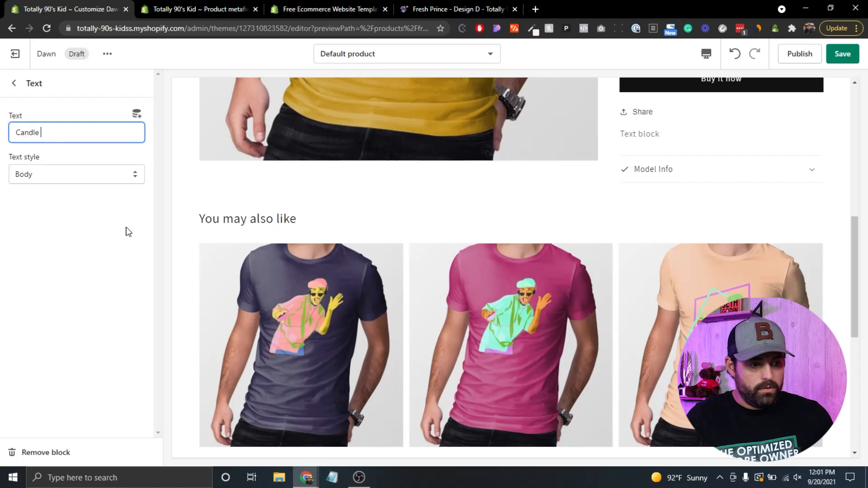
type("Burn Time")
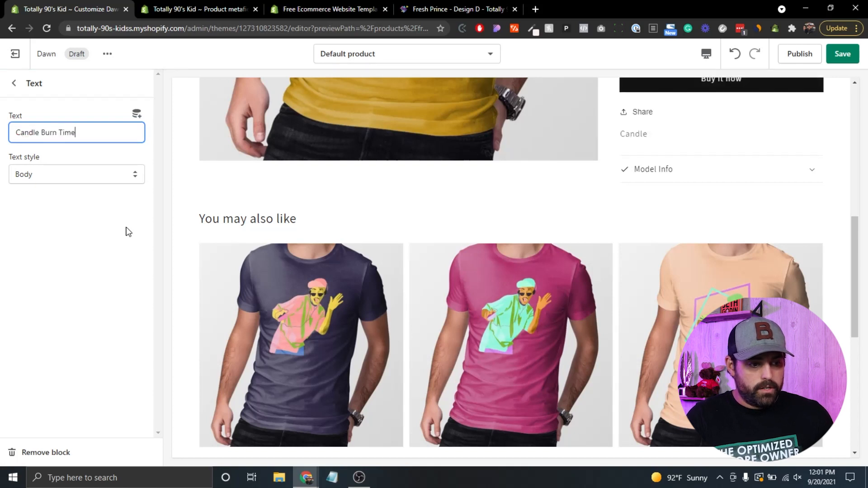
type(":")
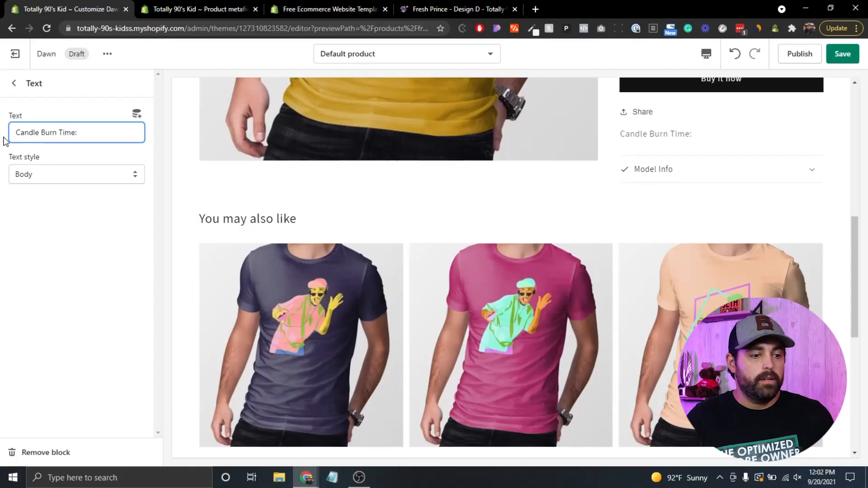
mouse_move(117, 125)
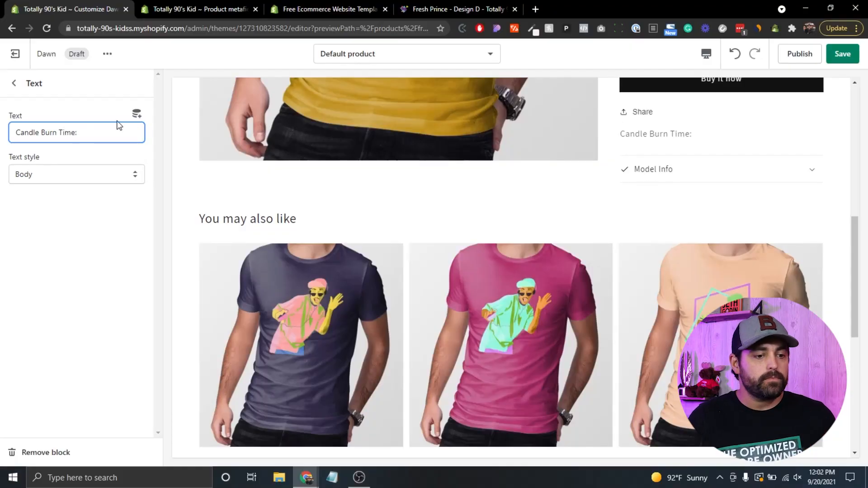
left_click(136, 113)
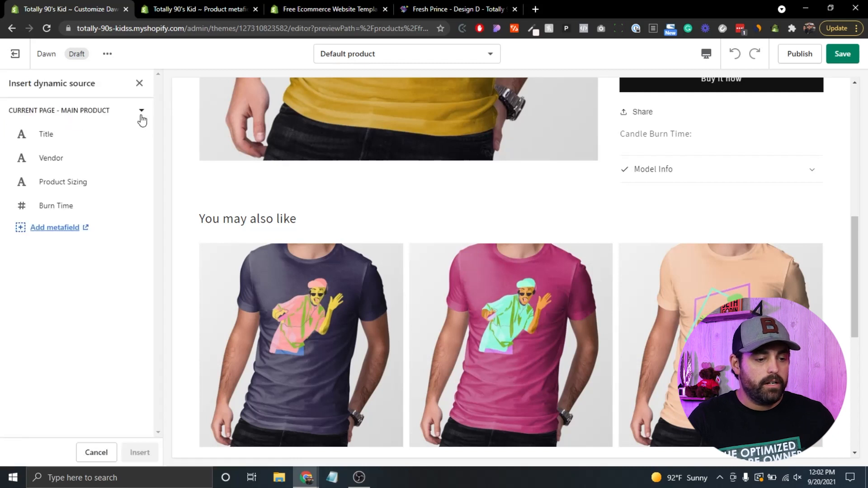
left_click(56, 206)
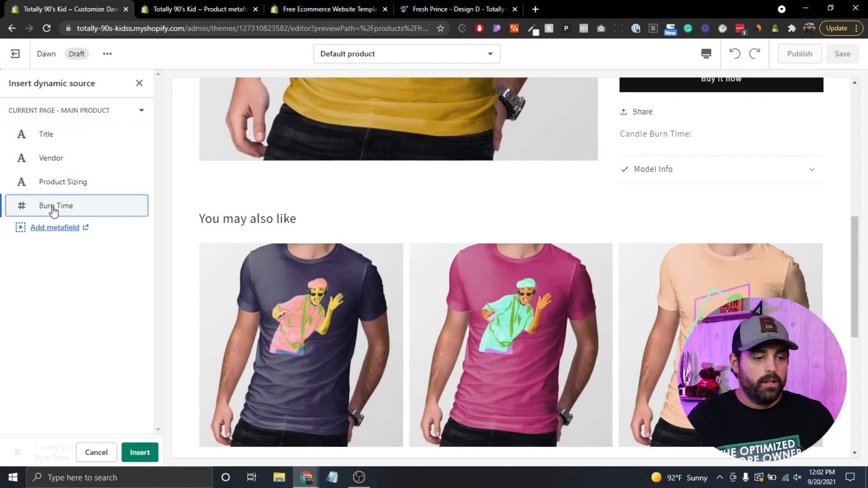
left_click(139, 452)
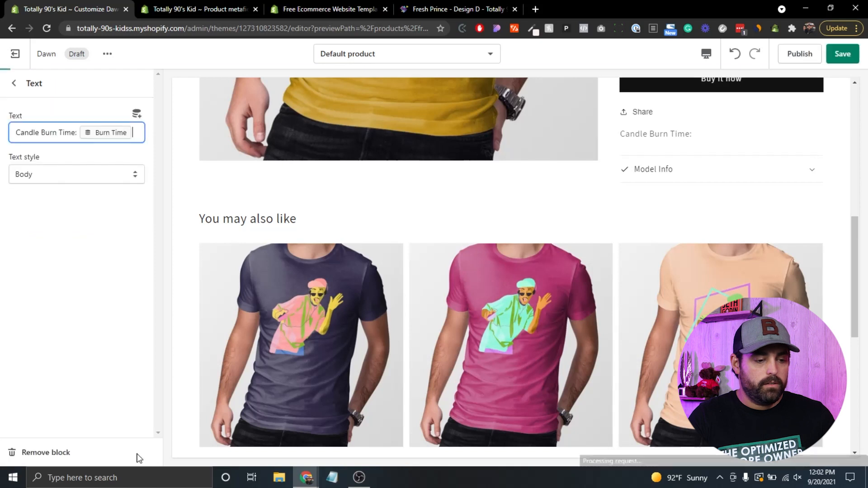
mouse_move(384, 120)
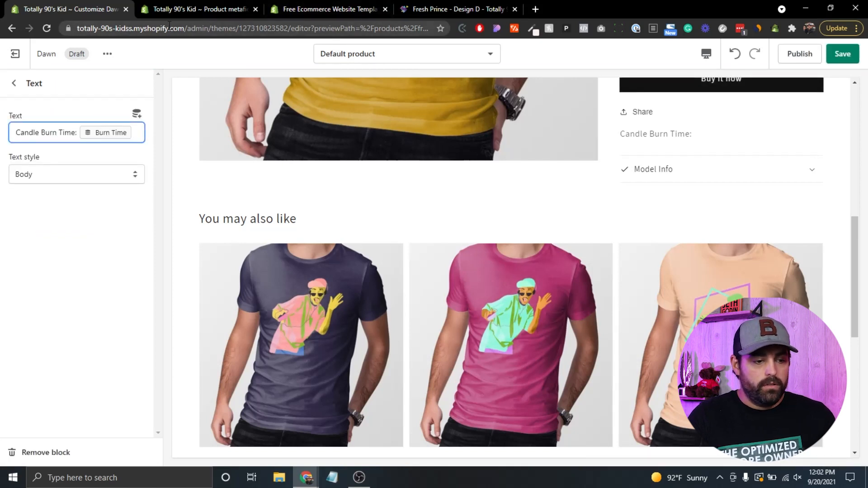
Step: In the admin, open the Fresh Prince - Design D product that the theme editor previews
left_click(198, 9)
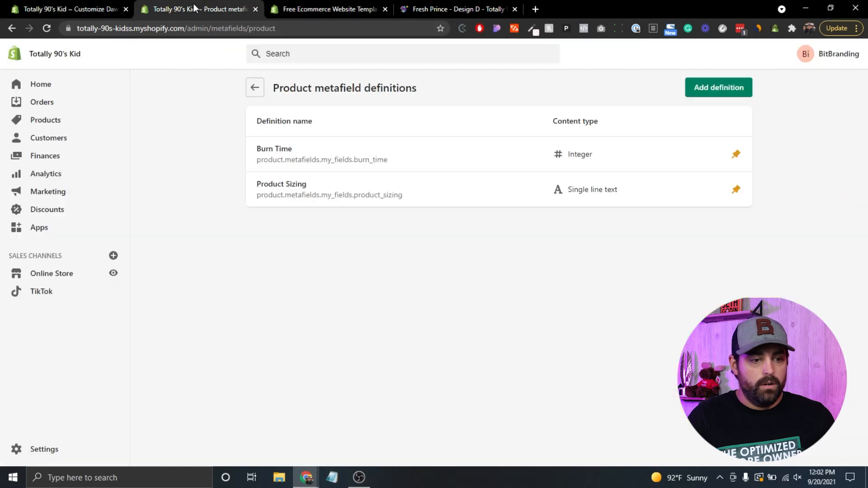
left_click(45, 120)
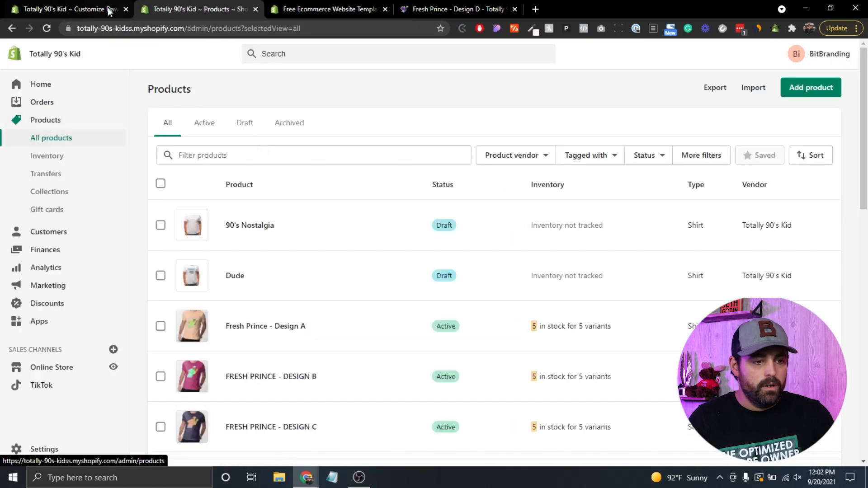
left_click(66, 9)
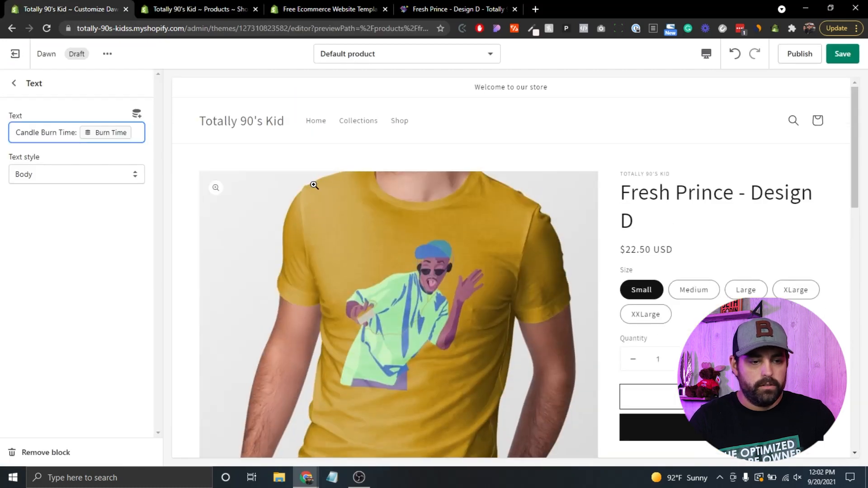
left_click(199, 9)
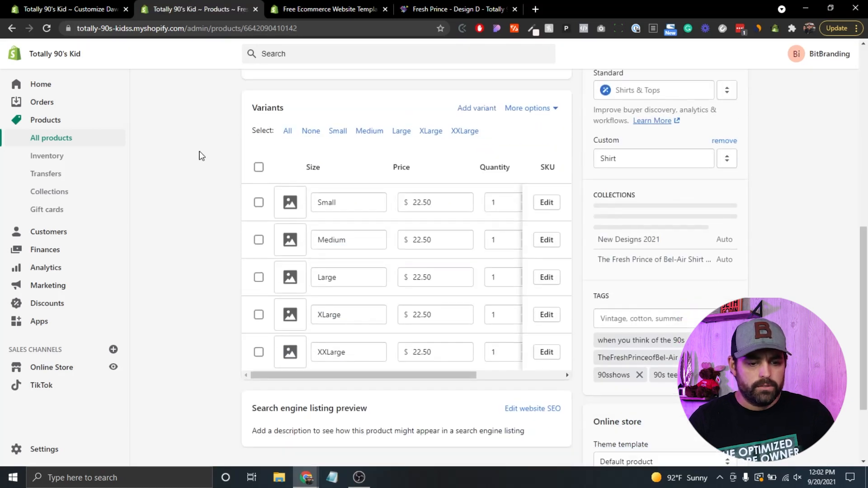
scroll("down", 3)
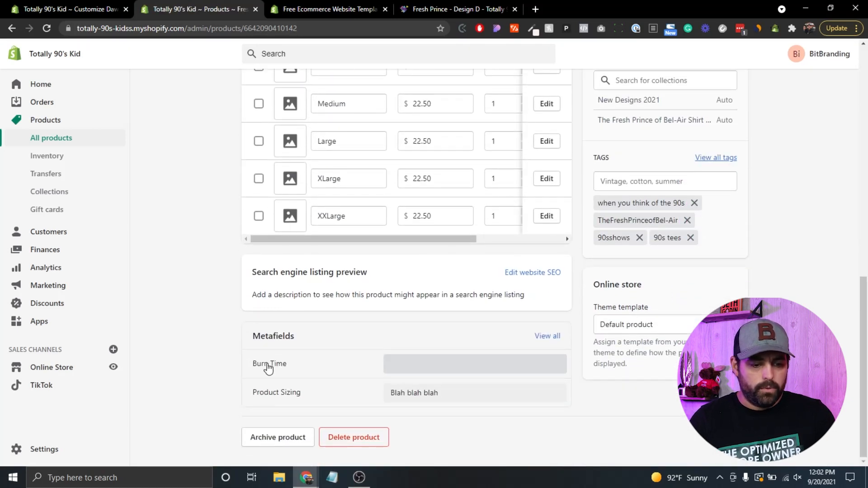
Step: Set the product's Burn Time metafield to 4 and save
left_click(461, 364)
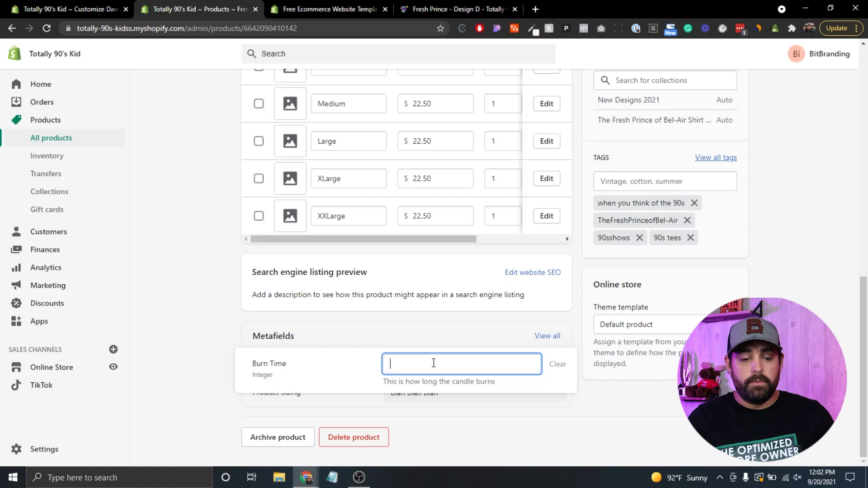
mouse_move(418, 371)
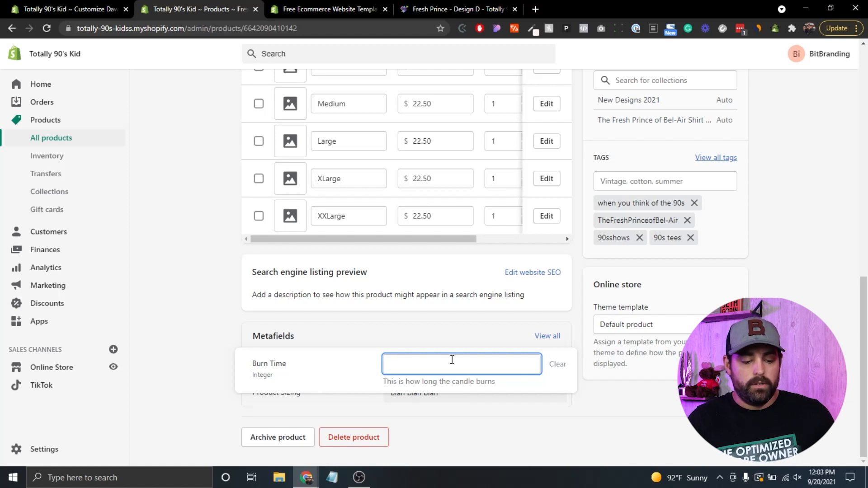
type("4")
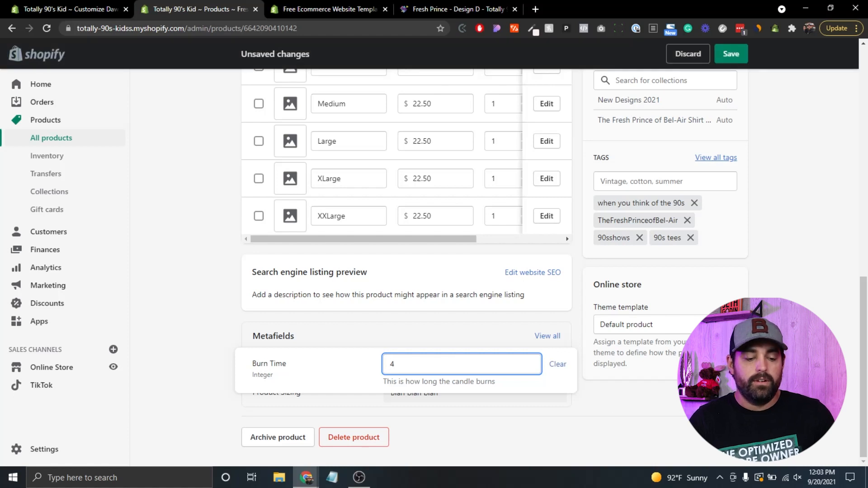
left_click(731, 53)
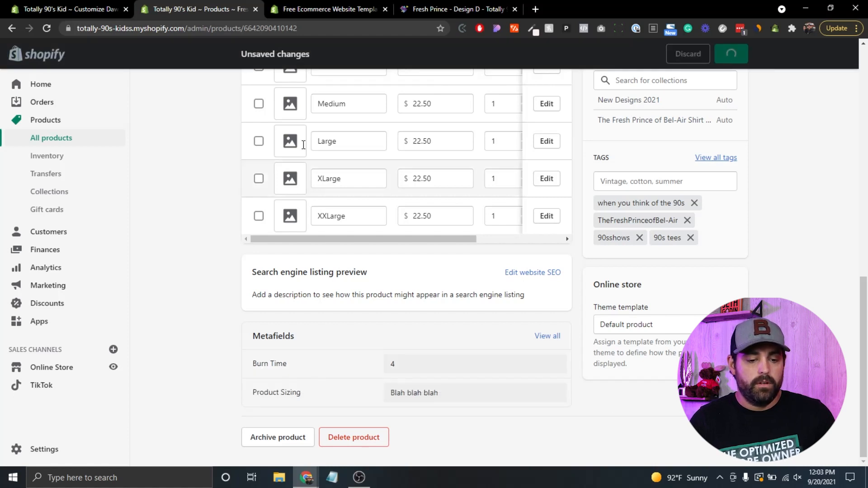
left_click(730, 53)
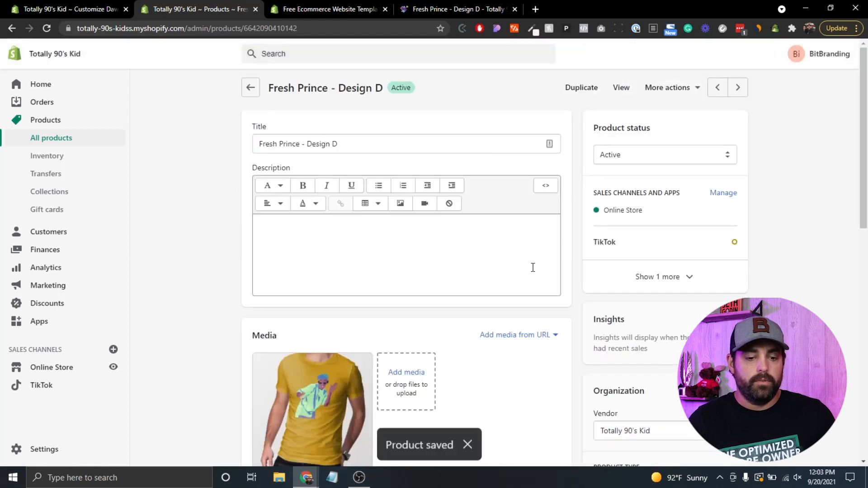
scroll("down", 3)
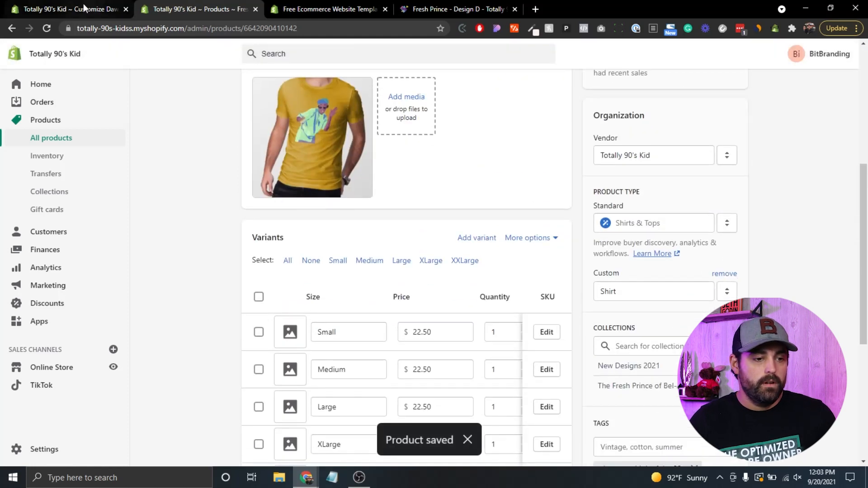
Step: Reload the theme editor despite unsaved changes and return to the template's sections list
left_click(66, 9)
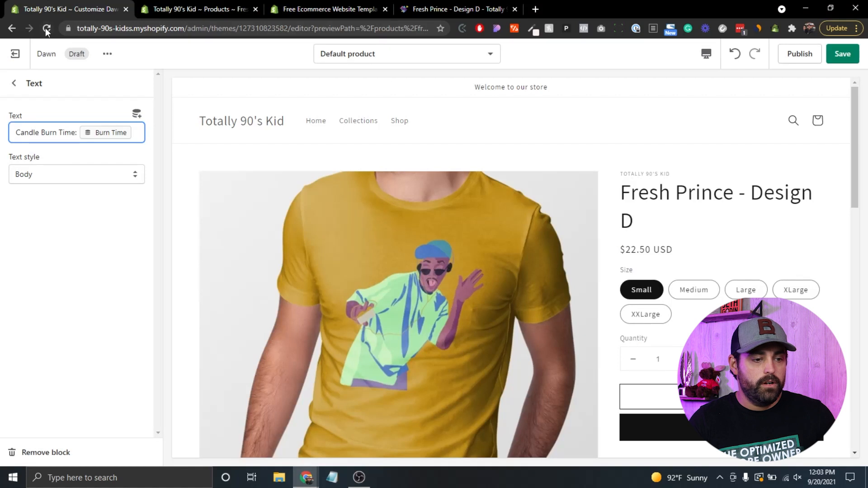
left_click(46, 29)
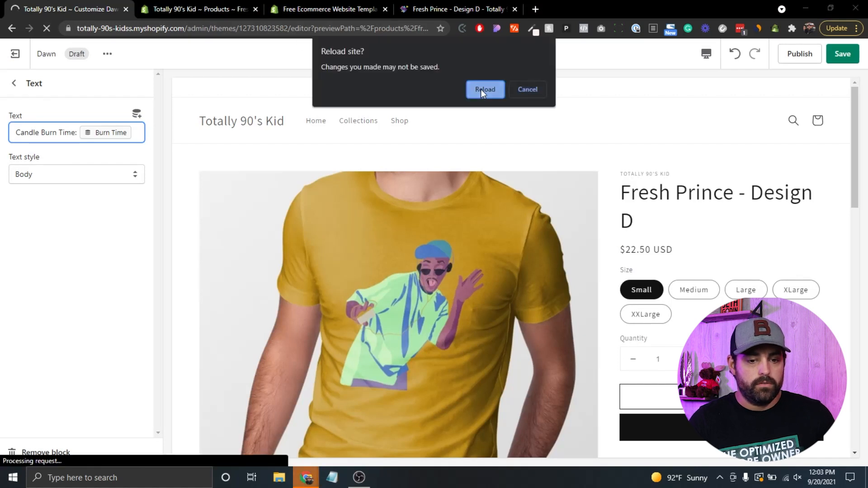
left_click(485, 89)
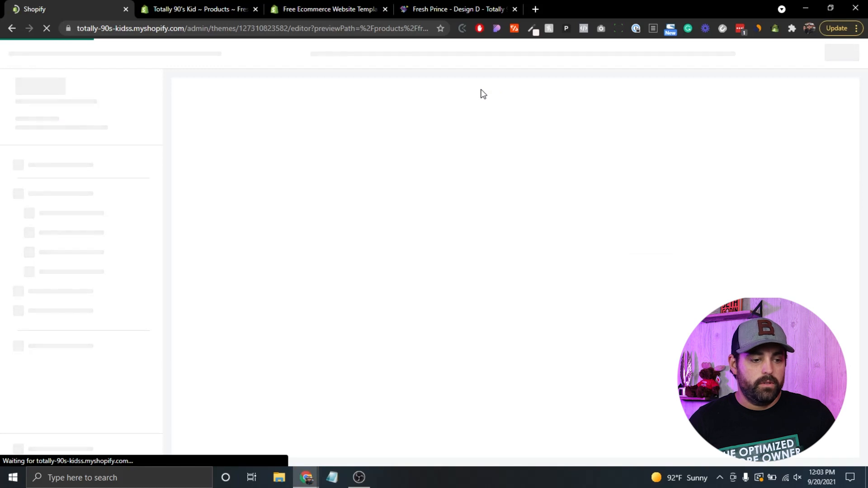
mouse_move(481, 90)
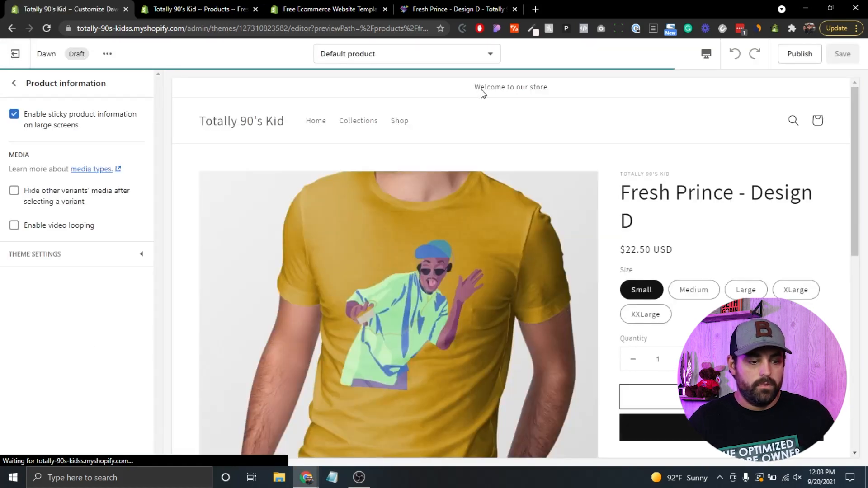
left_click(14, 83)
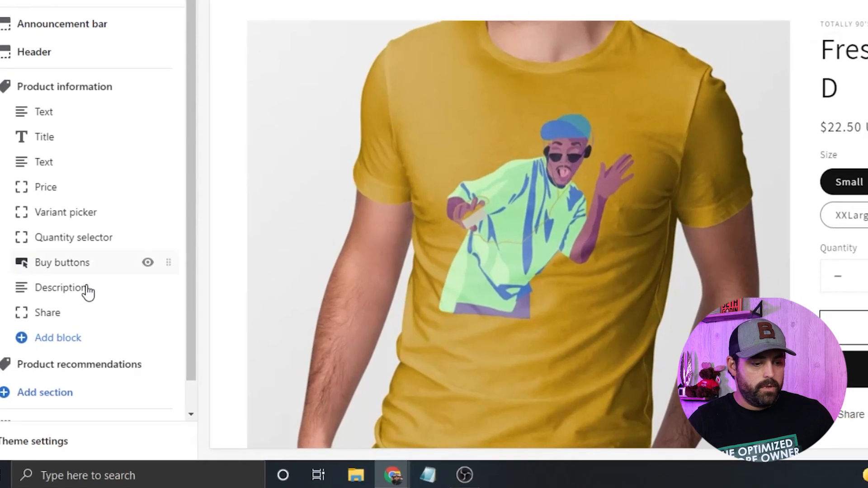
Step: Add a Text block under Product information reading 'Candle Burn Time:'
left_click(58, 337)
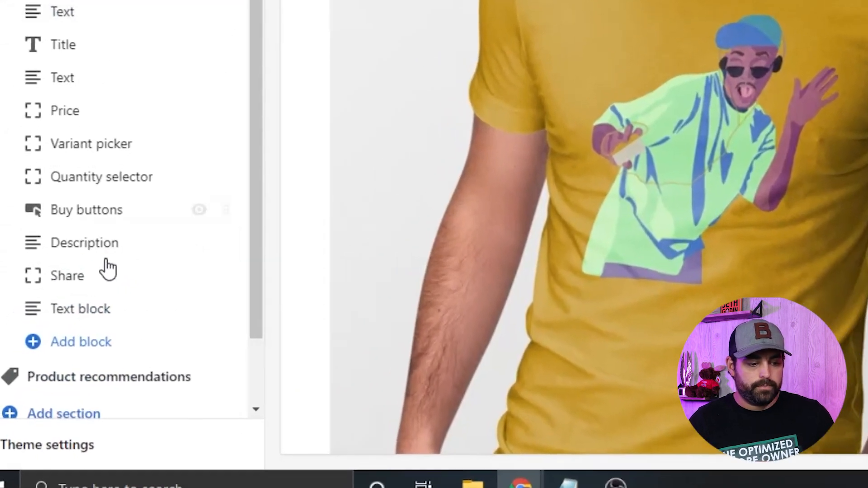
left_click(80, 308)
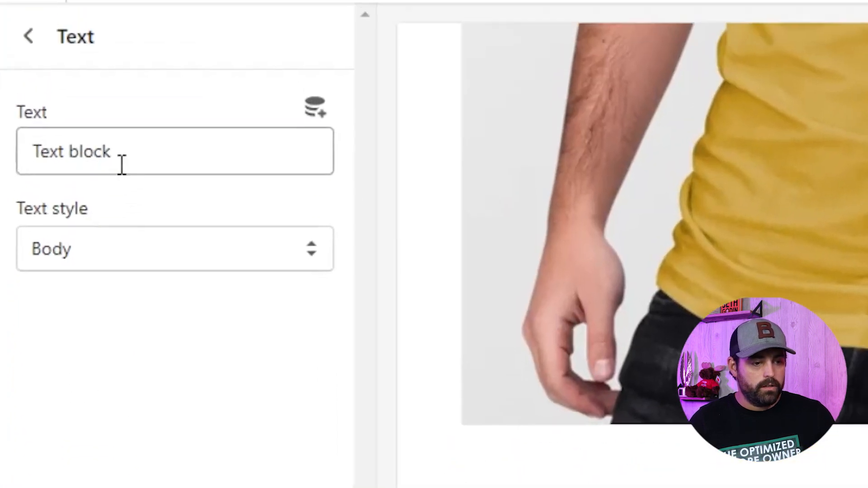
type("Candle B")
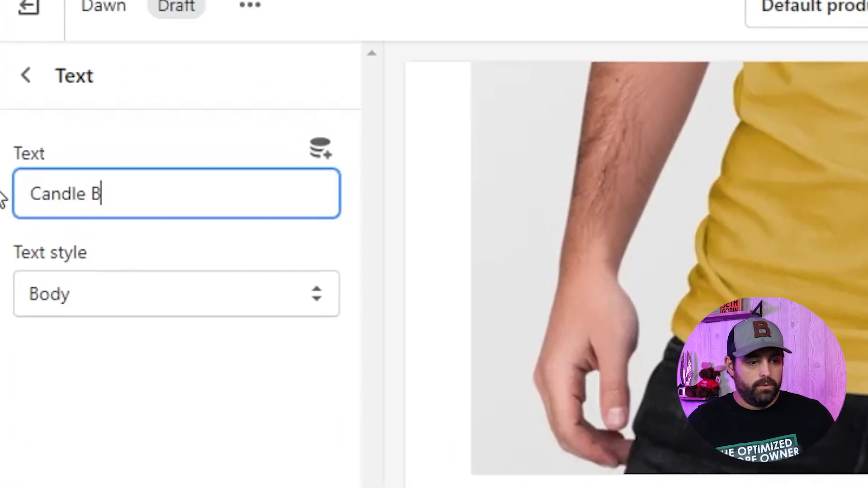
type("urn Time:")
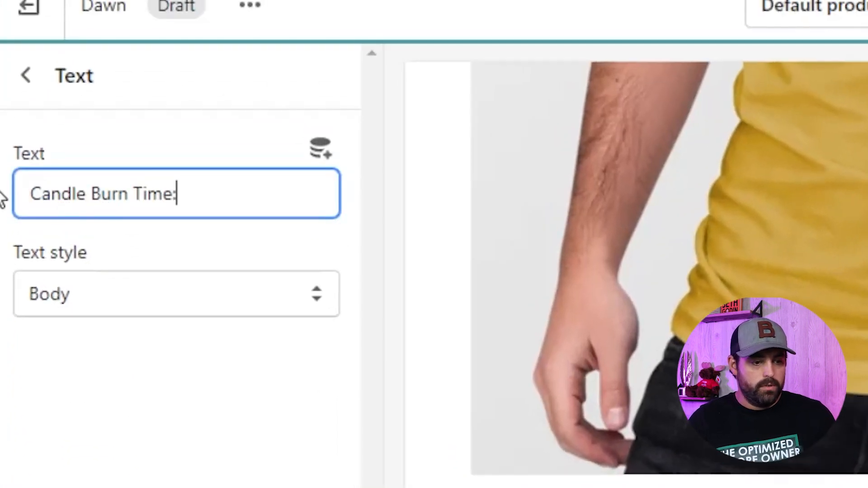
Step: Insert the Burn Time dynamic source followed by 'Hours' so the preview shows 'Candle Burn Time: 4 Hours'
left_click(320, 148)
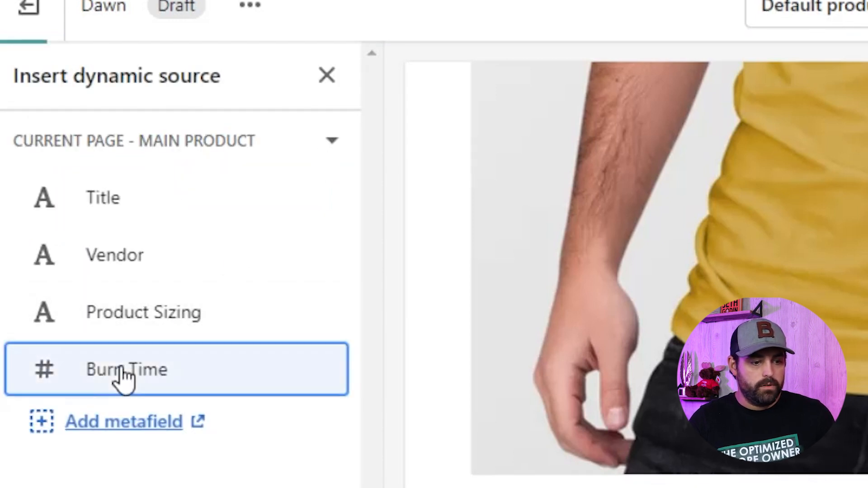
mouse_move(412, 388)
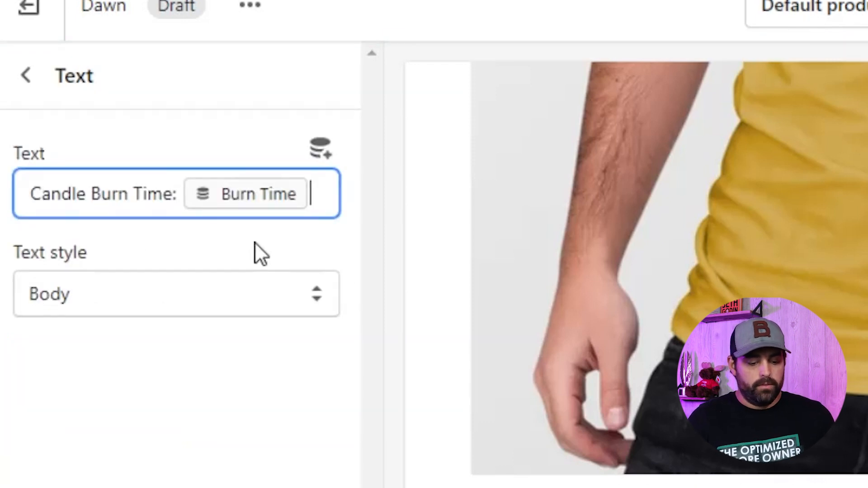
type("H")
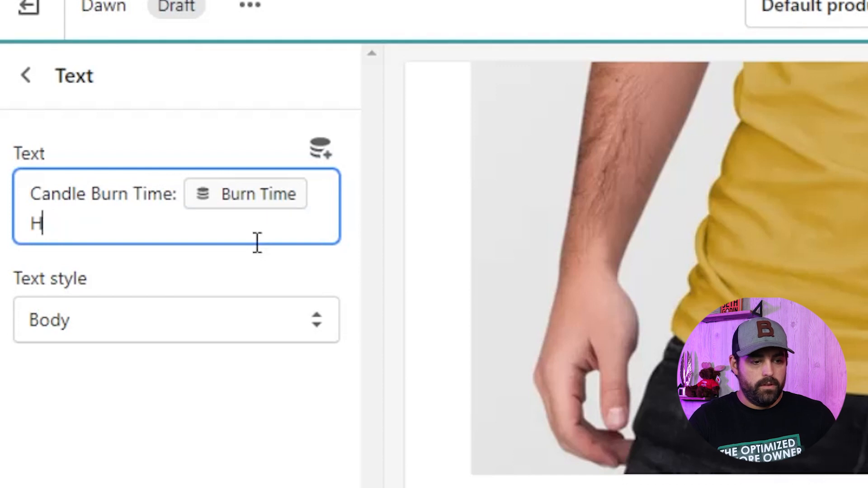
type("ours")
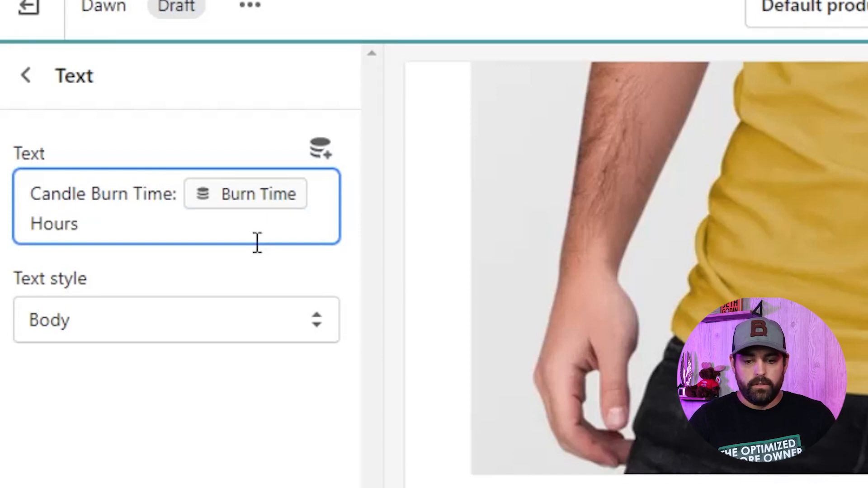
left_click(33, 224)
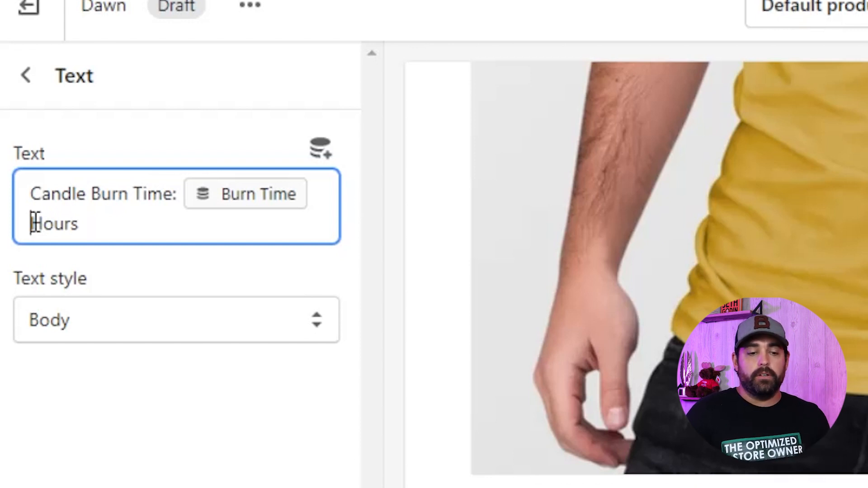
left_click(25, 75)
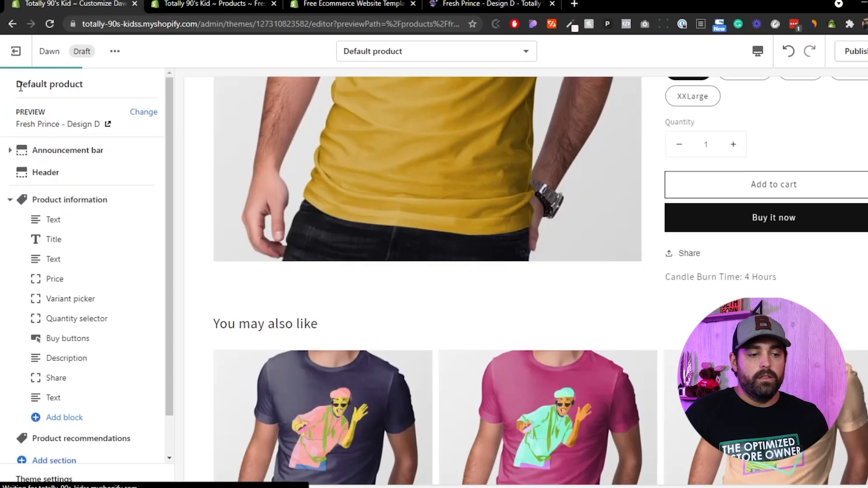